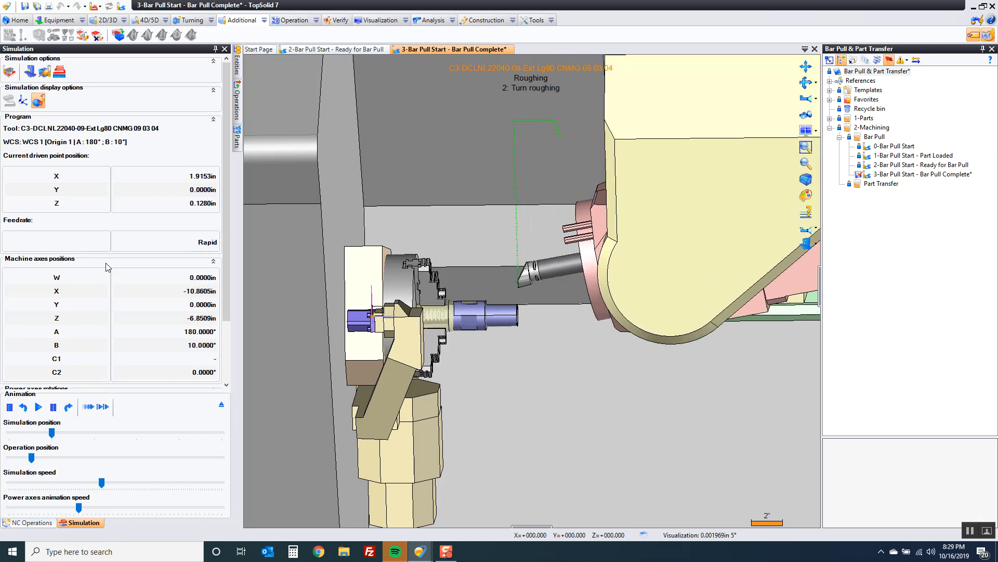
Step: Play the Bar Pull Complete simulation and scrub it to the end of slot milling
left_click(38, 407)
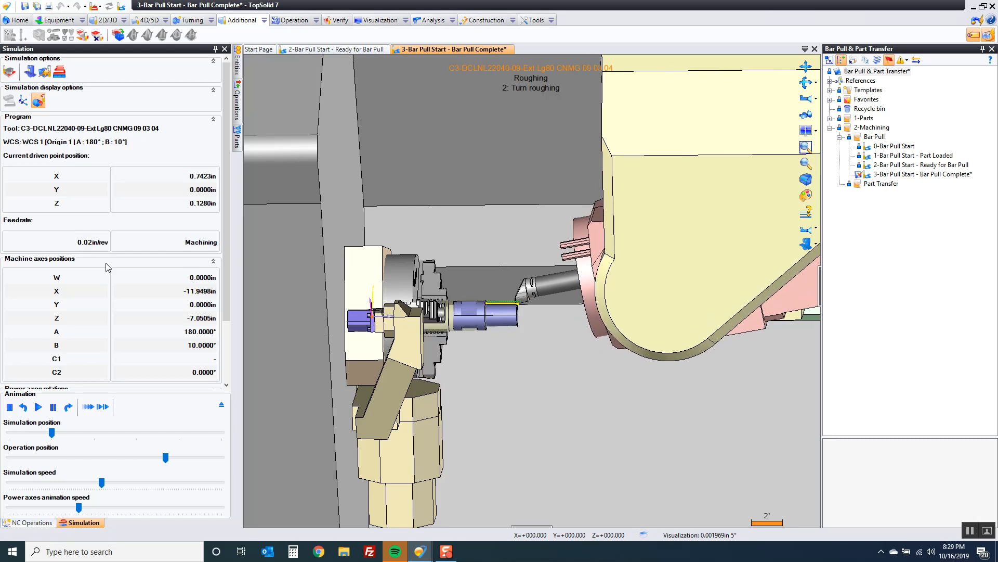
left_click_drag(166, 457, 203, 457)
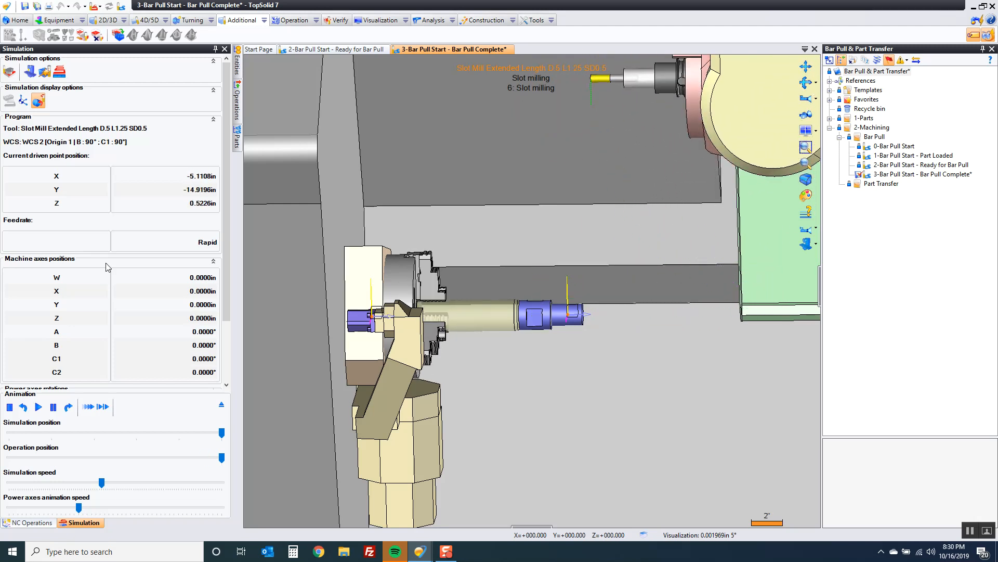
mouse_move(102, 271)
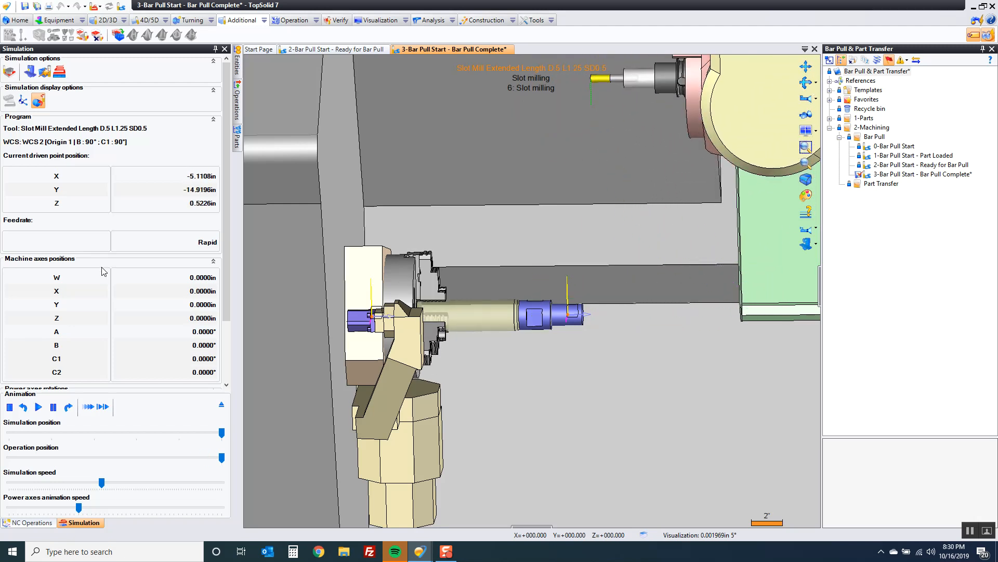
Step: Switch to '2-Bar Pull Start - Ready for Bar Pull' and simulate its slot milling to the end
left_click(28, 522)
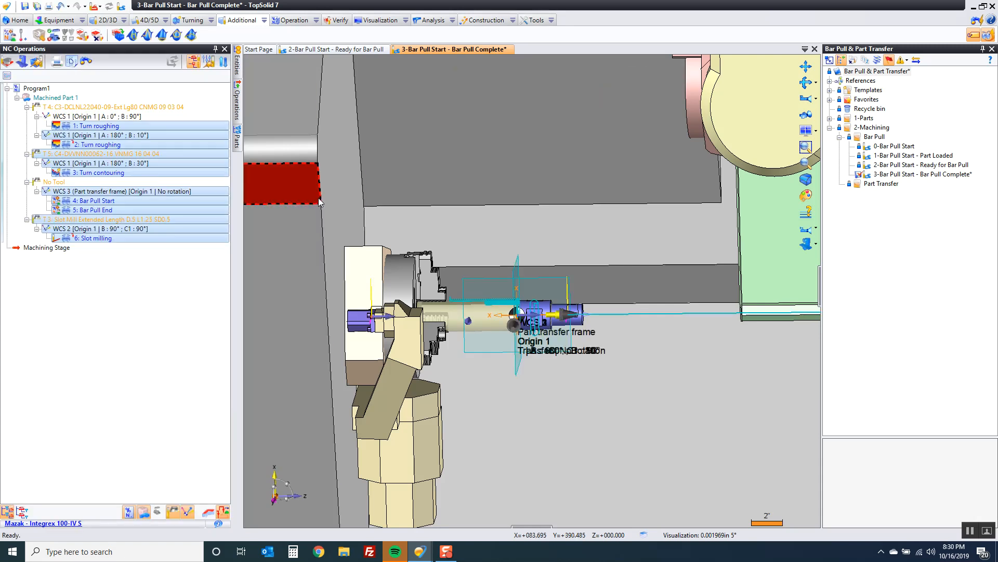
left_click(332, 49)
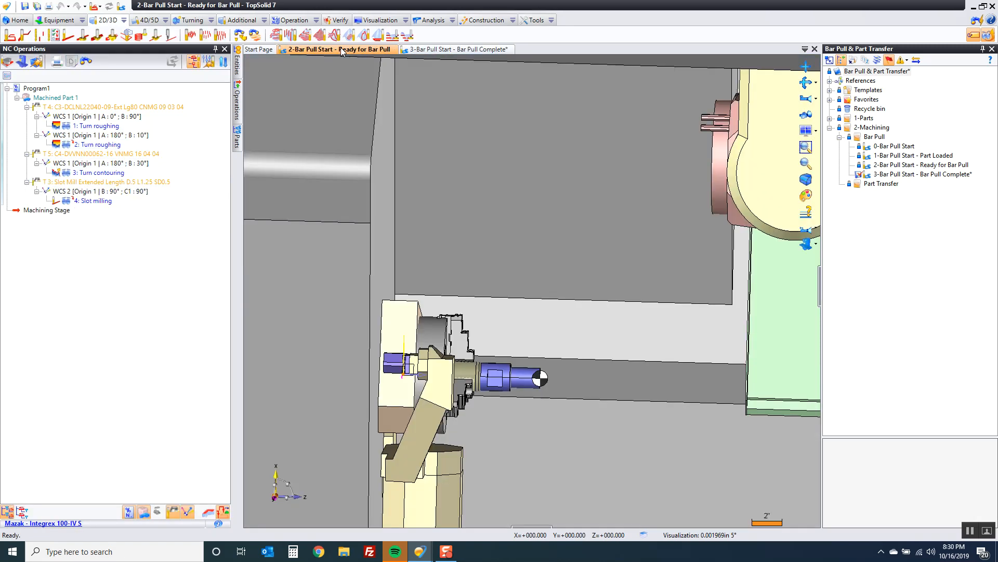
mouse_move(340, 49)
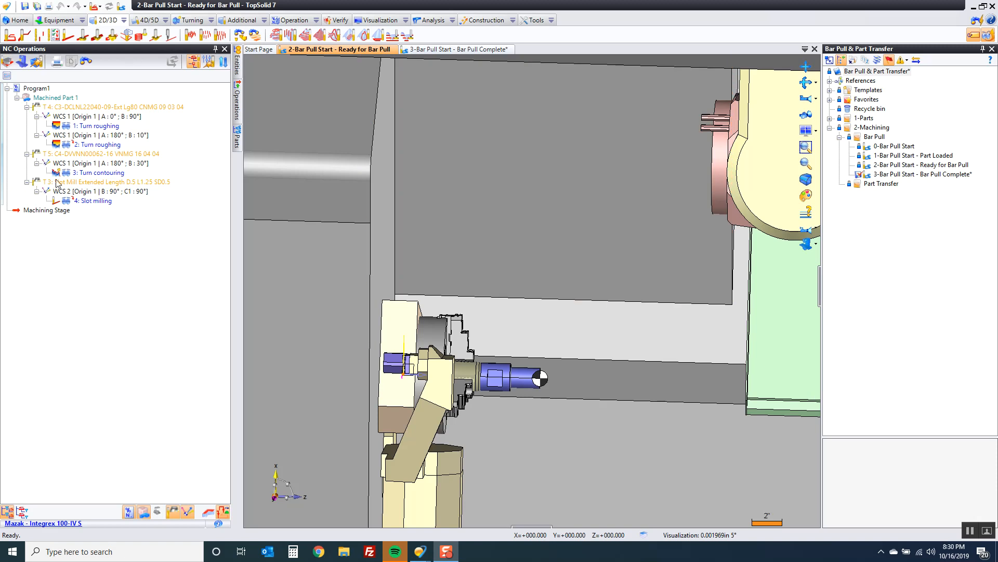
left_click(96, 201)
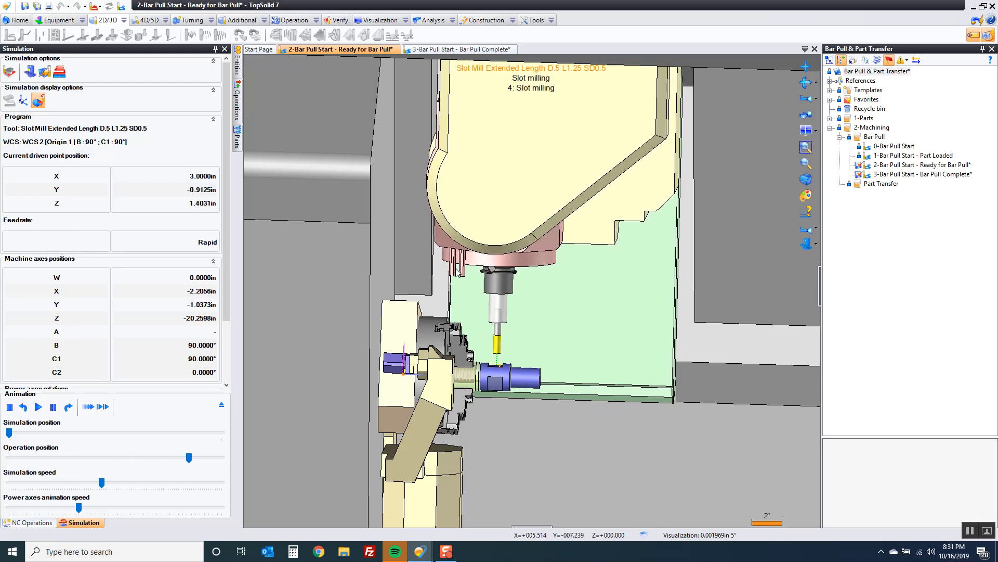
left_click_drag(187, 457, 196, 457)
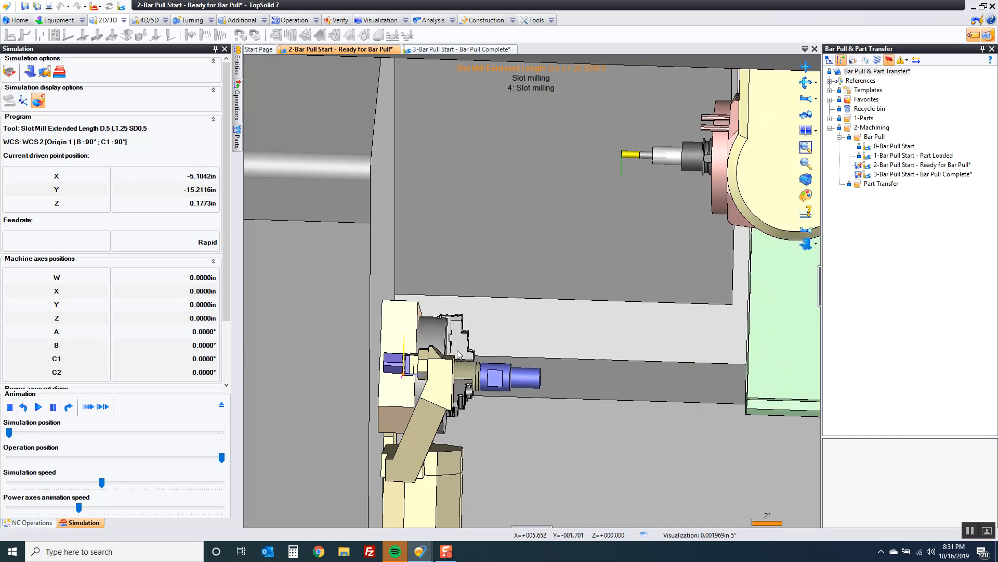
left_click(29, 522)
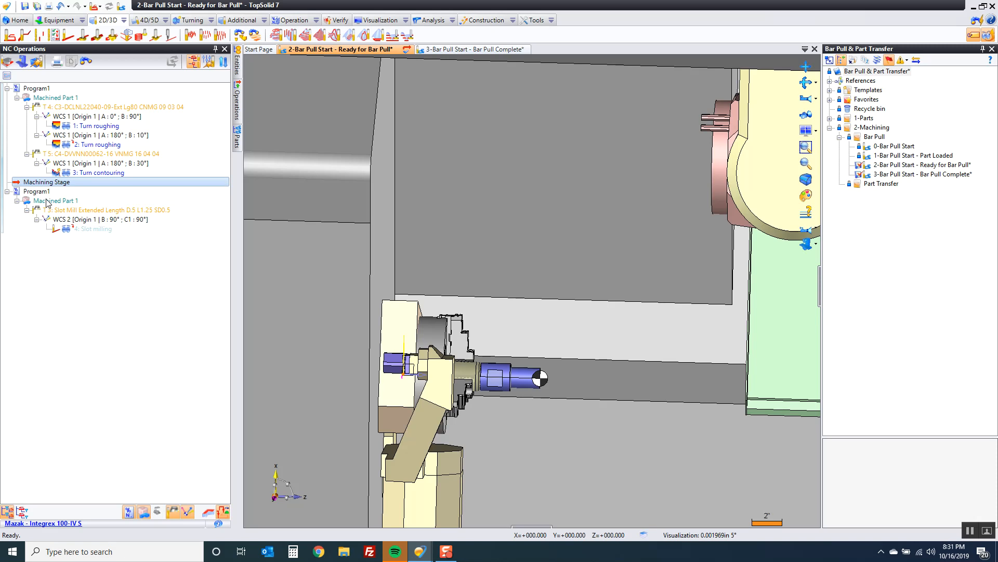
Step: Bring up the Additional machining commands for creating a virtual jog
left_click(241, 20)
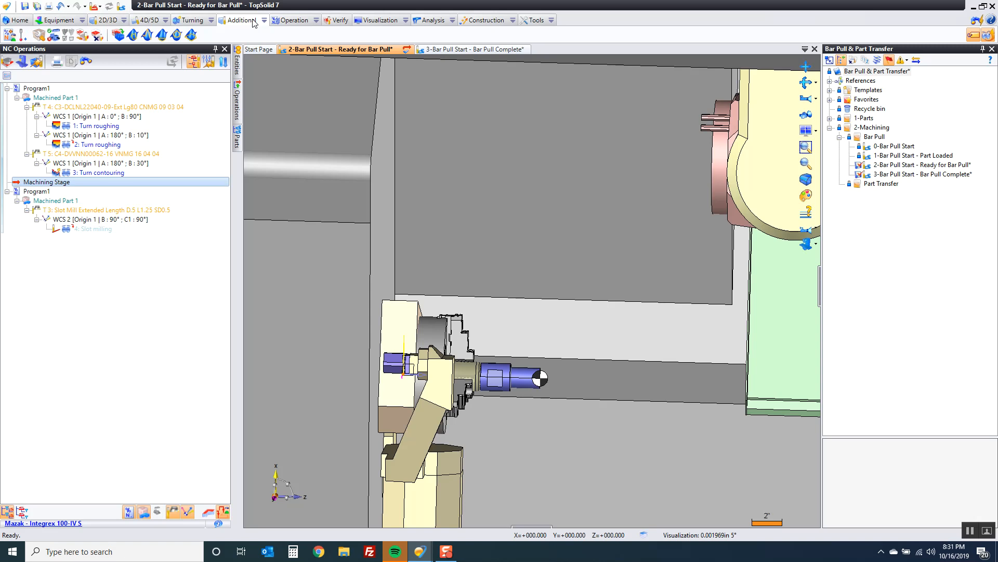
mouse_move(9, 35)
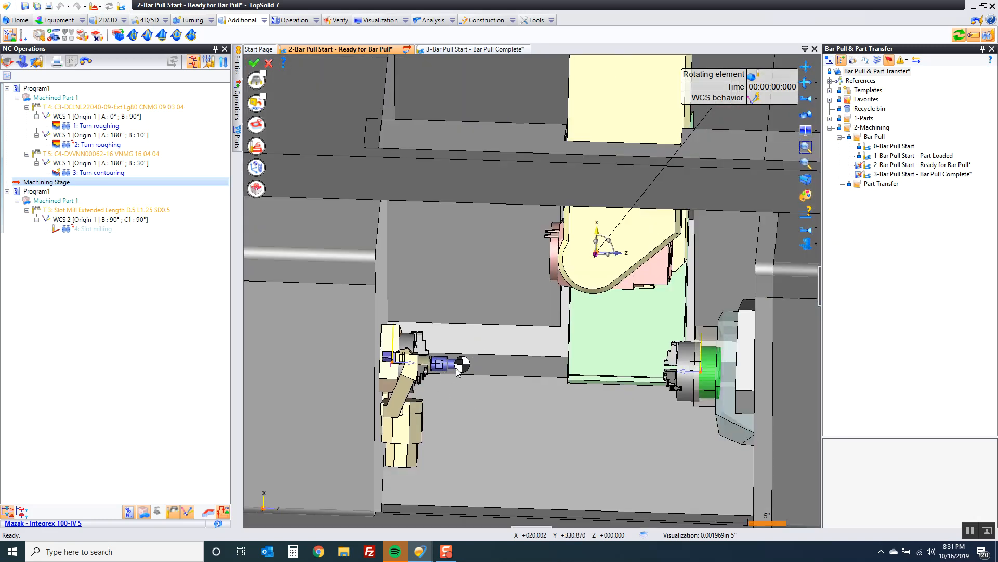
mouse_move(460, 354)
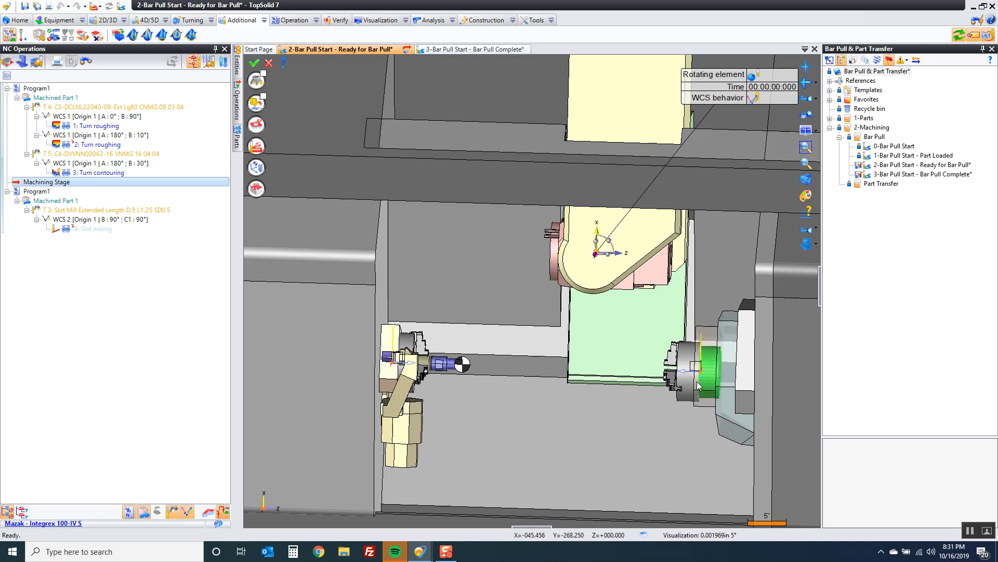
mouse_move(531, 366)
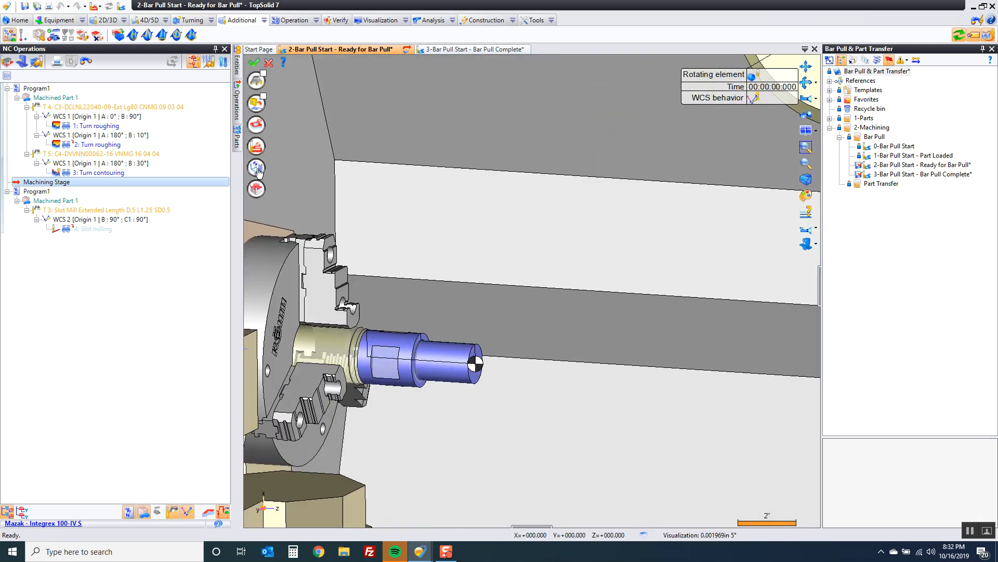
Step: Create WCS 4 'Bar Pull / Part Transfer' on Origin 1 with Sub Spindle as tool holder
left_click(255, 169)
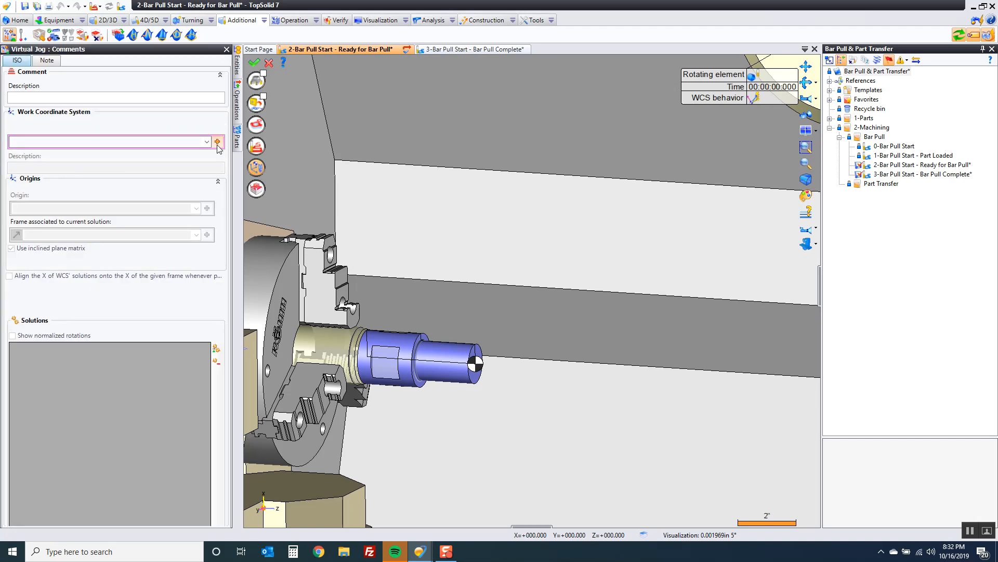
left_click(219, 141)
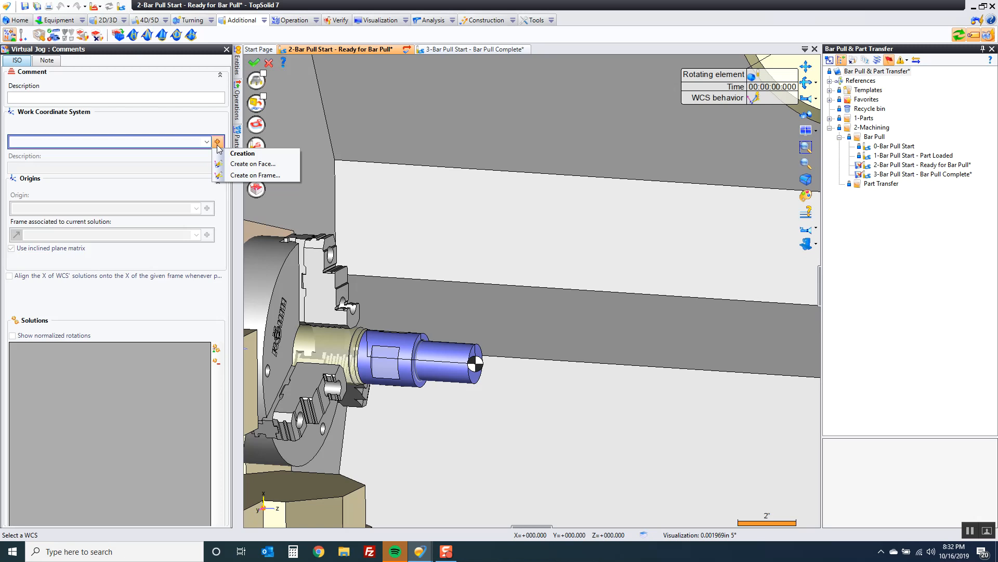
mouse_move(255, 175)
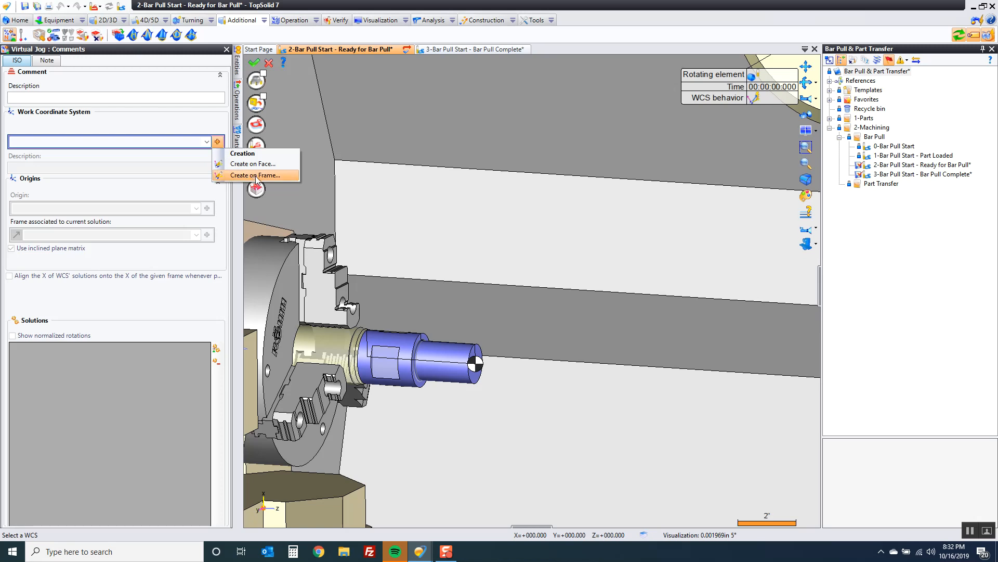
left_click(254, 174)
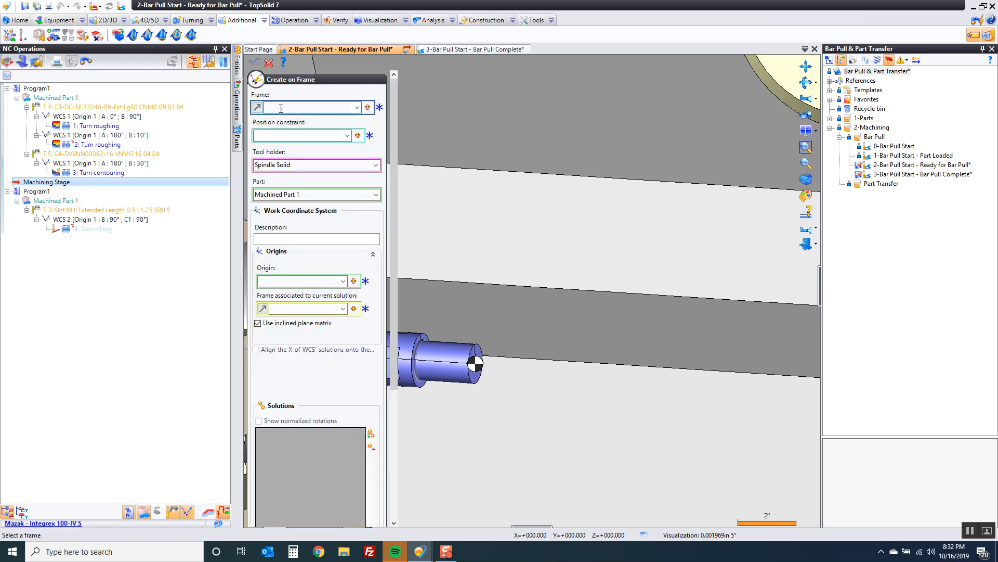
left_click(474, 365)
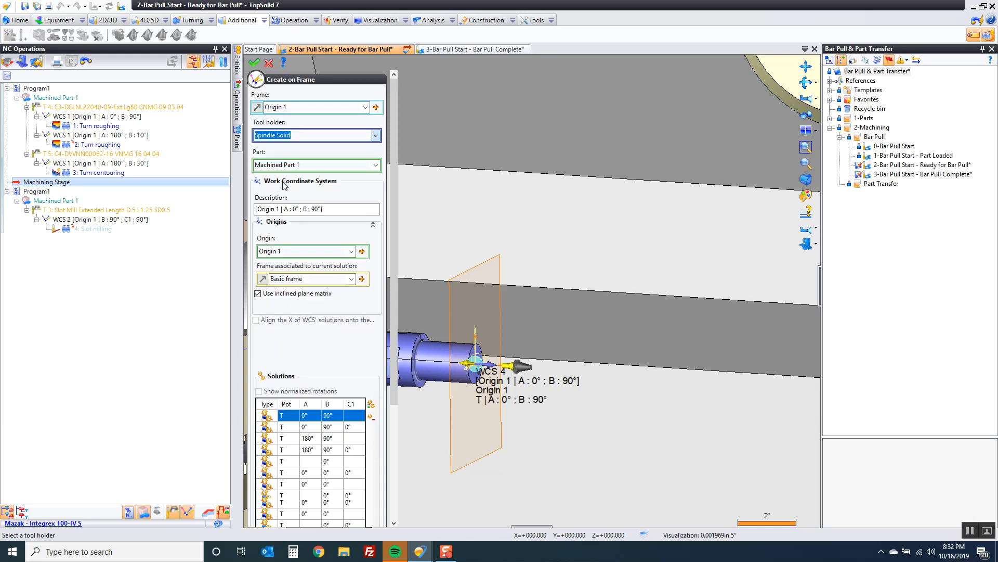
left_click(316, 135)
type("Sub ")
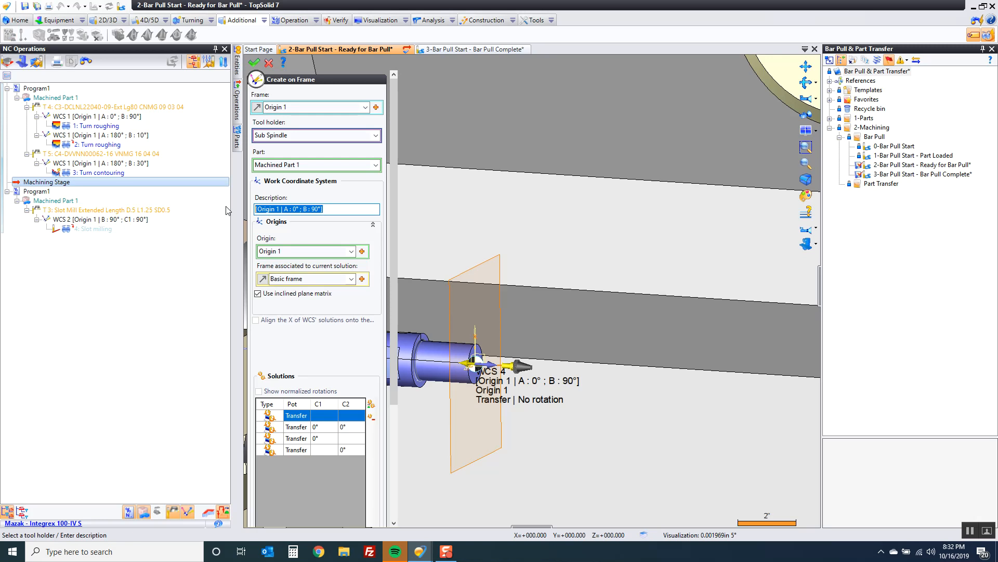
type("Bar Pull")
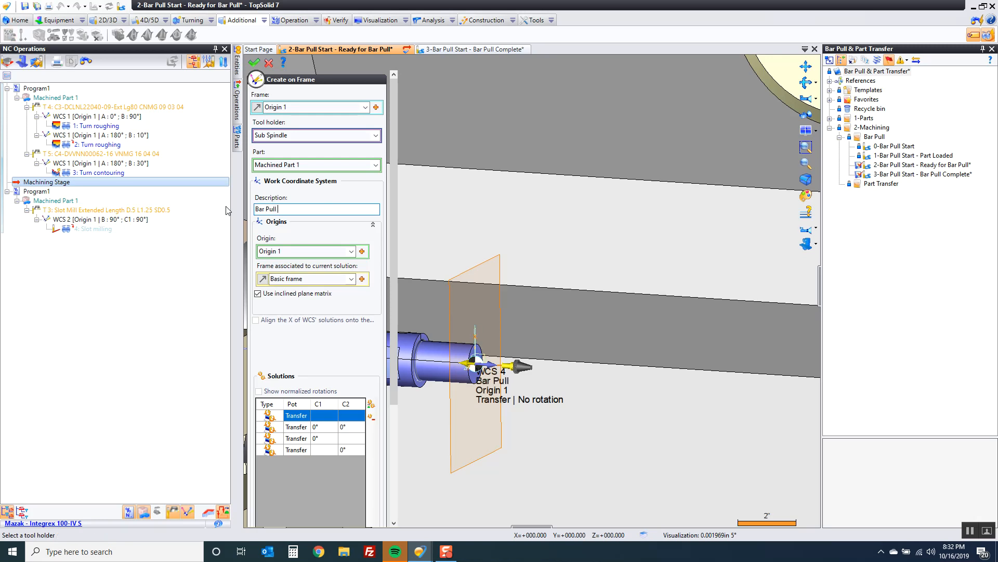
type("/ Part Transfer")
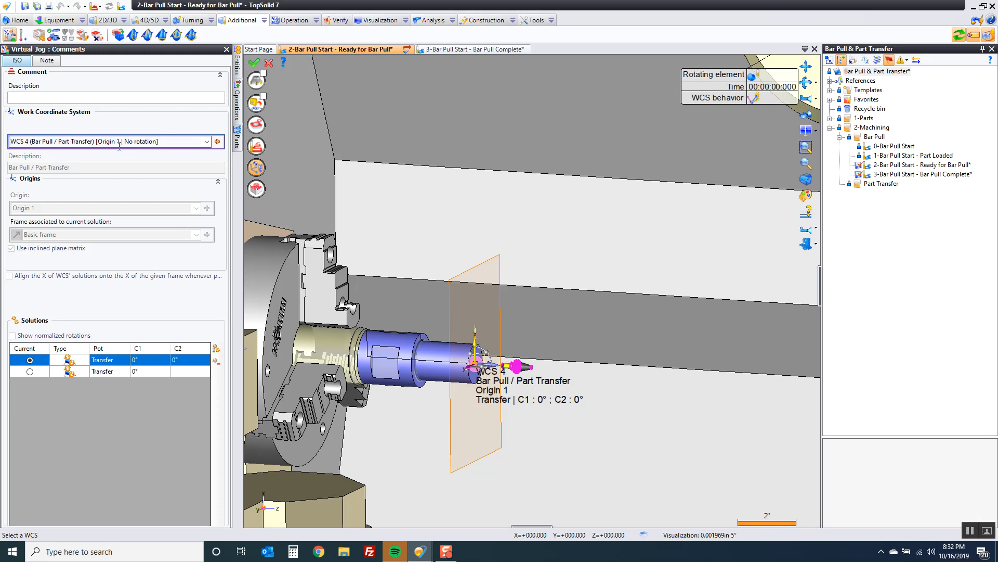
mouse_move(257, 170)
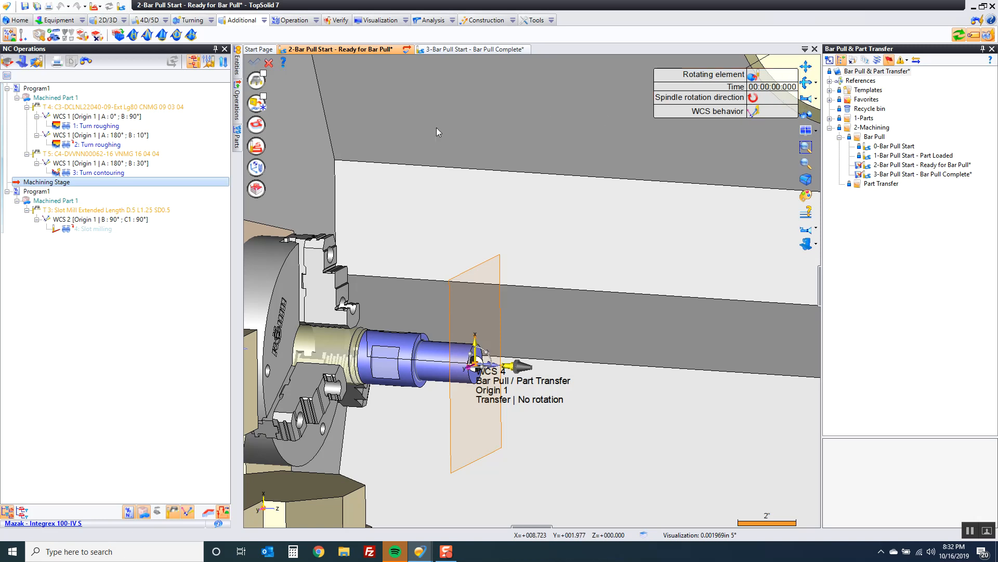
mouse_move(255, 103)
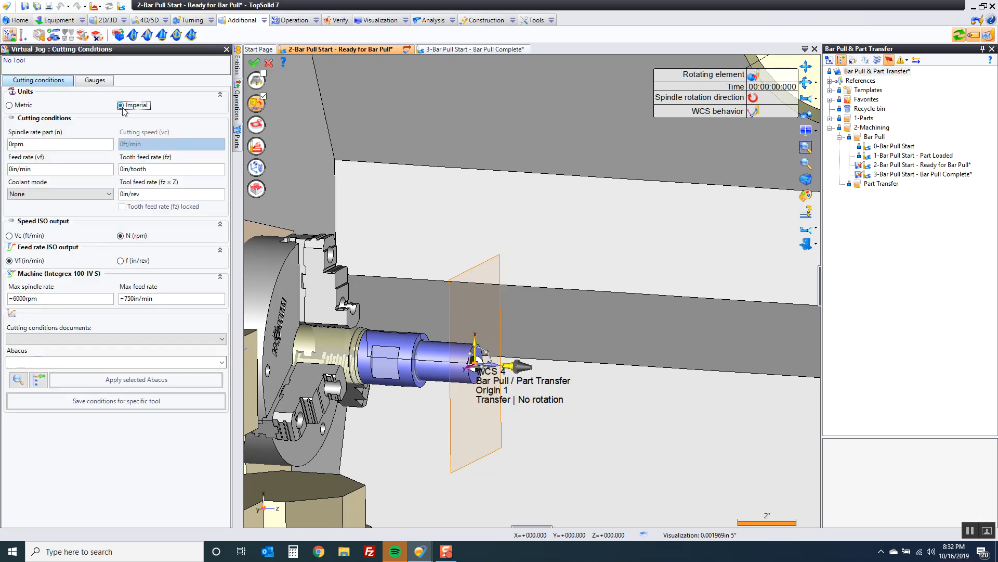
Step: Switch the jog's cutting conditions to imperial: 500 rpm spindle, 25 in/min feed
left_click(58, 144)
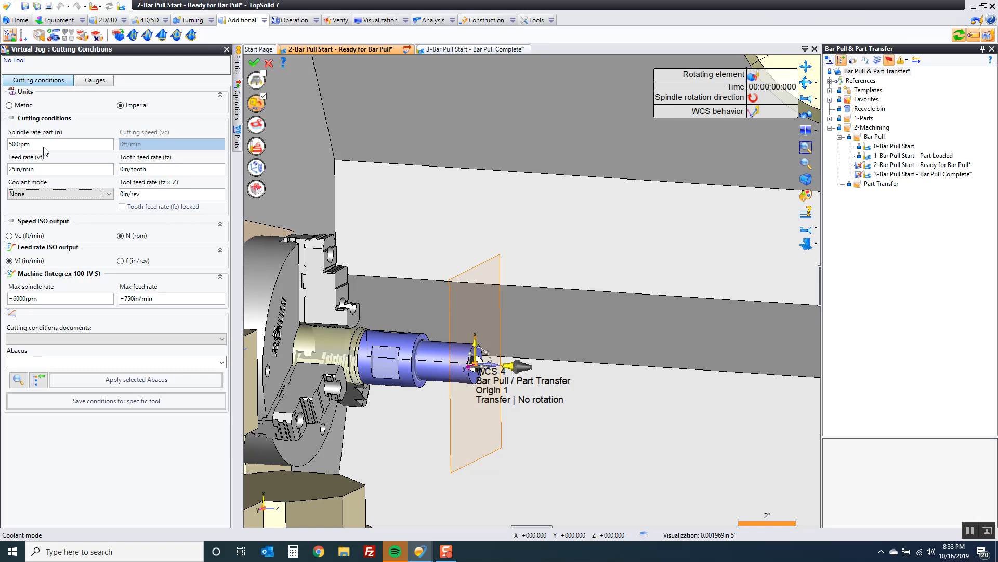
left_click(256, 147)
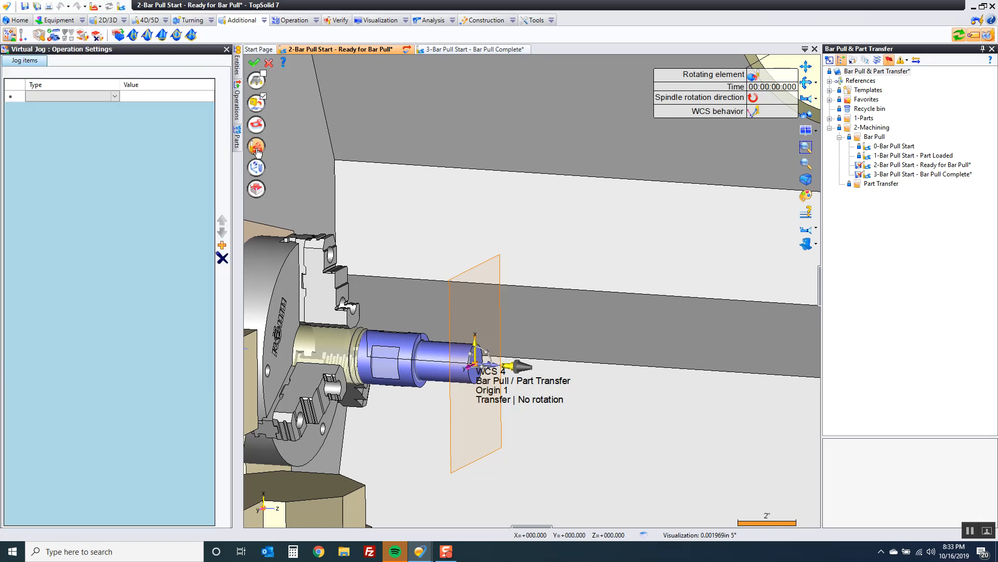
Step: Add a Release part jog item on the Sub Spindle
left_click(115, 96)
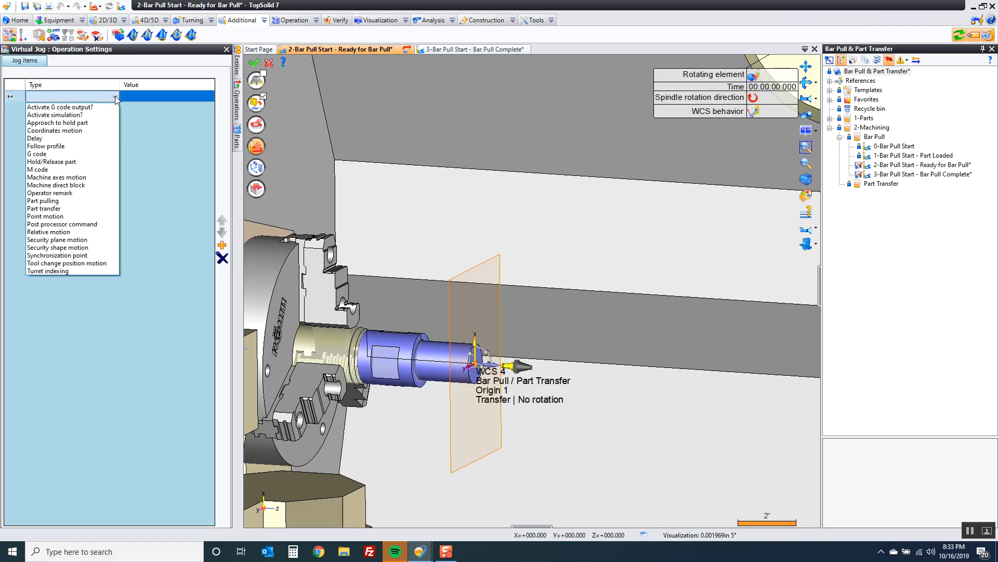
mouse_move(54, 115)
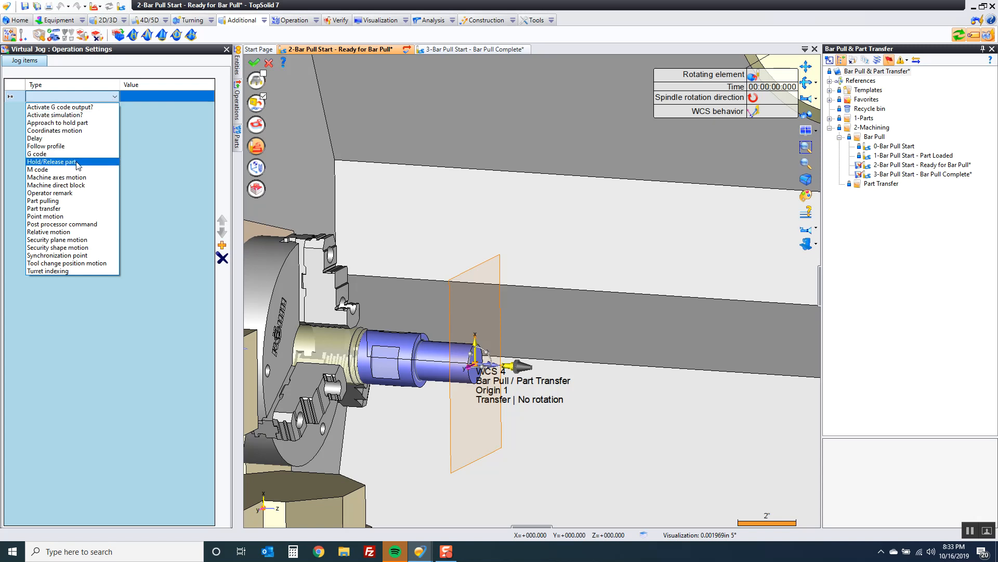
left_click(51, 161)
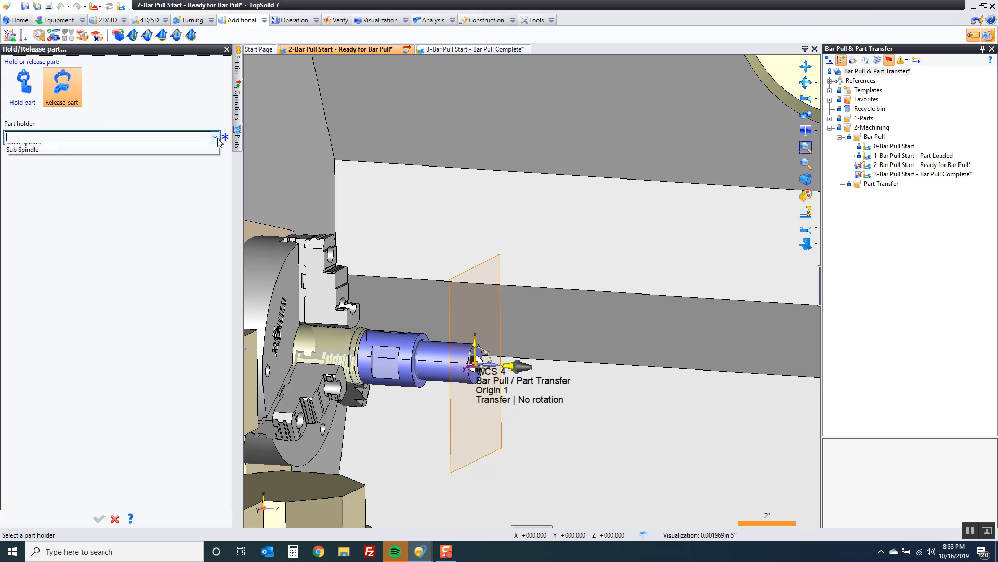
left_click(22, 149)
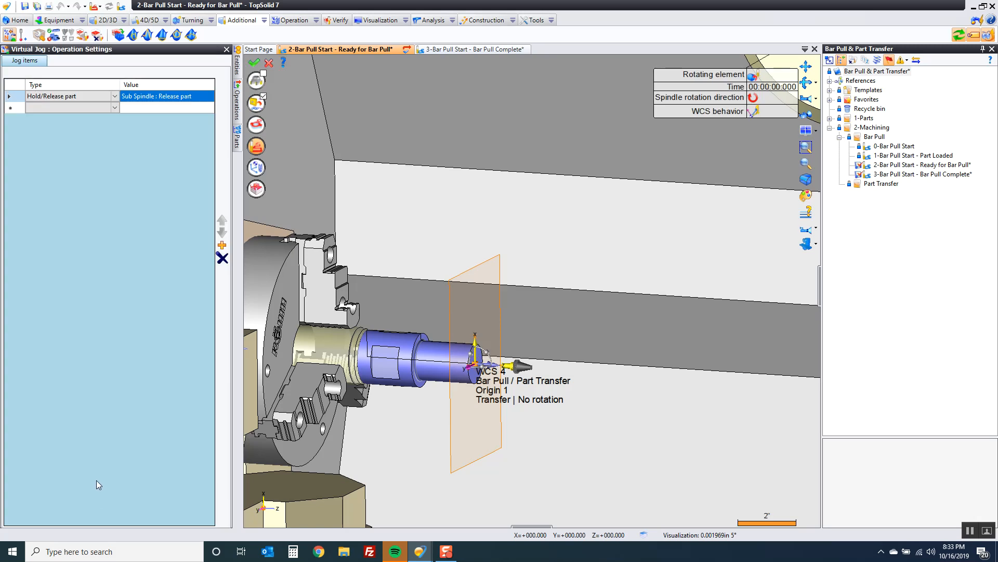
mouse_move(94, 310)
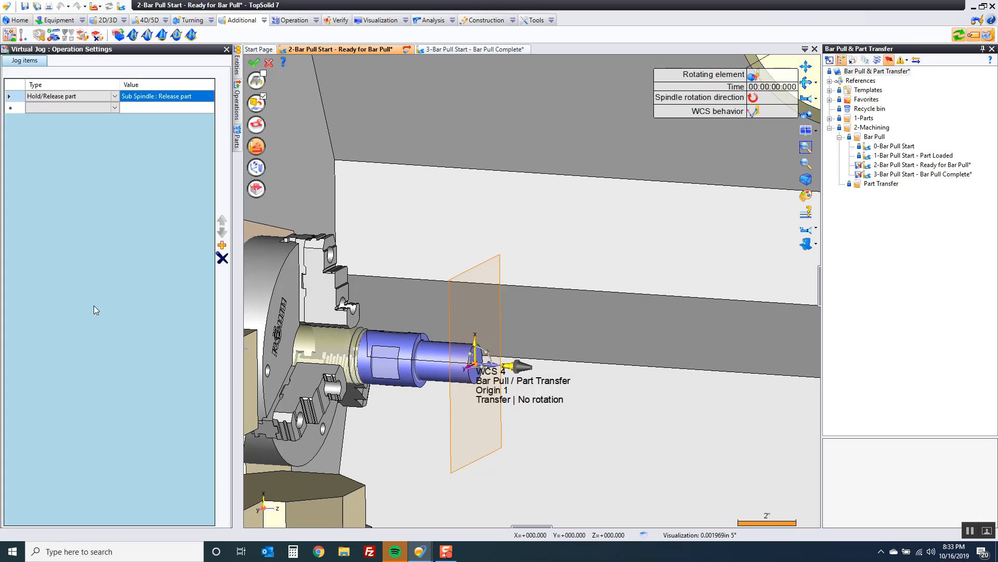
Step: Add a 5-second Delay jog item and validate it
left_click(115, 107)
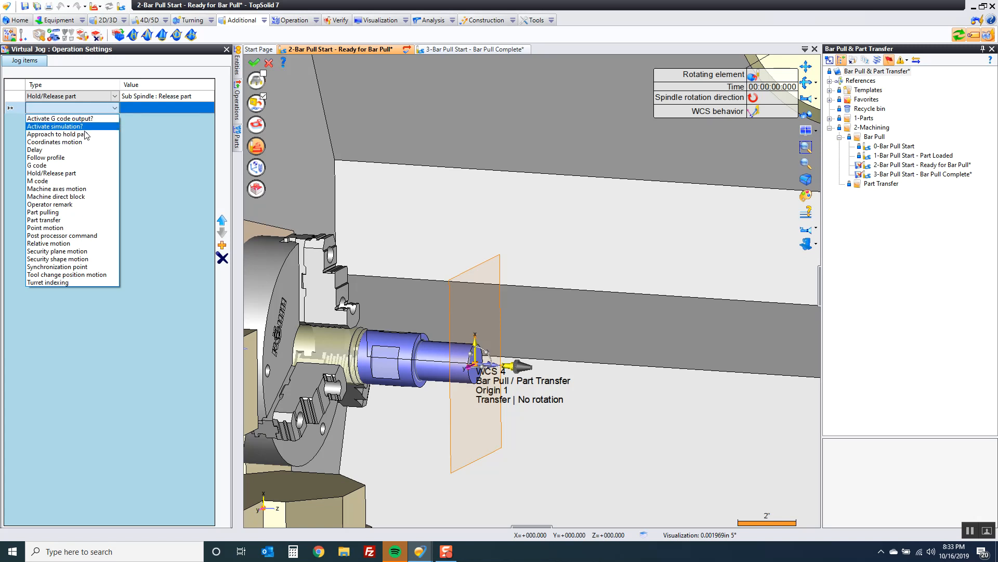
left_click(36, 150)
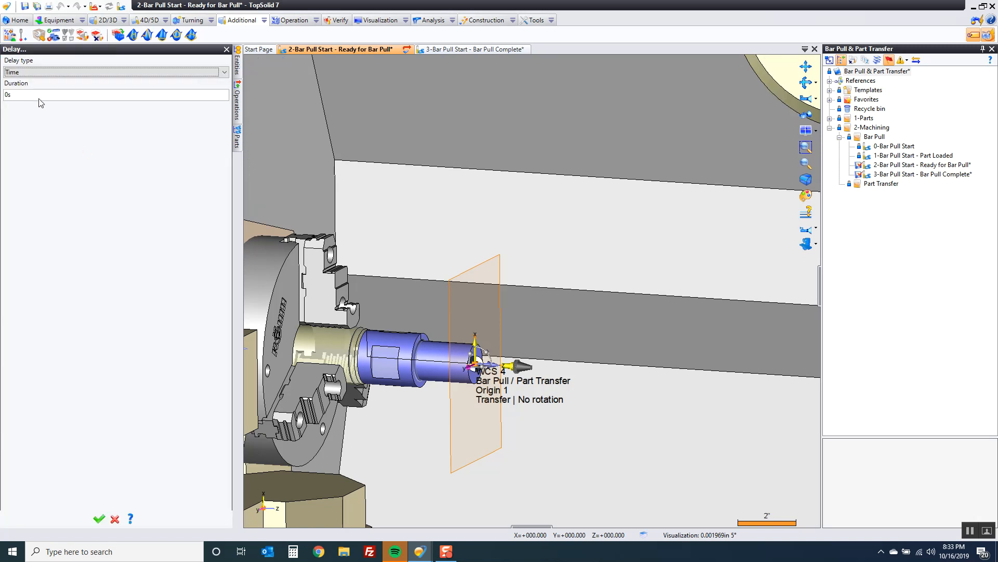
left_click(102, 94)
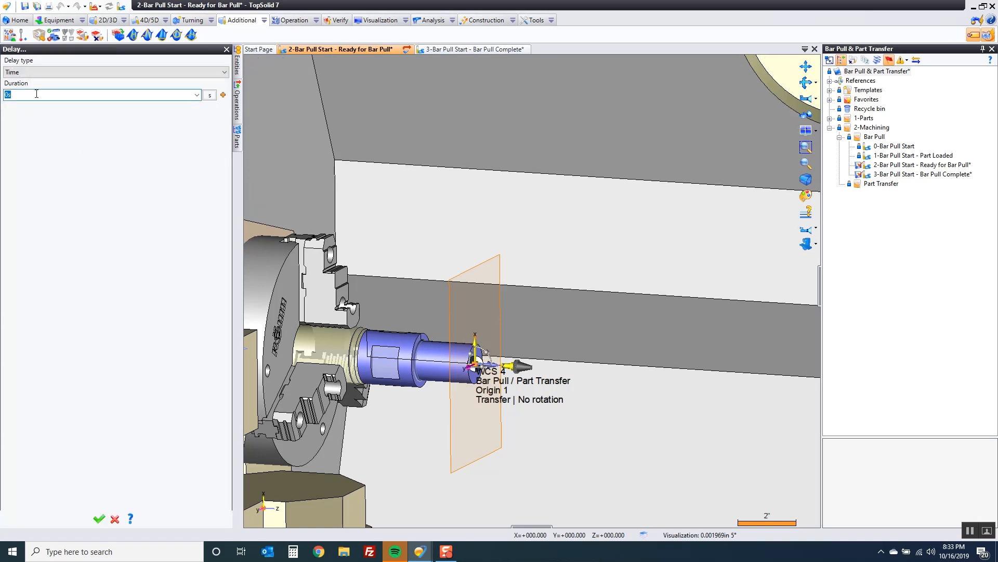
type("5")
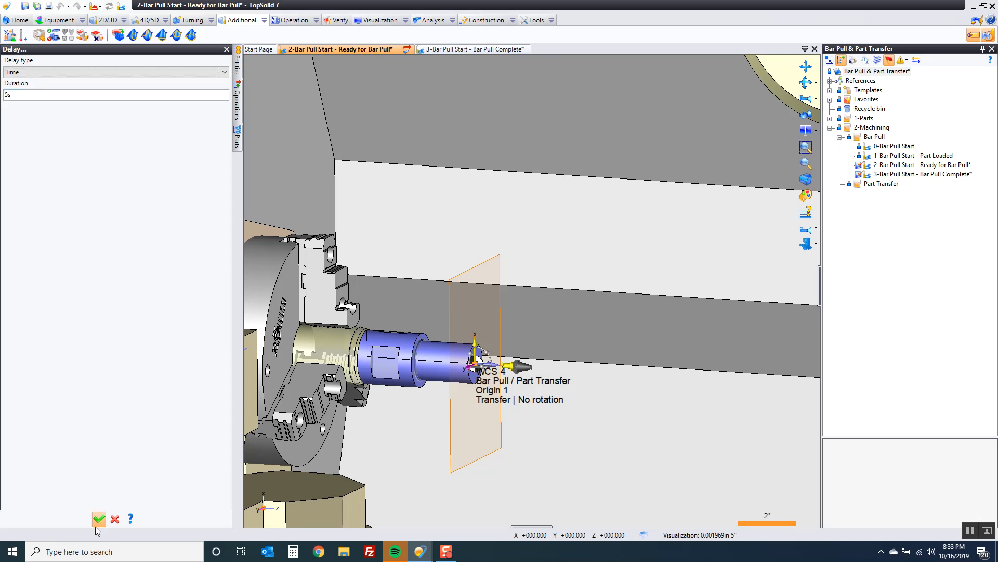
left_click(98, 518)
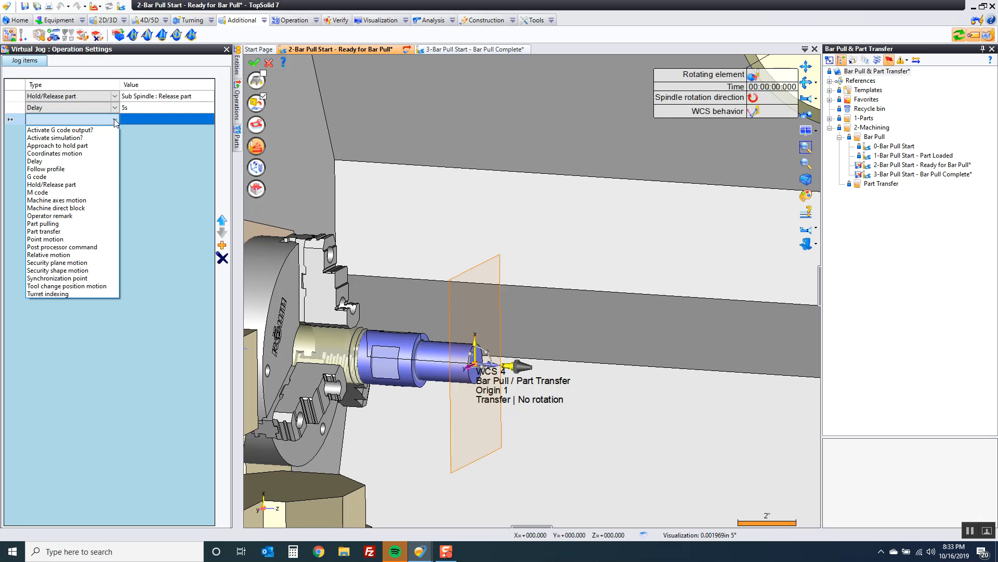
mouse_move(57, 145)
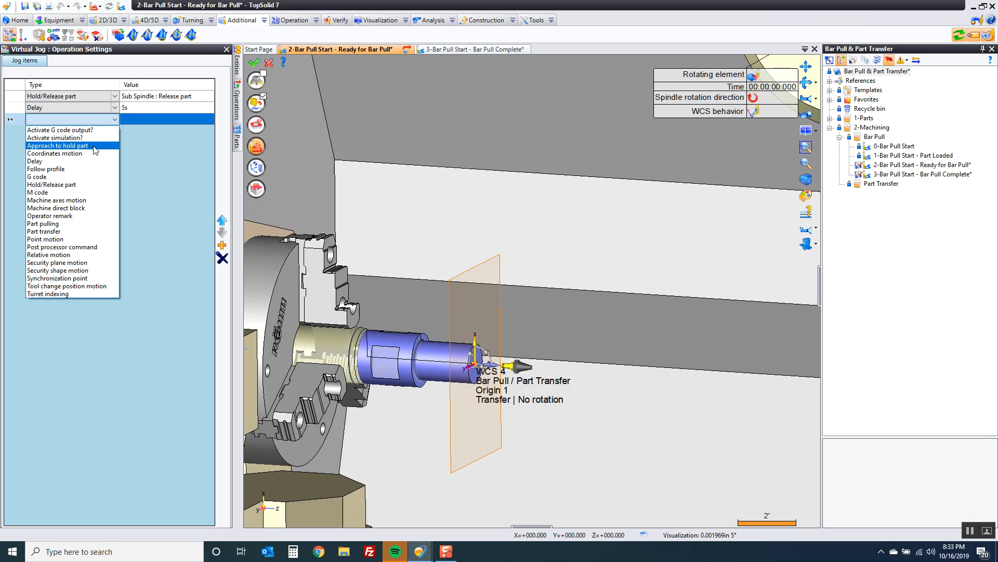
Step: Add an Approach to hold part item with its feedrate switch changed from Stock to Point
left_click(57, 145)
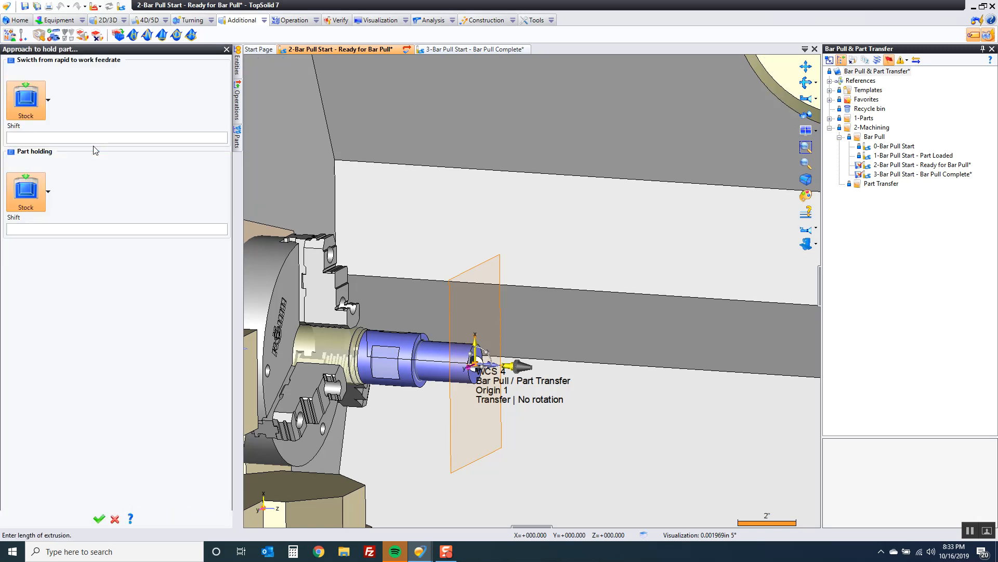
mouse_move(107, 166)
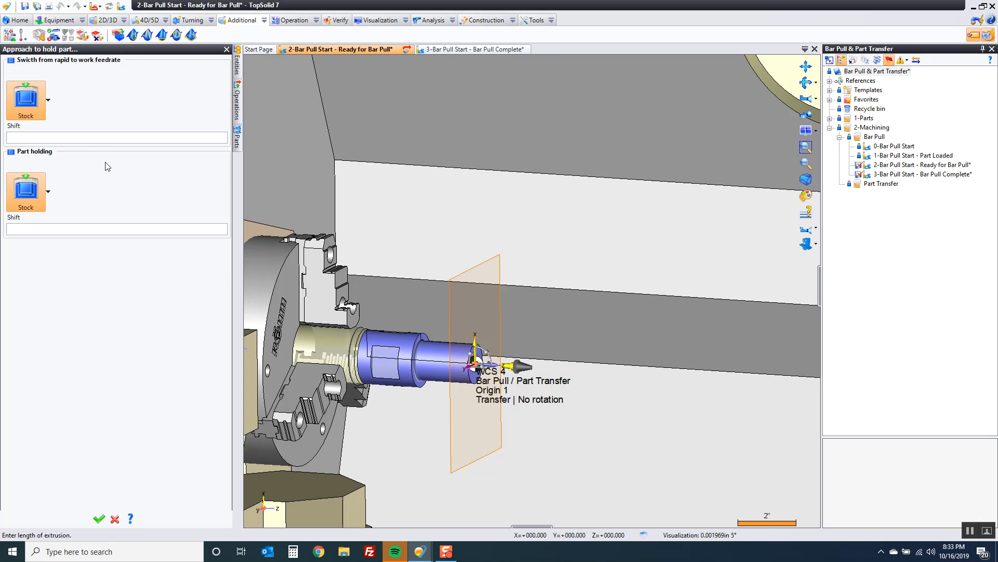
mouse_move(432, 340)
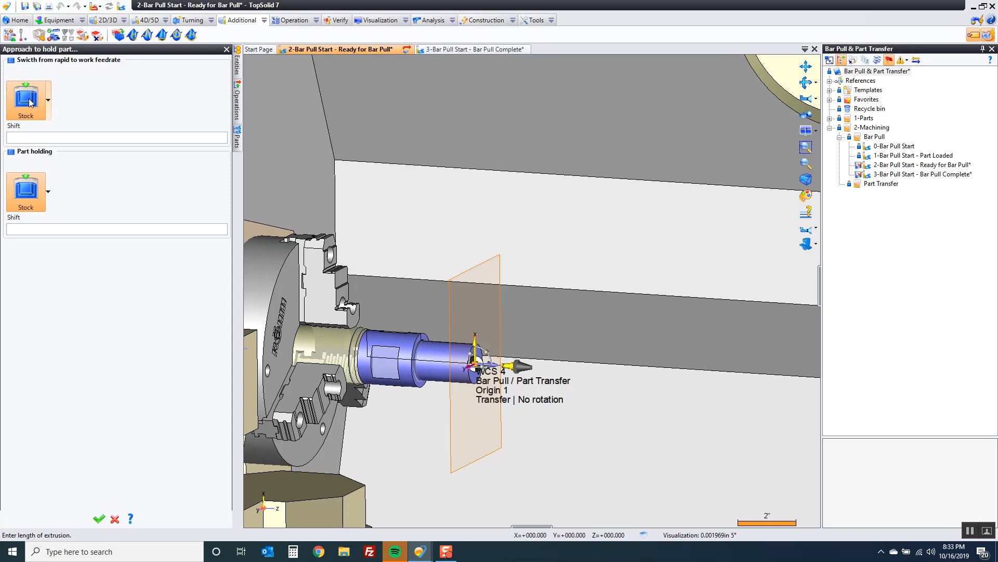
left_click(41, 100)
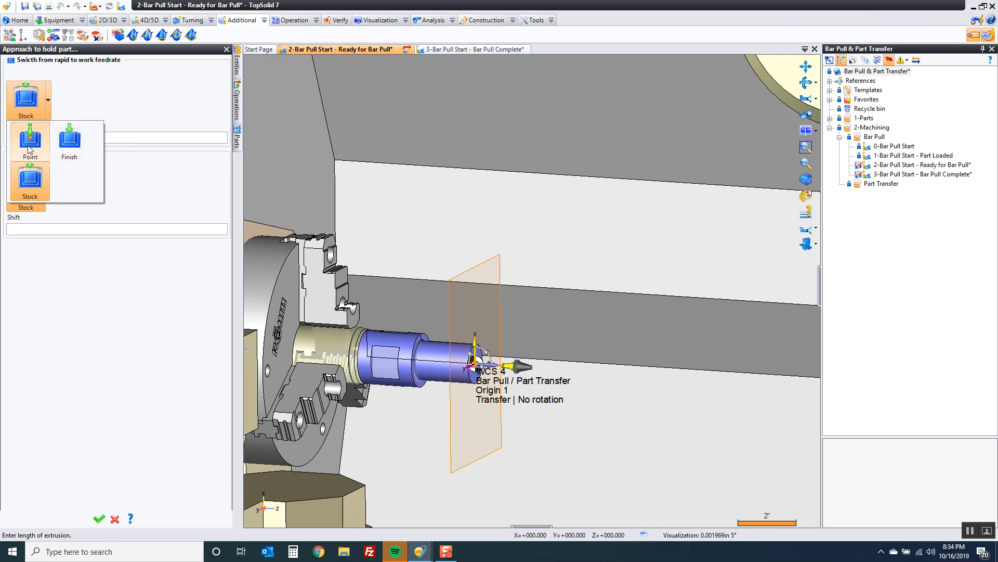
left_click(29, 139)
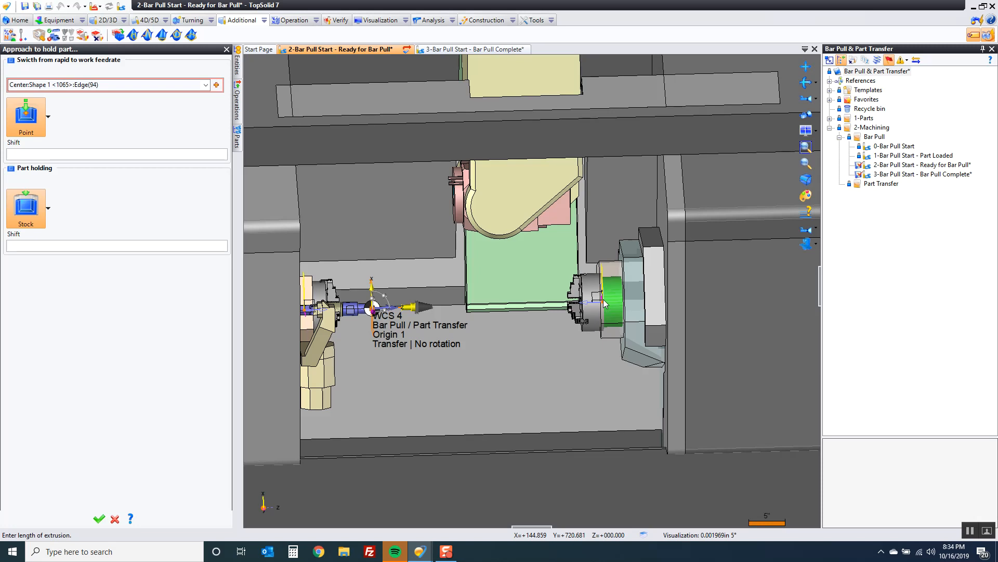
mouse_move(608, 302)
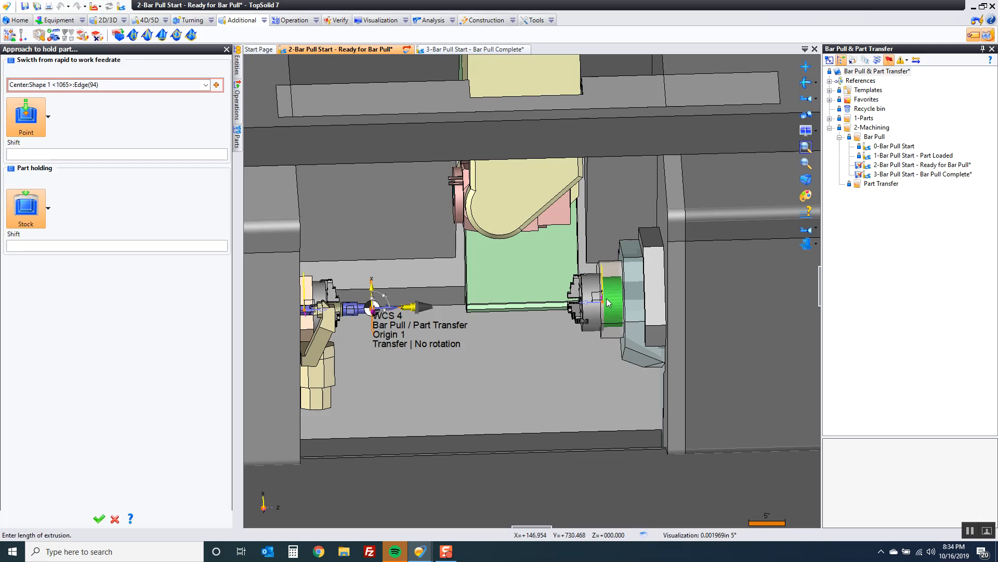
mouse_move(591, 305)
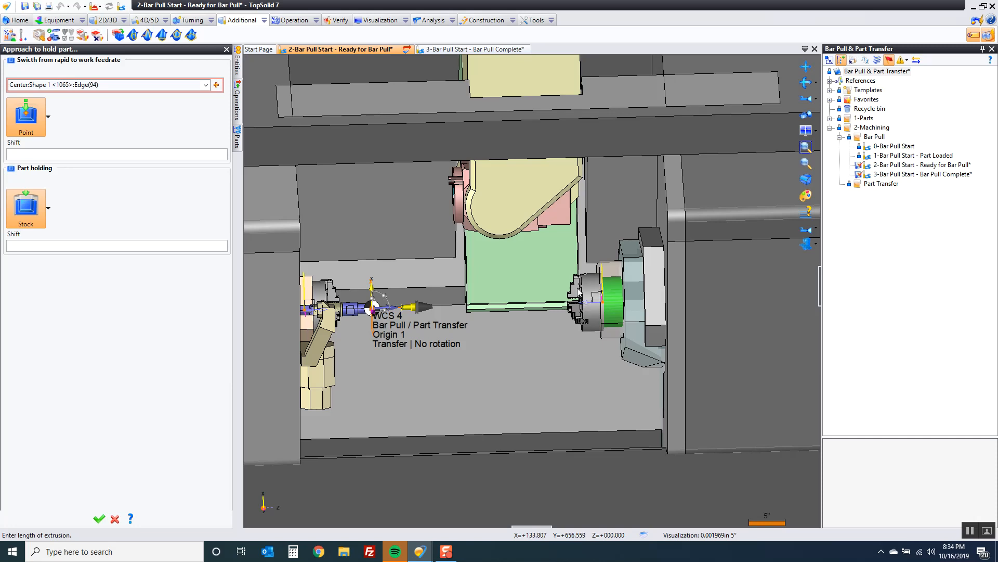
mouse_move(571, 290)
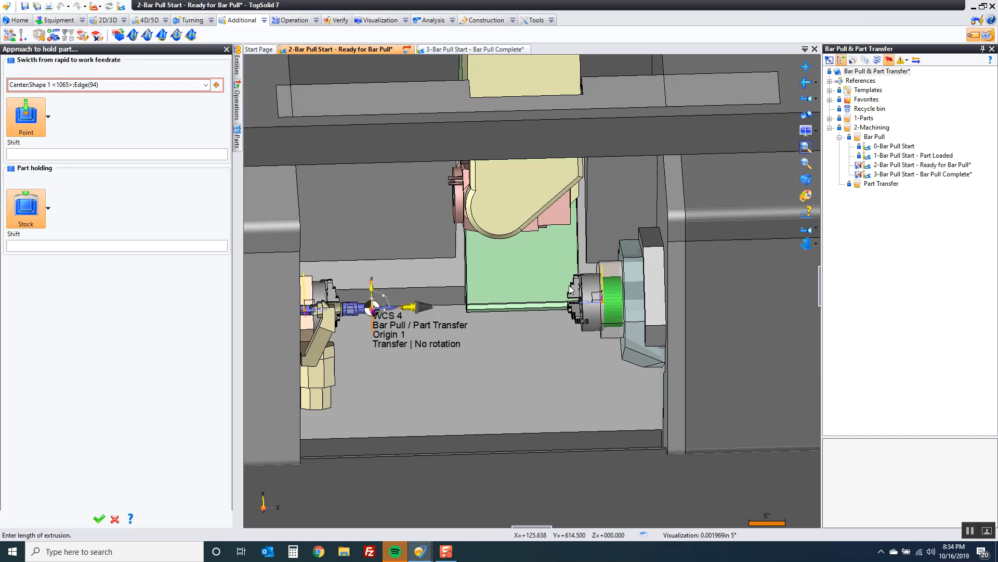
mouse_move(604, 306)
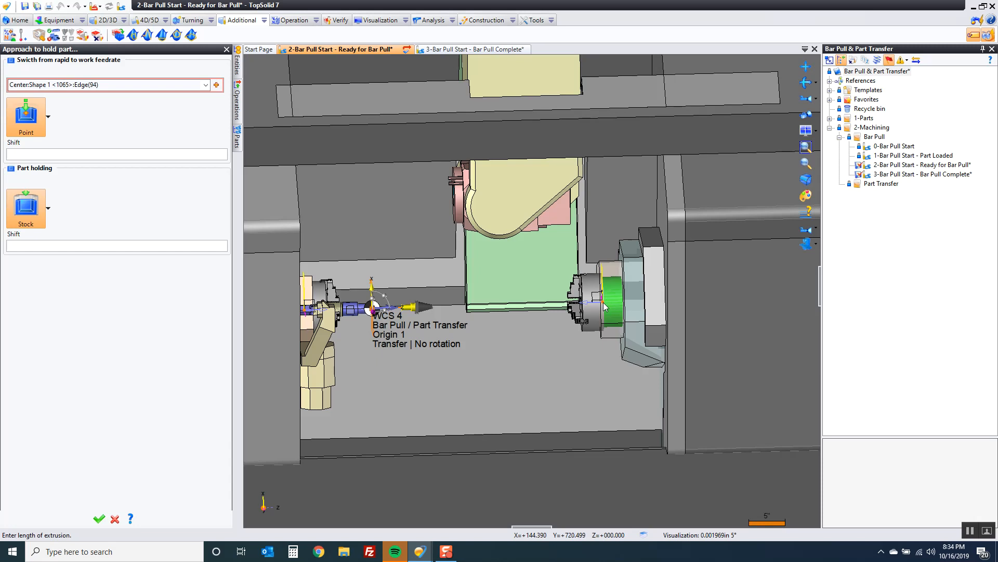
mouse_move(573, 303)
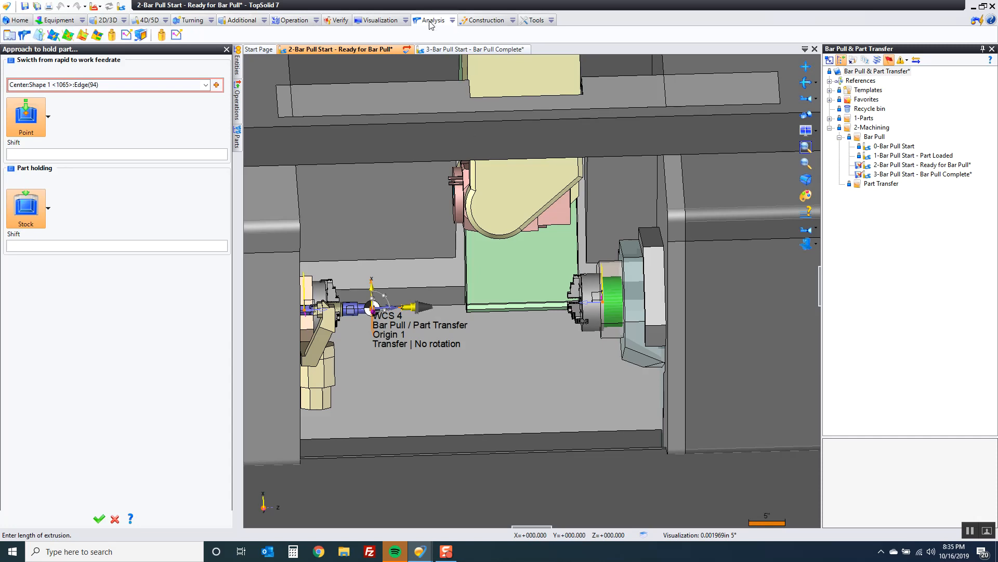
mouse_move(11, 35)
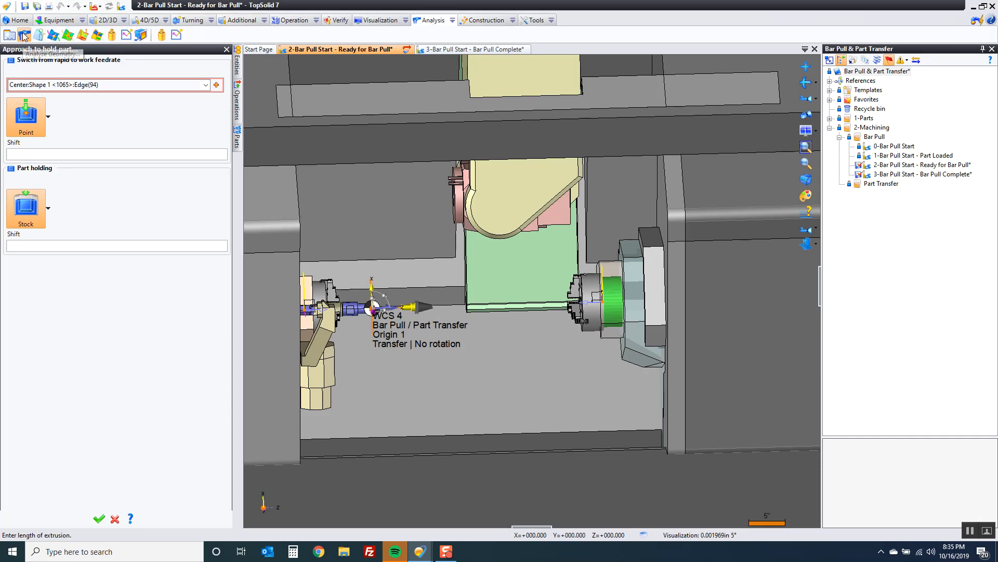
Step: Measure sub spindle frame to mirror vertex and copy the Z delta -4.73622
left_click(25, 34)
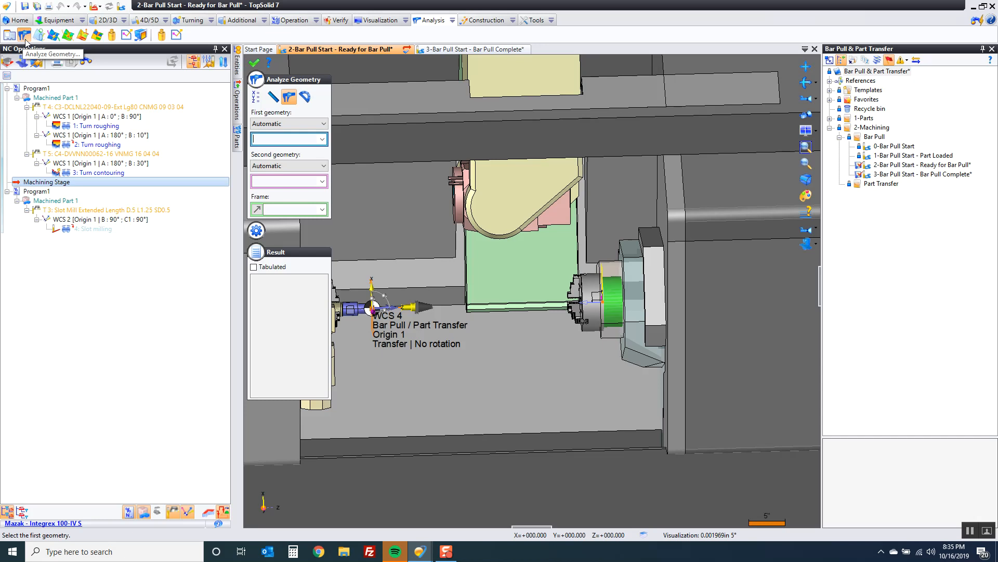
mouse_move(289, 97)
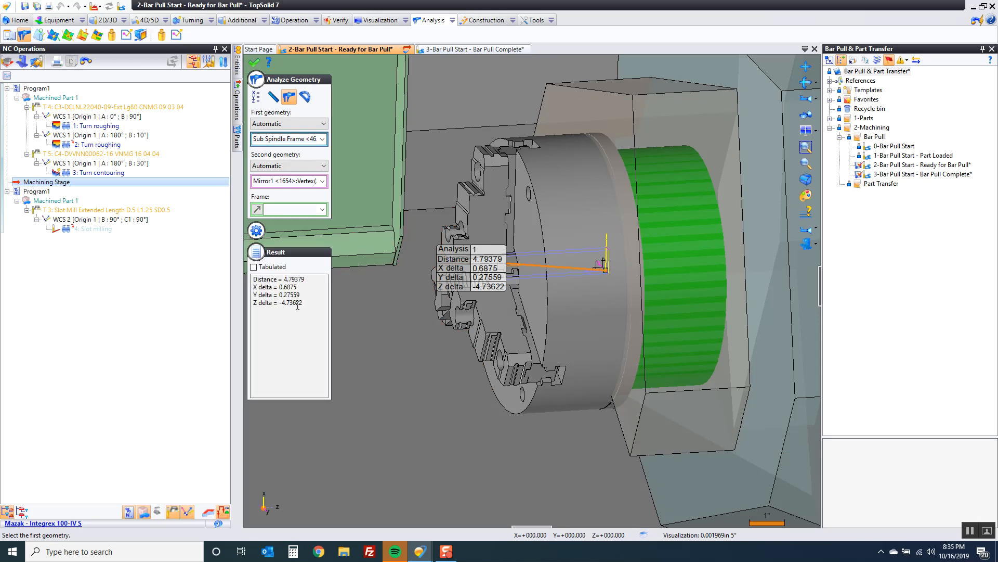
double_click(289, 302)
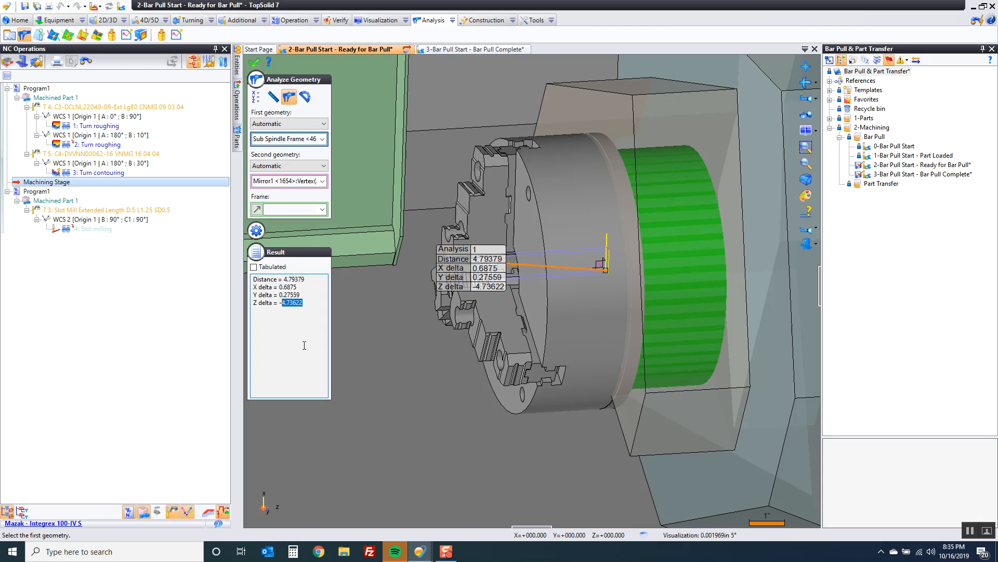
mouse_move(291, 313)
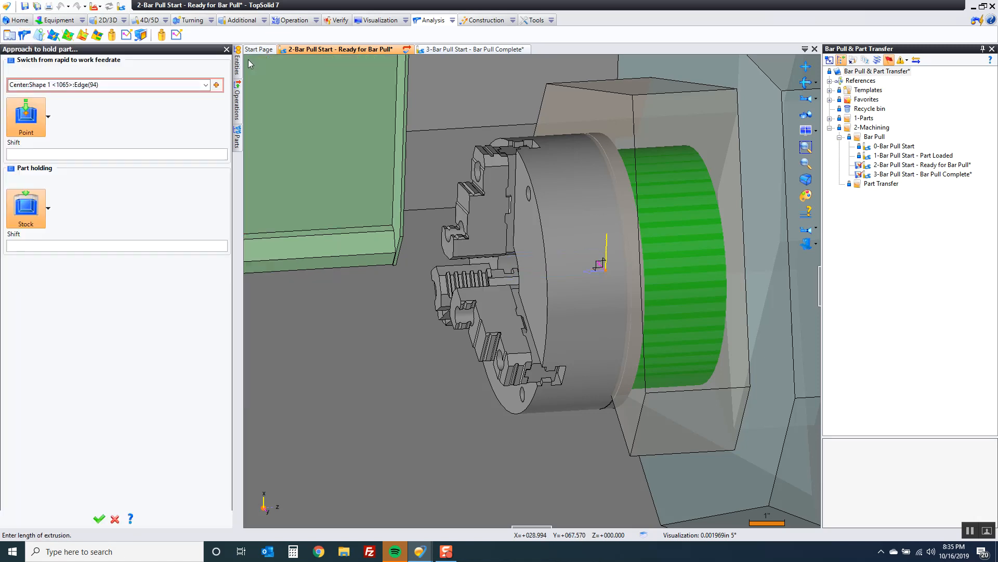
Step: Set the feed-switch shift to 5.73622 in and part-holding shift to 3.23622 in
left_click(108, 153)
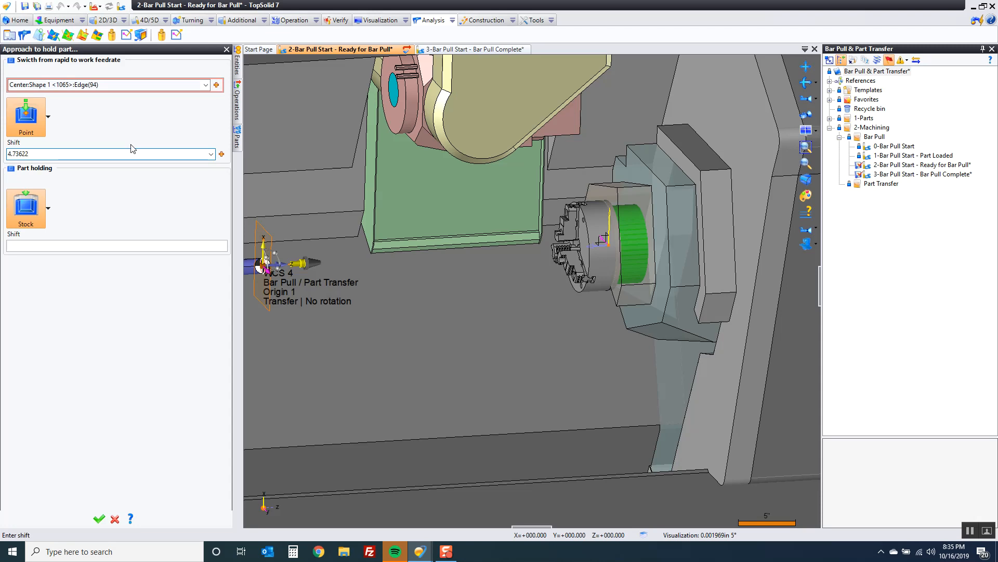
type("=5.73622in")
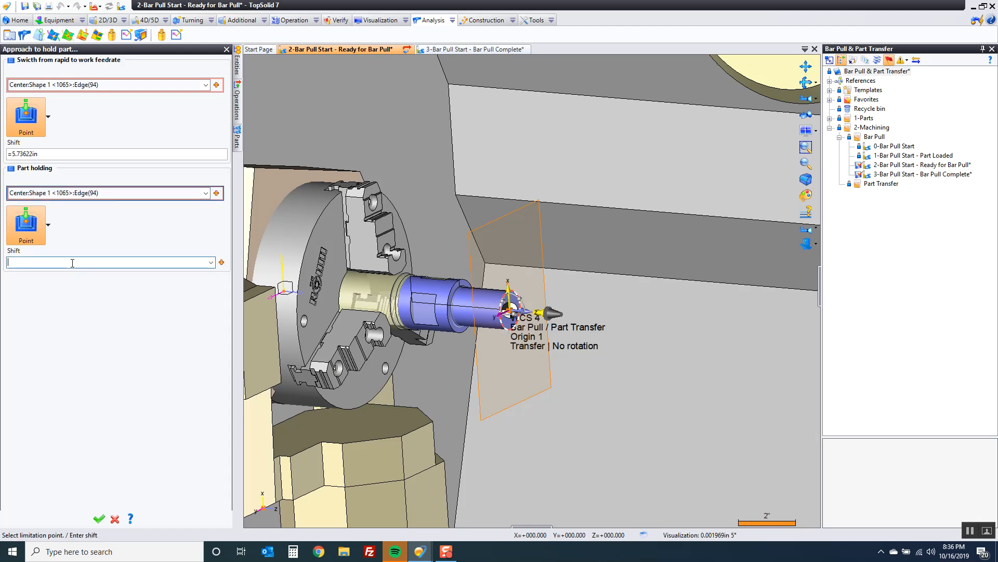
type("4.73622")
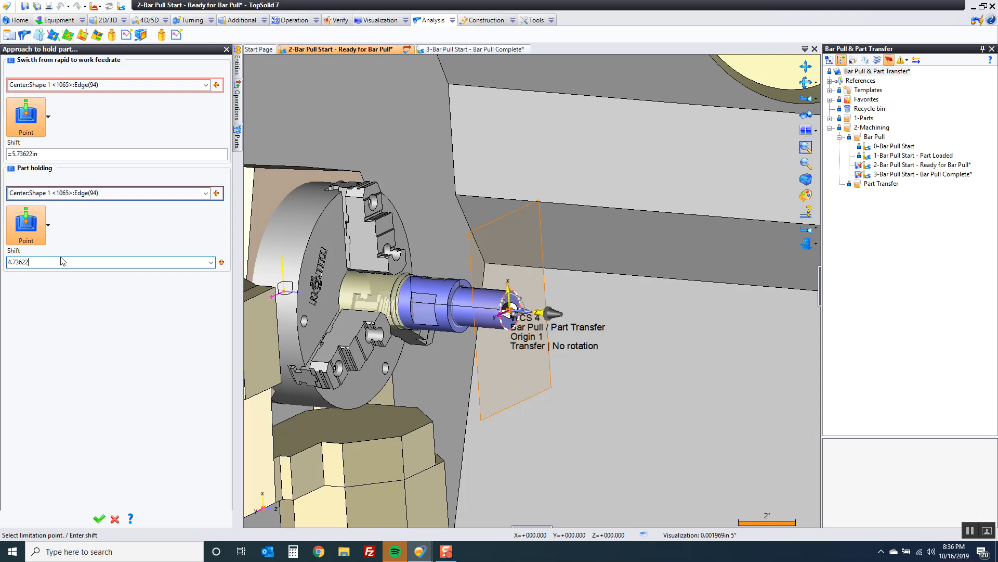
type("-")
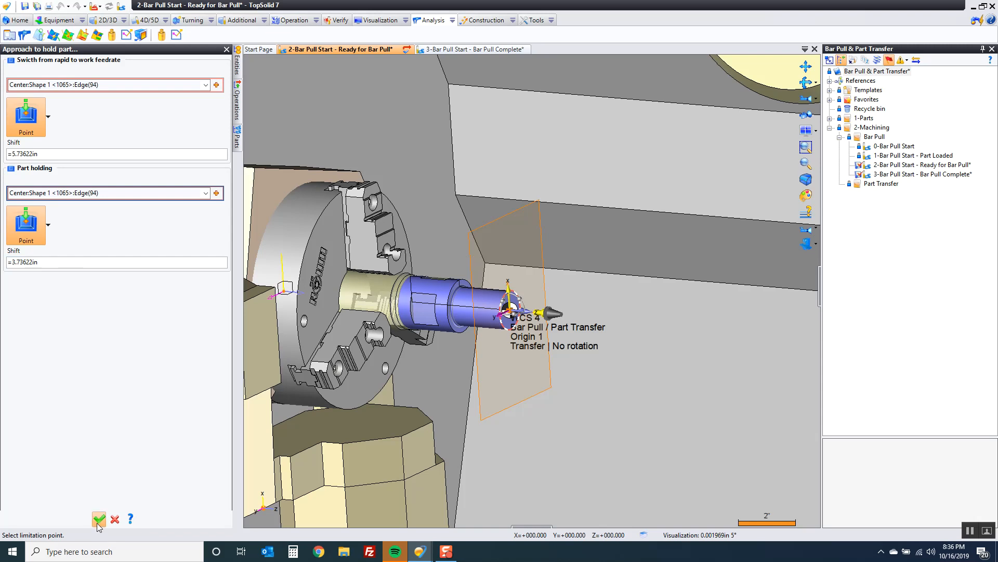
left_click(98, 519)
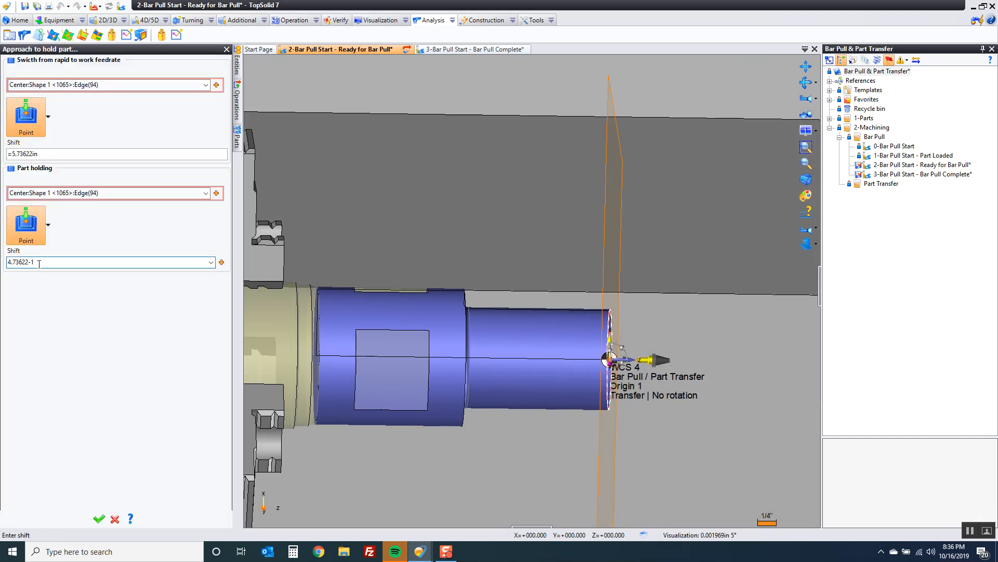
type("=3.23622in")
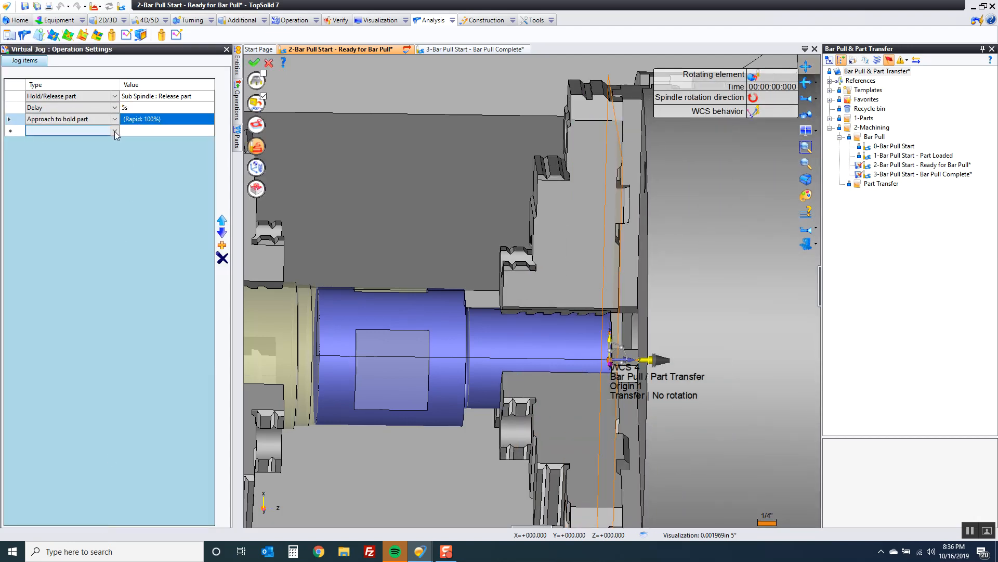
Step: Add a Sub Spindle hold part item followed by a 5 s delay
left_click(116, 131)
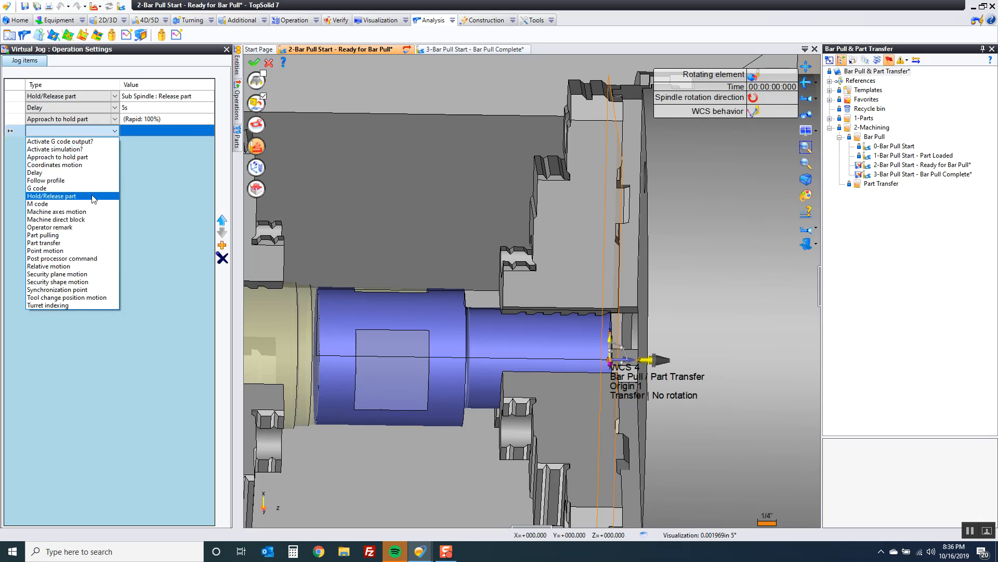
left_click(51, 196)
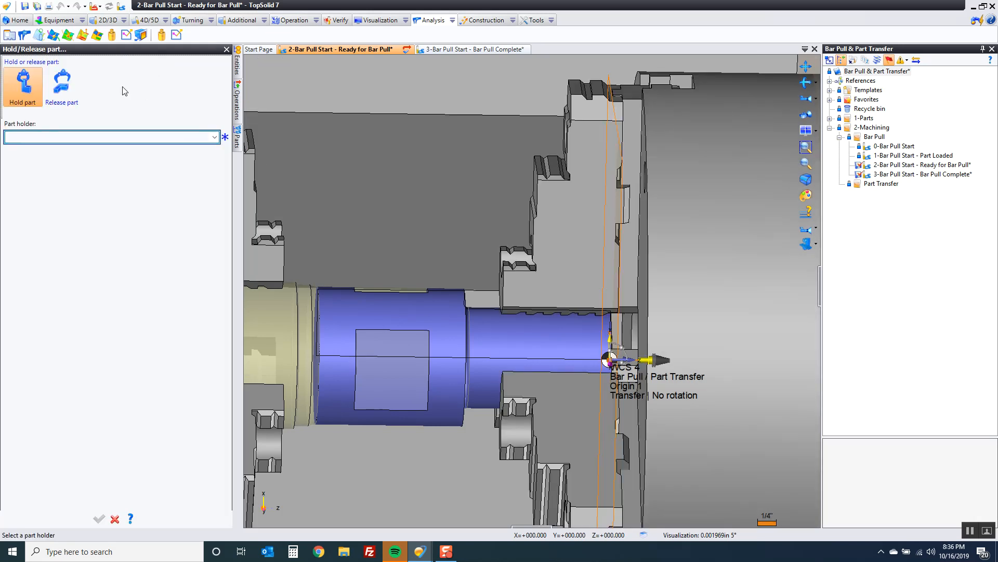
left_click(215, 136)
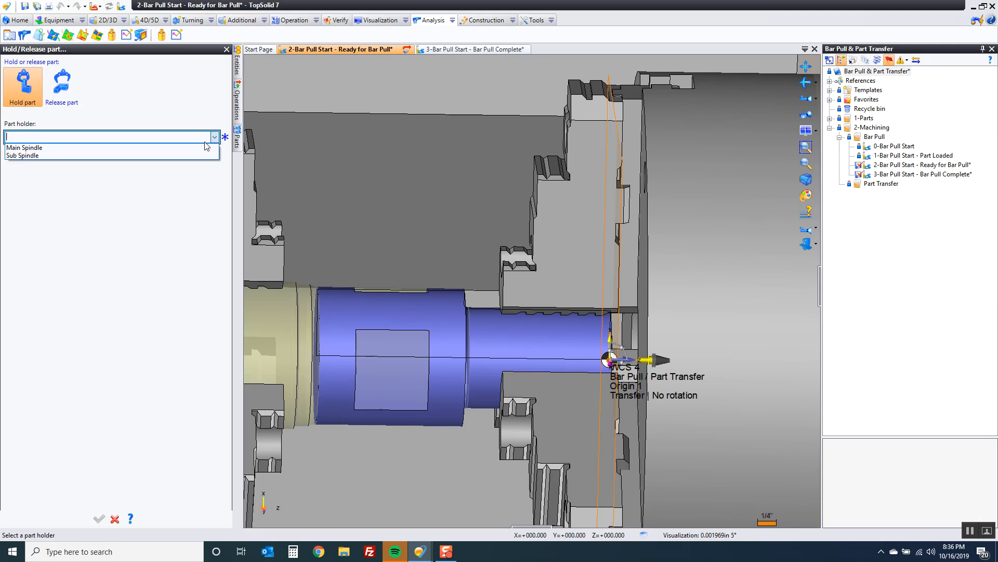
left_click(22, 155)
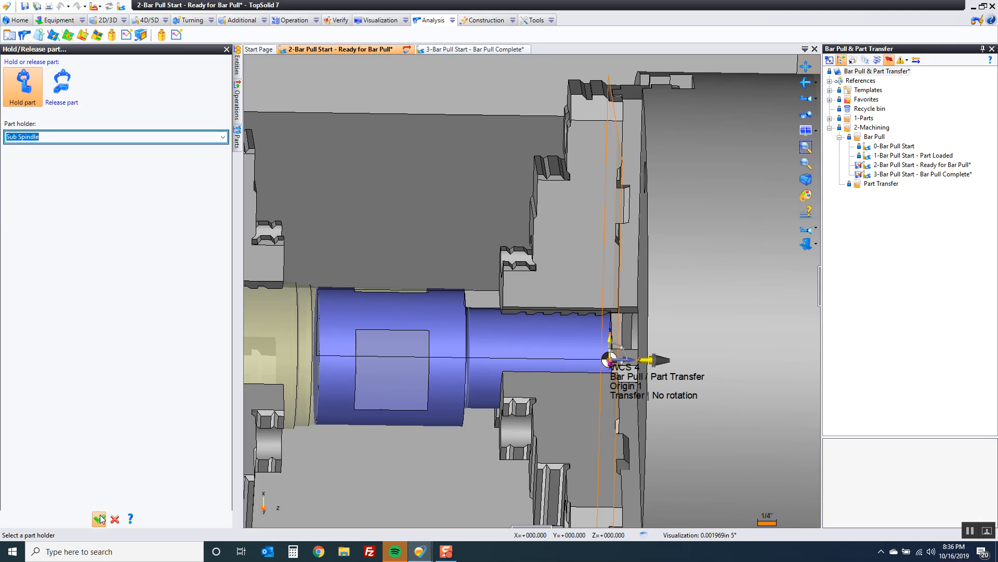
left_click(116, 131)
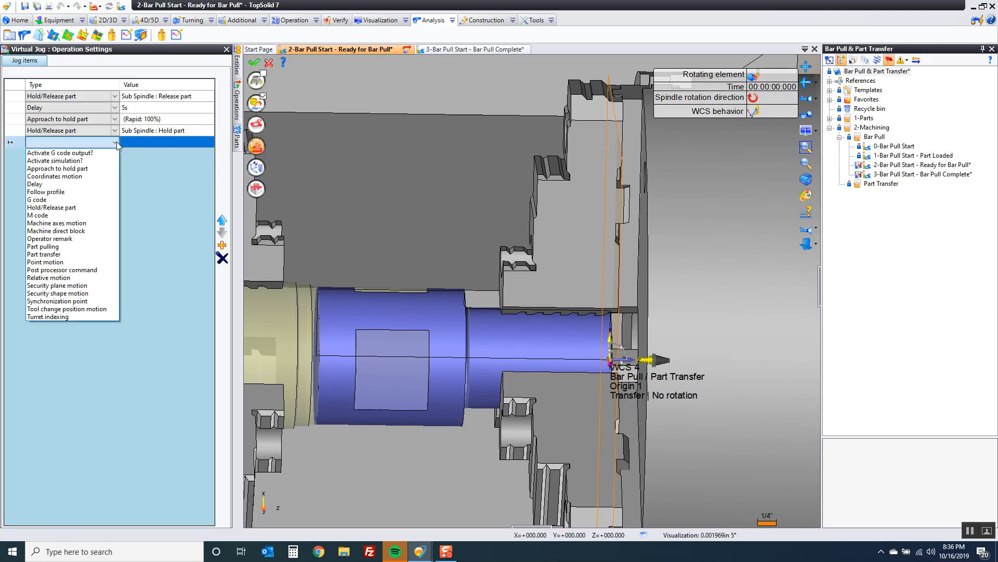
left_click(34, 184)
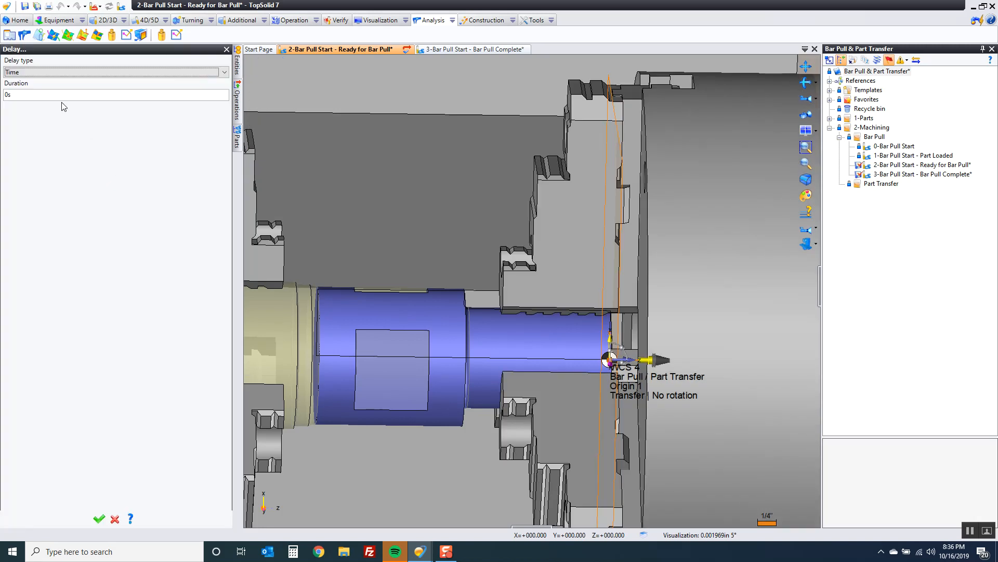
type("5s")
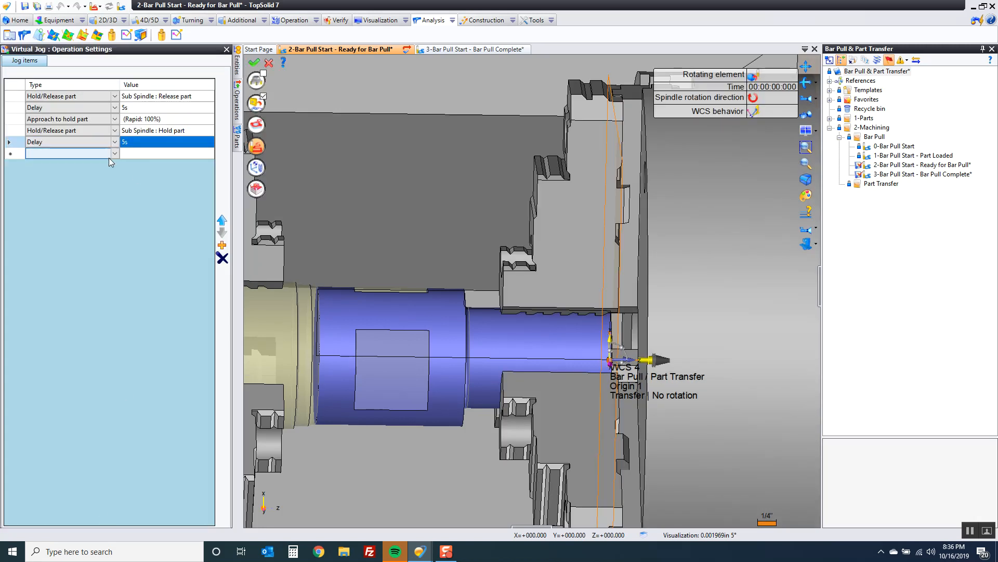
Step: Add a Main Spindle release part item followed by a 5 s delay
left_click(113, 153)
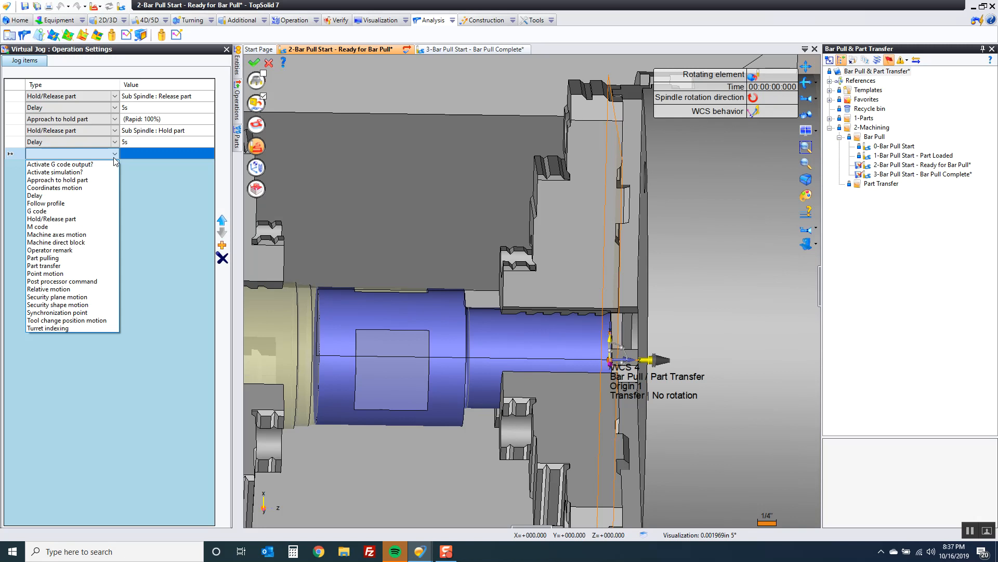
mouse_move(152, 136)
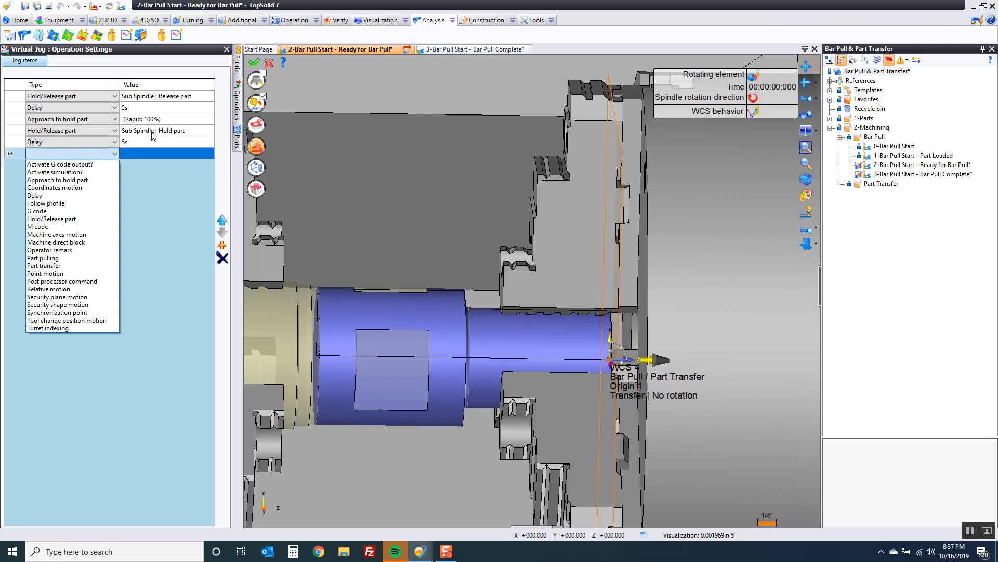
mouse_move(45, 204)
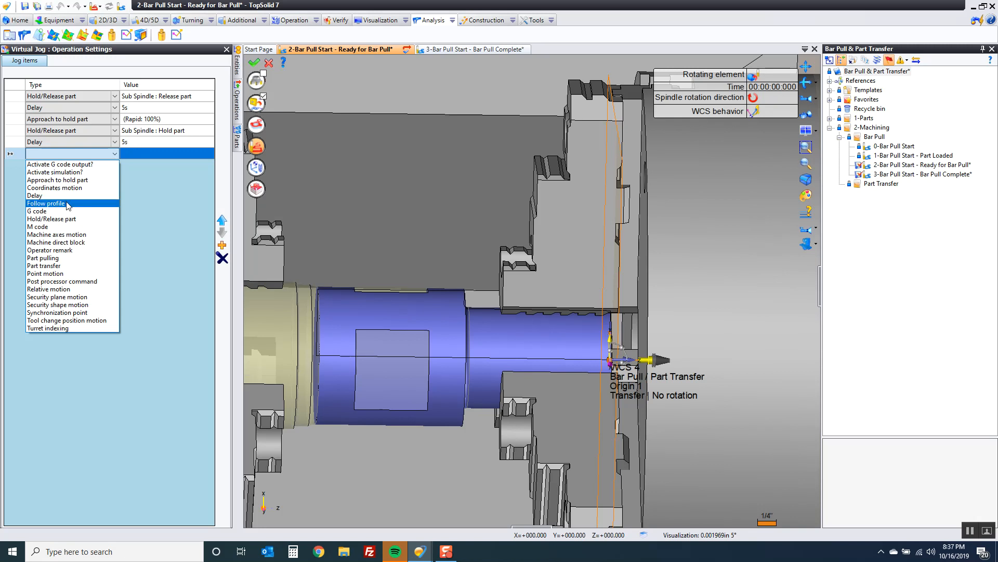
left_click(52, 218)
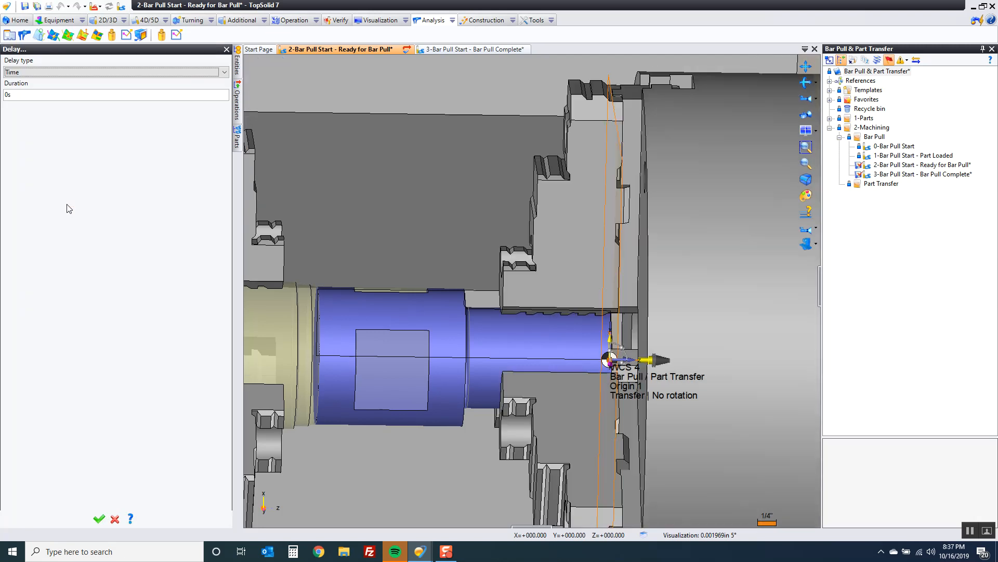
type("5s")
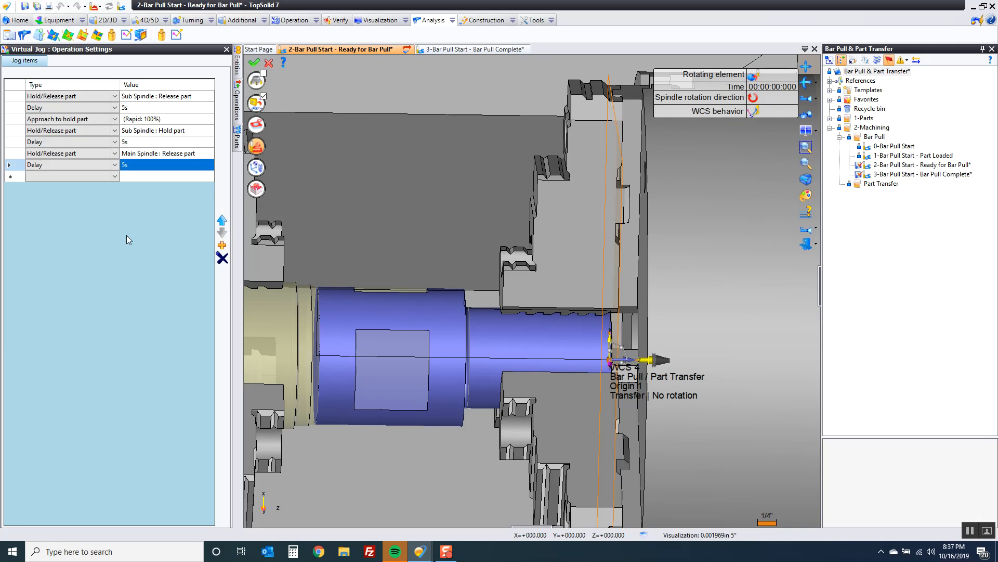
Step: Add a Part pulling jog item shifting by part size plus .25+.05 in (0.3 in)
left_click(115, 176)
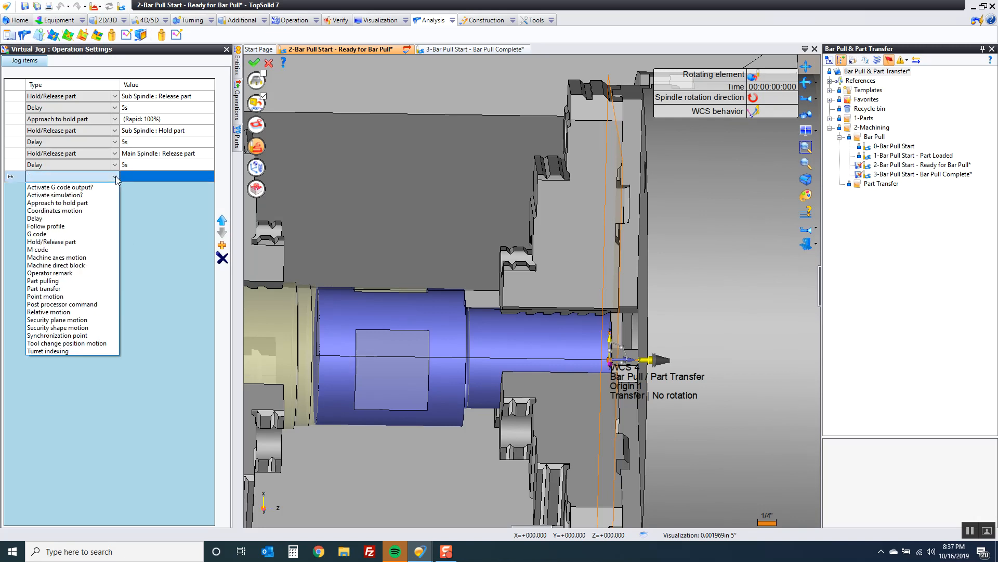
left_click(43, 281)
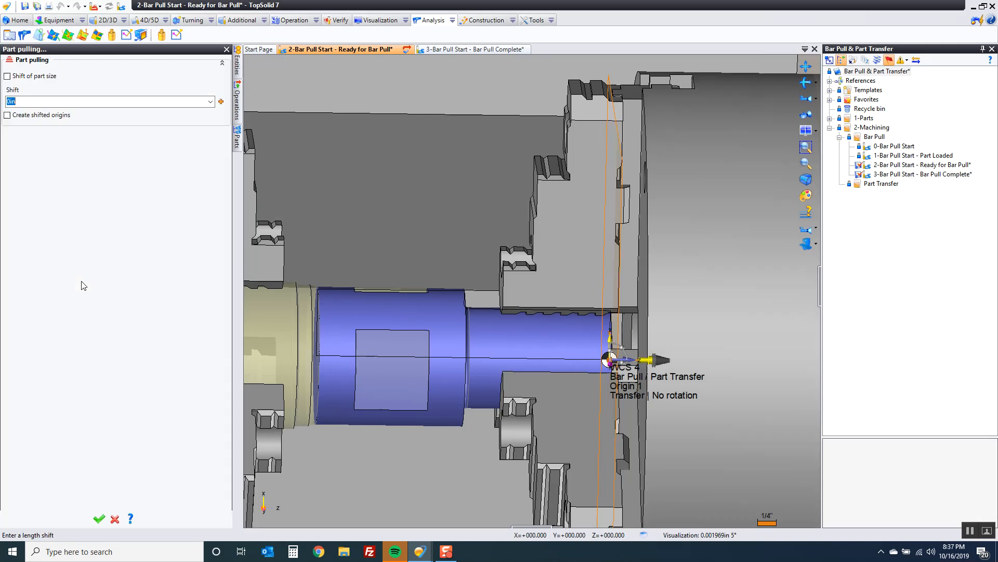
mouse_move(73, 266)
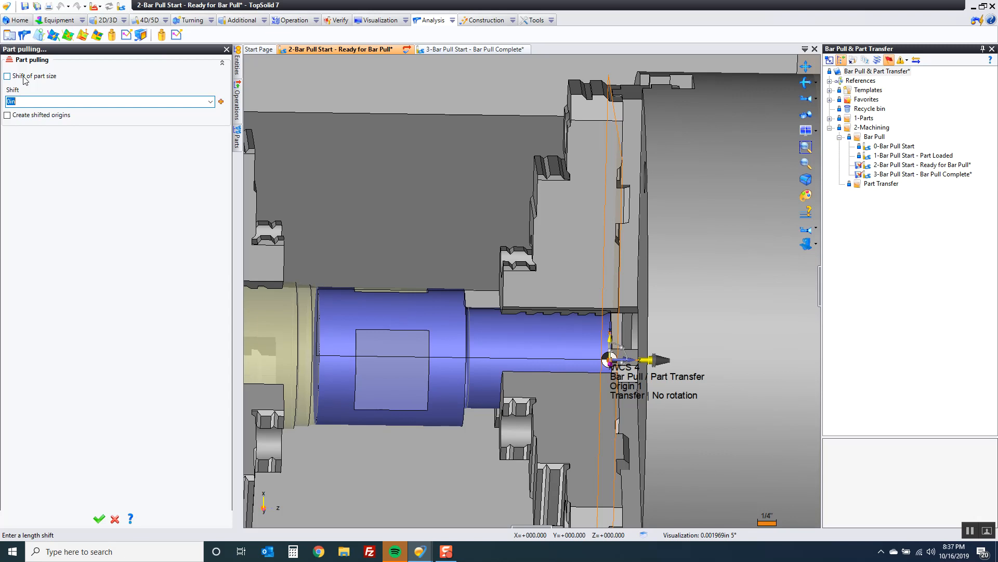
left_click(7, 76)
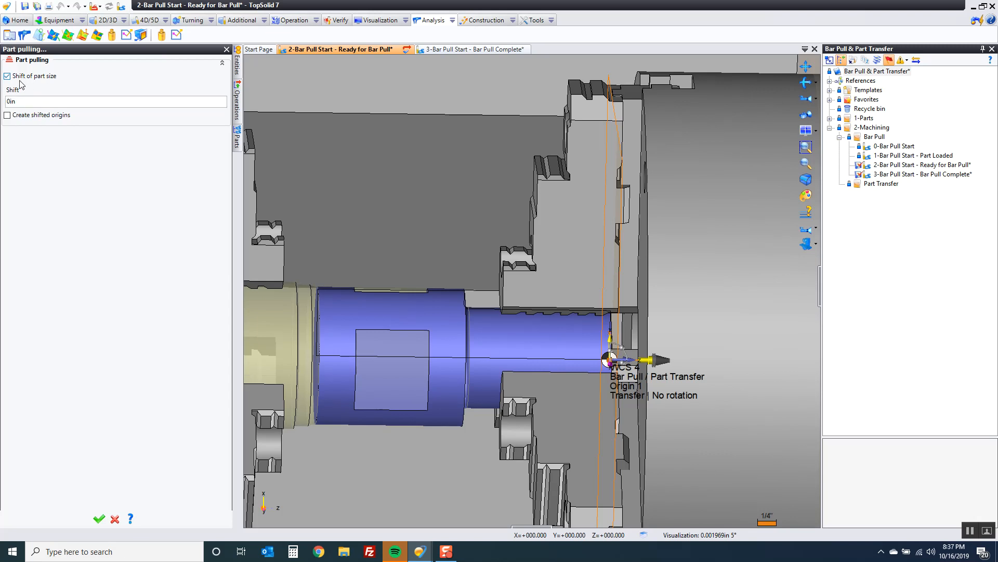
mouse_move(331, 337)
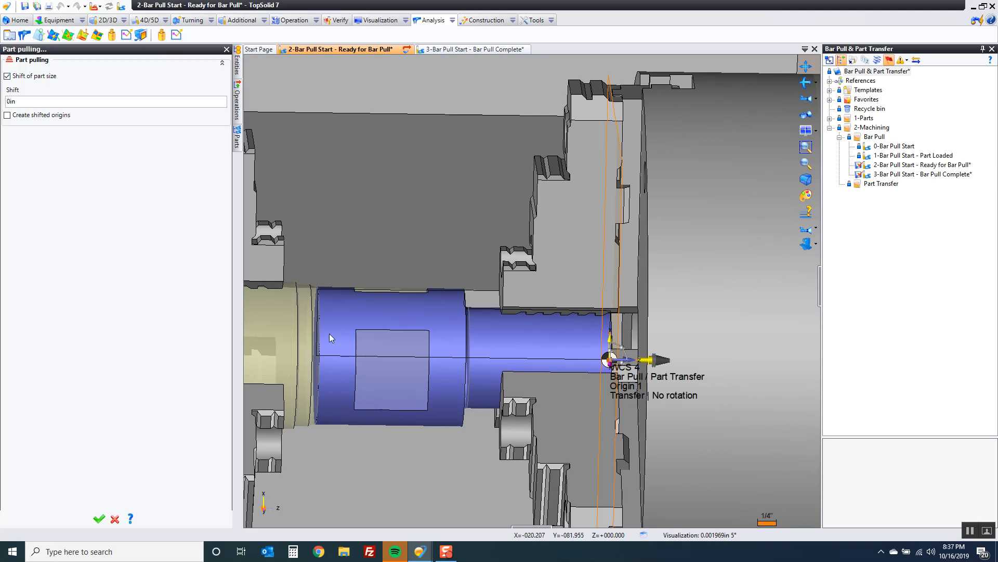
mouse_move(330, 354)
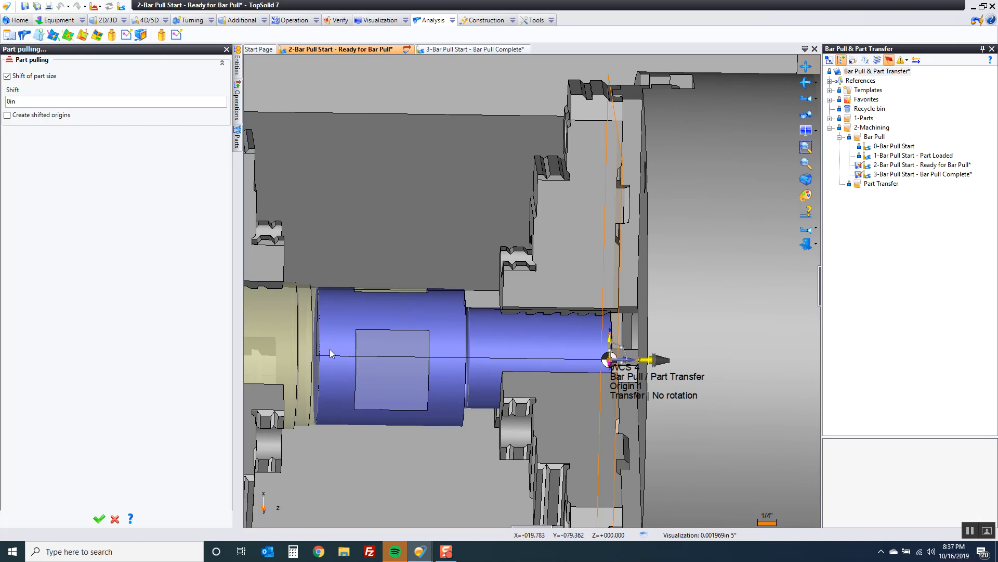
mouse_move(643, 336)
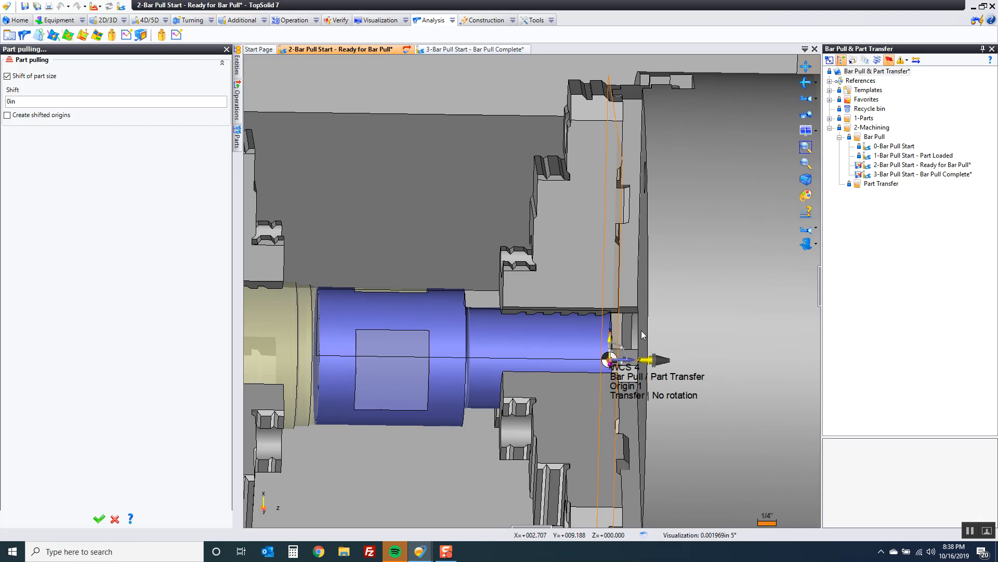
left_click(108, 102)
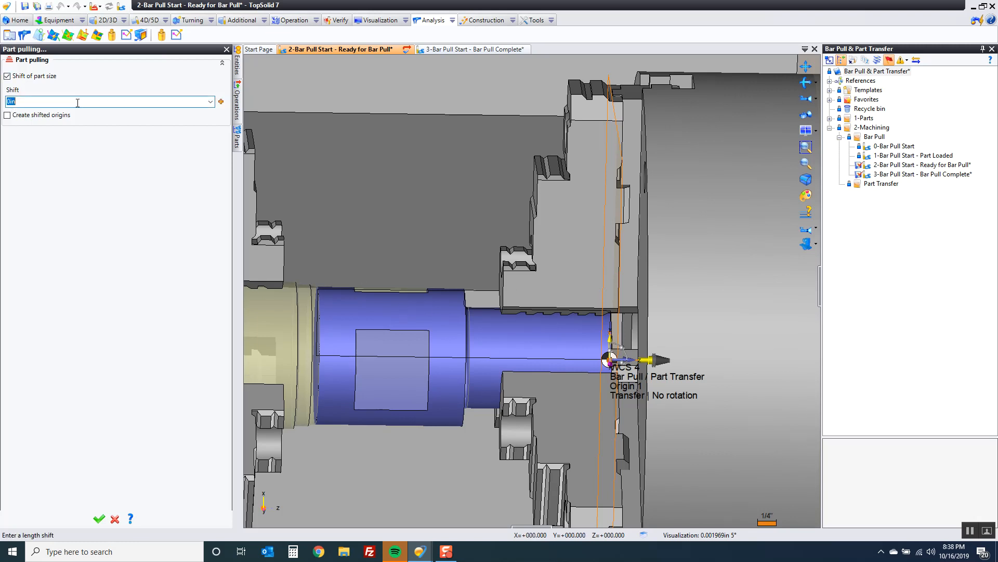
type(".25+.05")
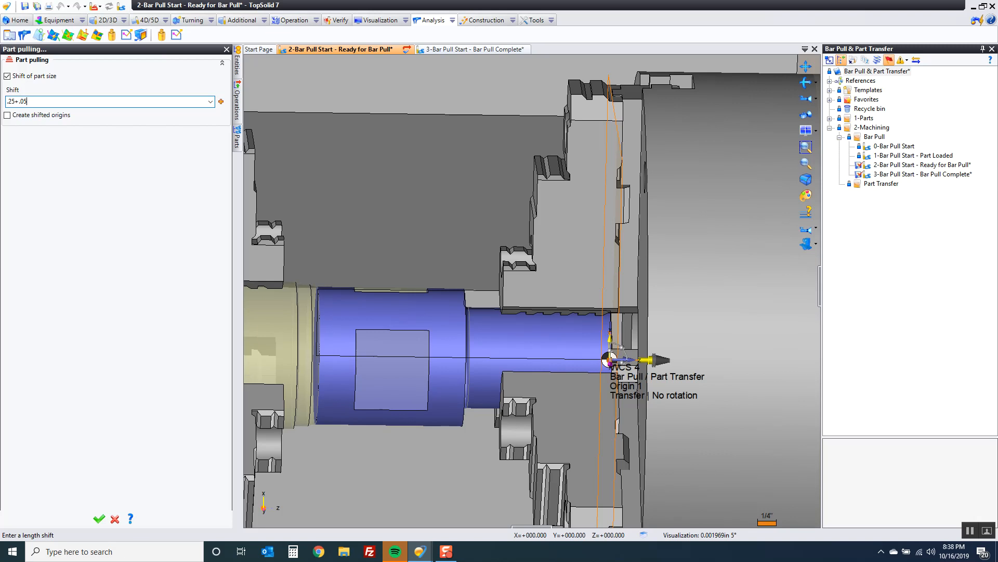
type("=0.3in")
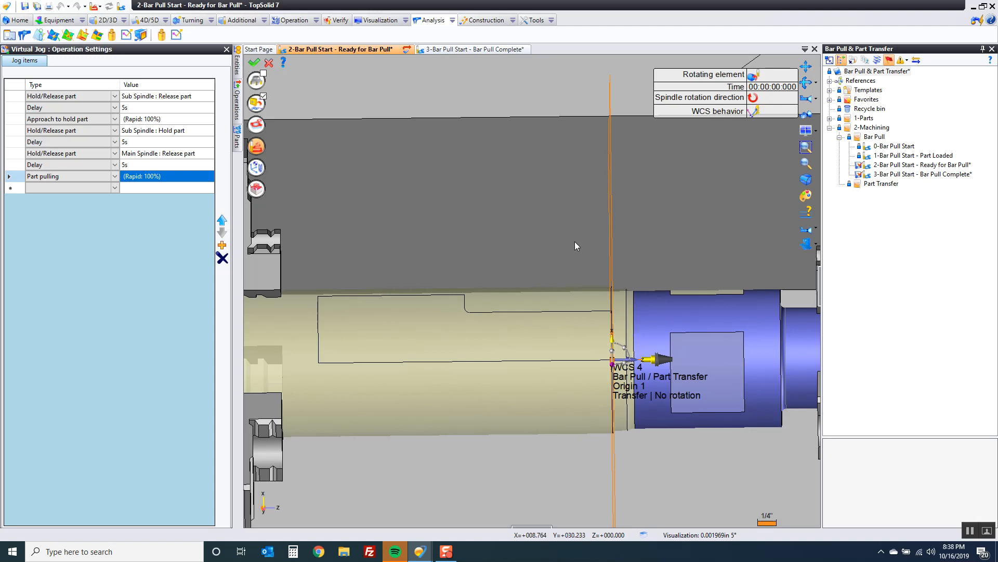
left_click(253, 61)
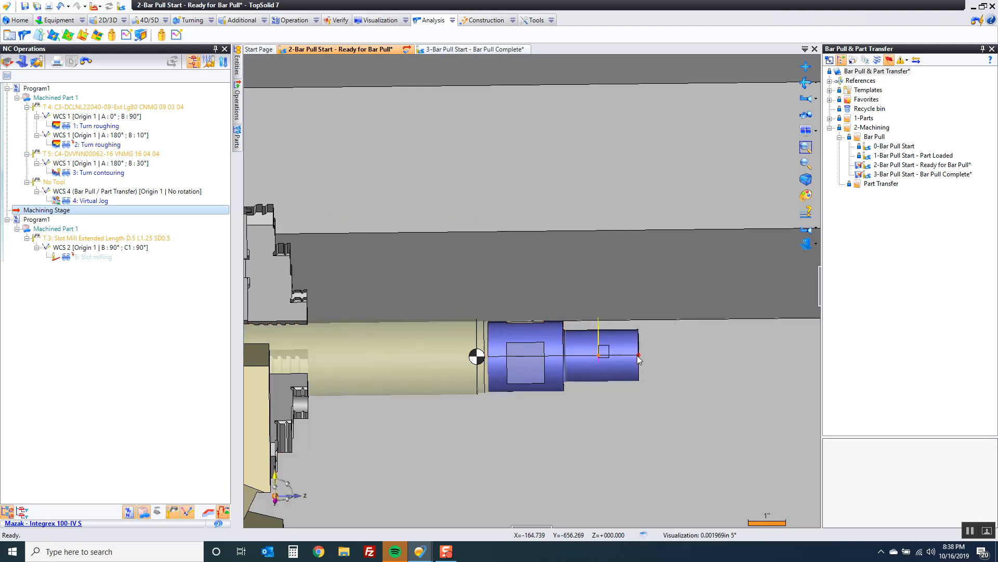
left_click(94, 199)
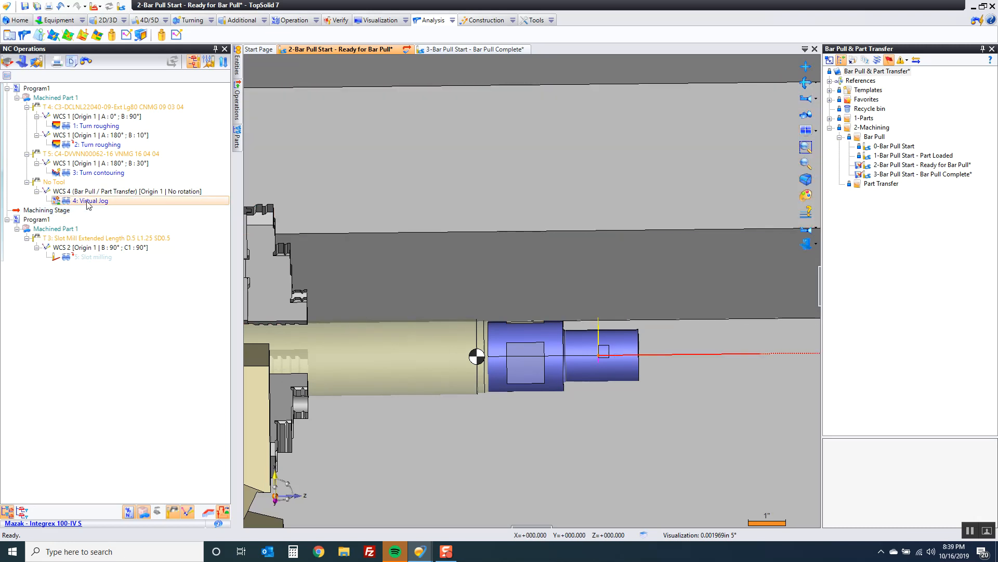
double_click(90, 201)
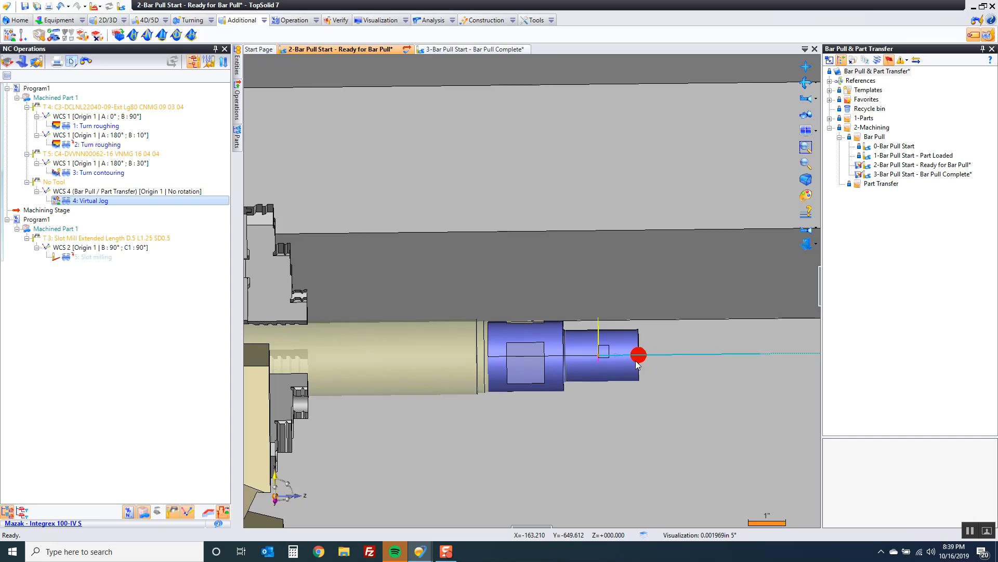
left_click_drag(637, 355, 477, 355)
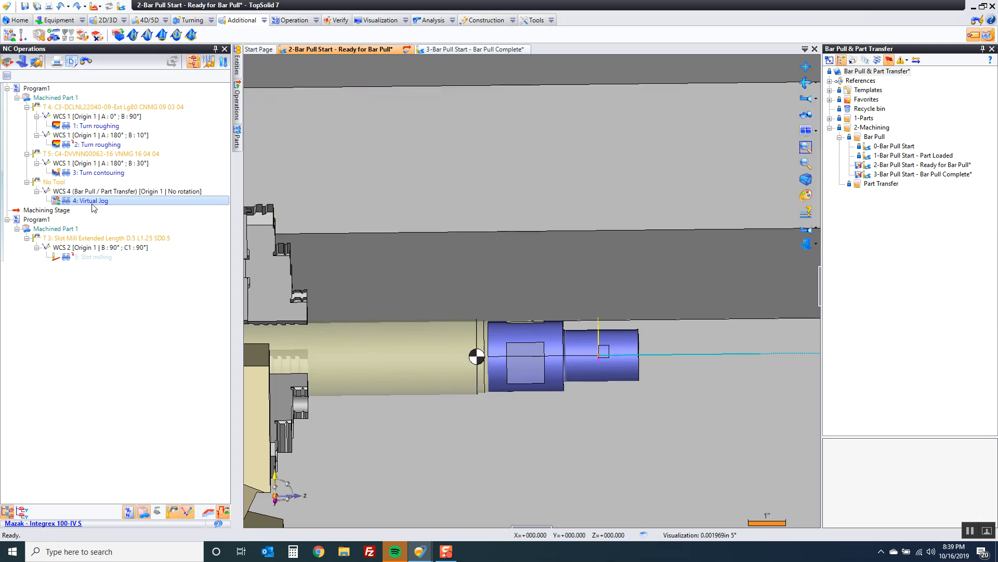
Step: Rename the Virtual Jog operation to 'Approach and pull'
double_click(91, 199)
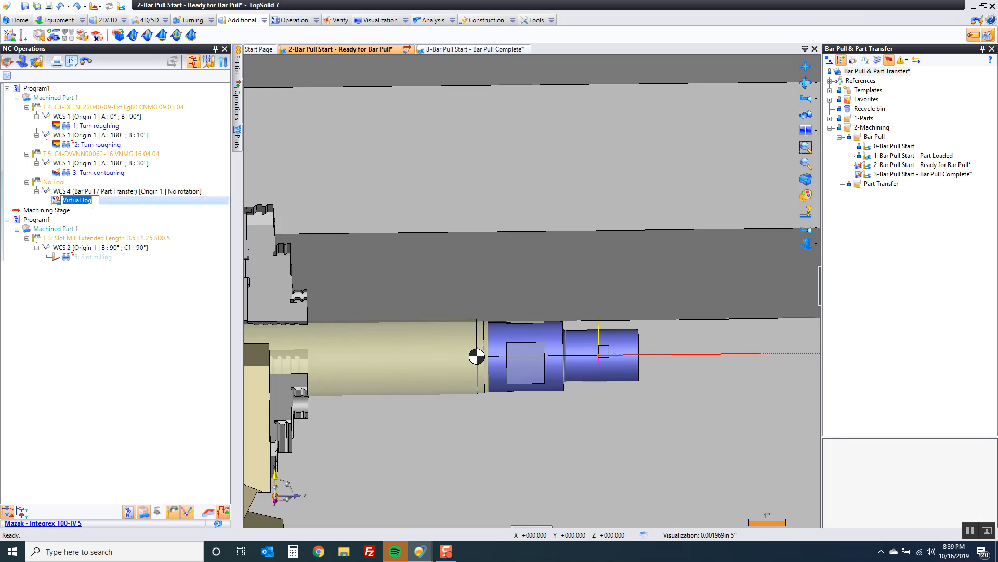
type("Approach and pull")
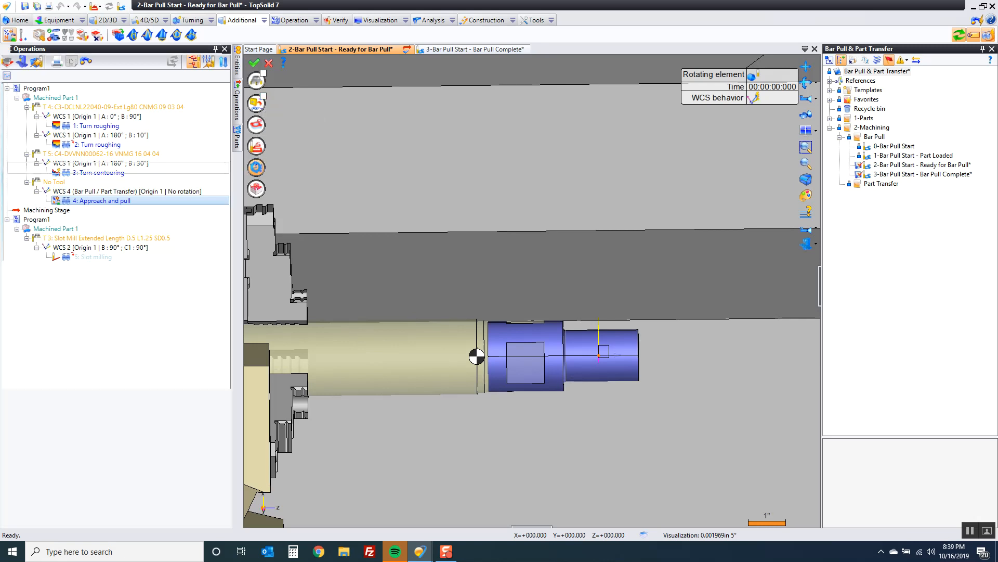
Step: Assign the jog to WCS 4 (Bar Pull / Part Transfer) with imperial 500 rpm and 25 in/min
left_click(207, 141)
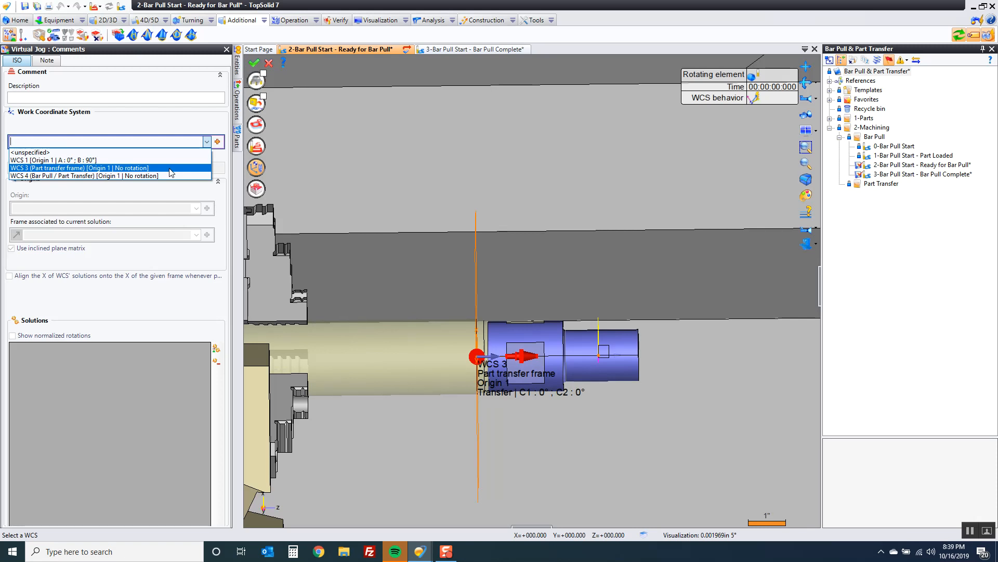
left_click(83, 176)
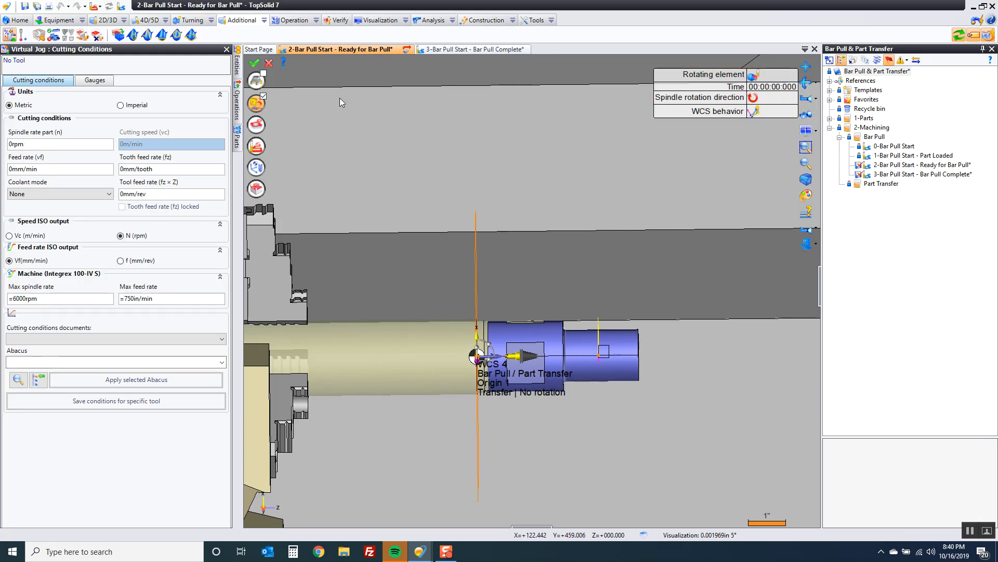
left_click(54, 144)
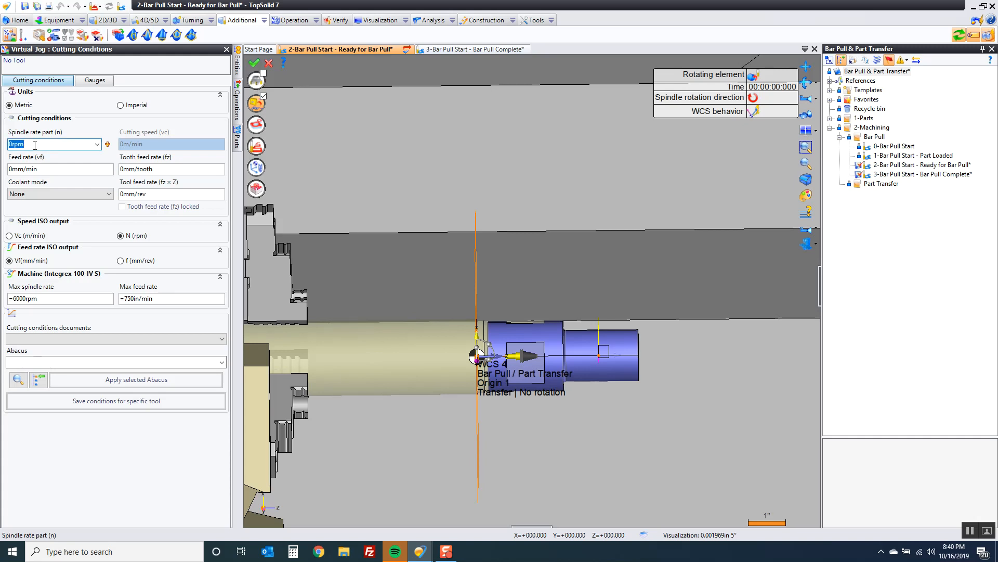
left_click(120, 105)
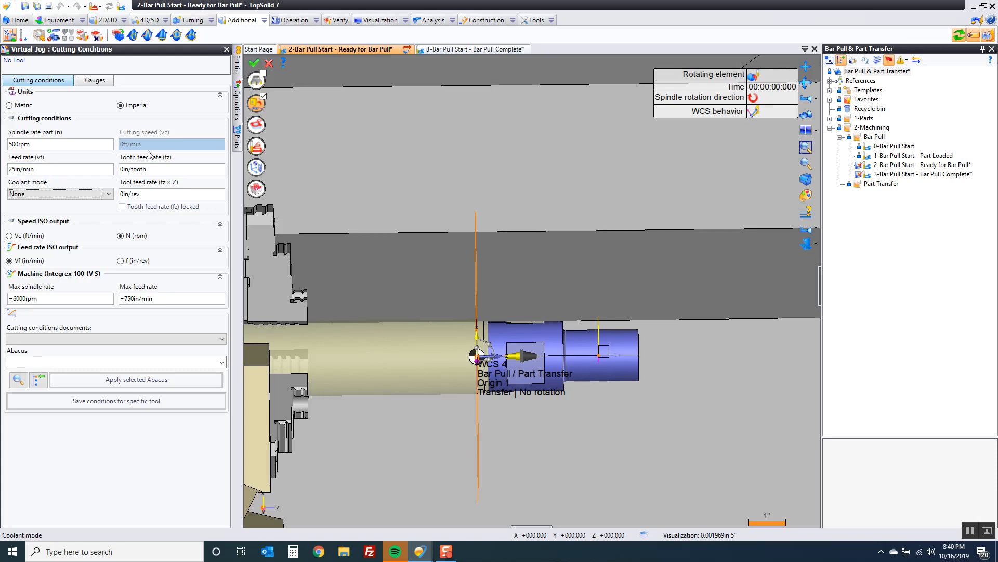
left_click(256, 146)
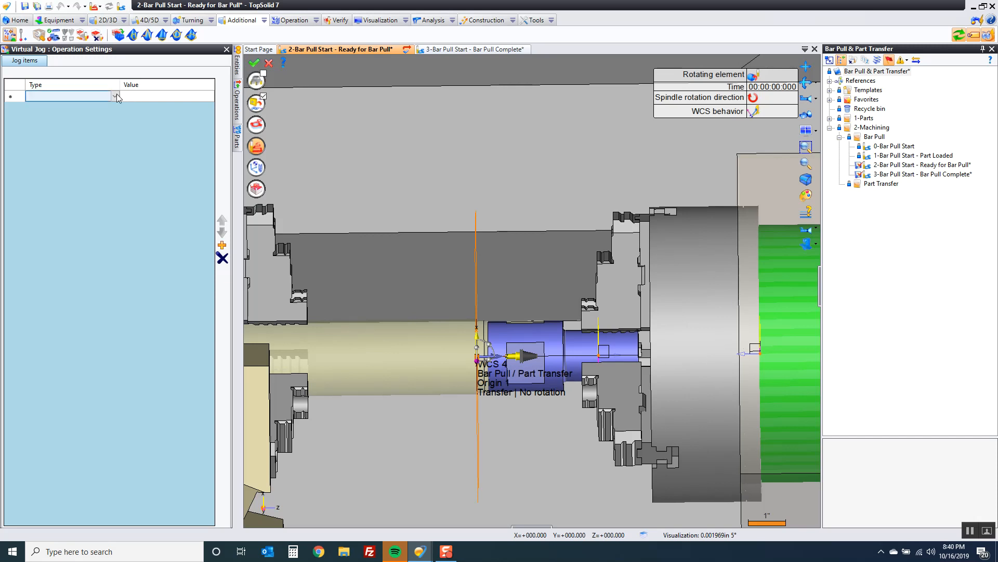
Step: Make the first jog item a Hold/Release part that holds the part in the main spindle
left_click(116, 96)
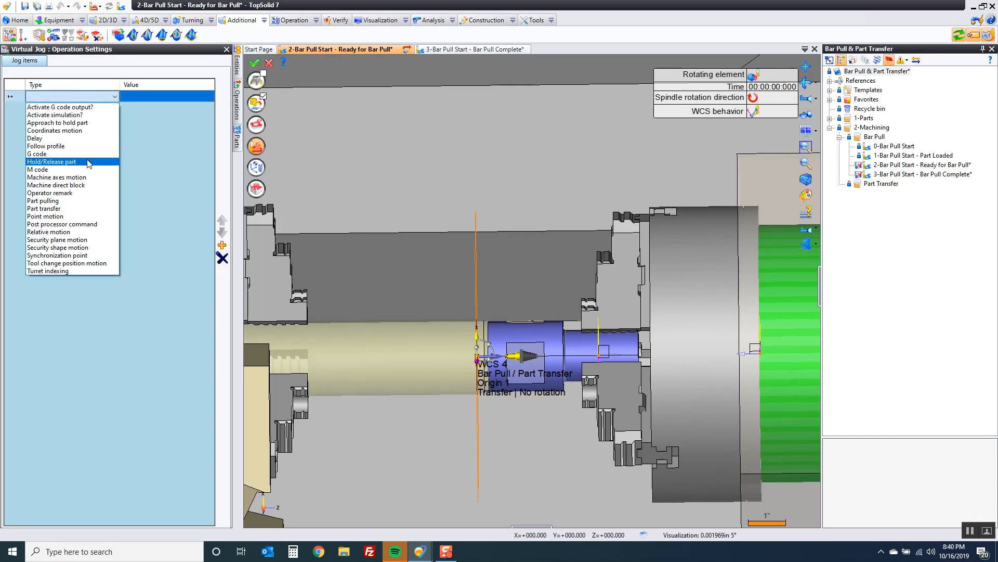
left_click(51, 162)
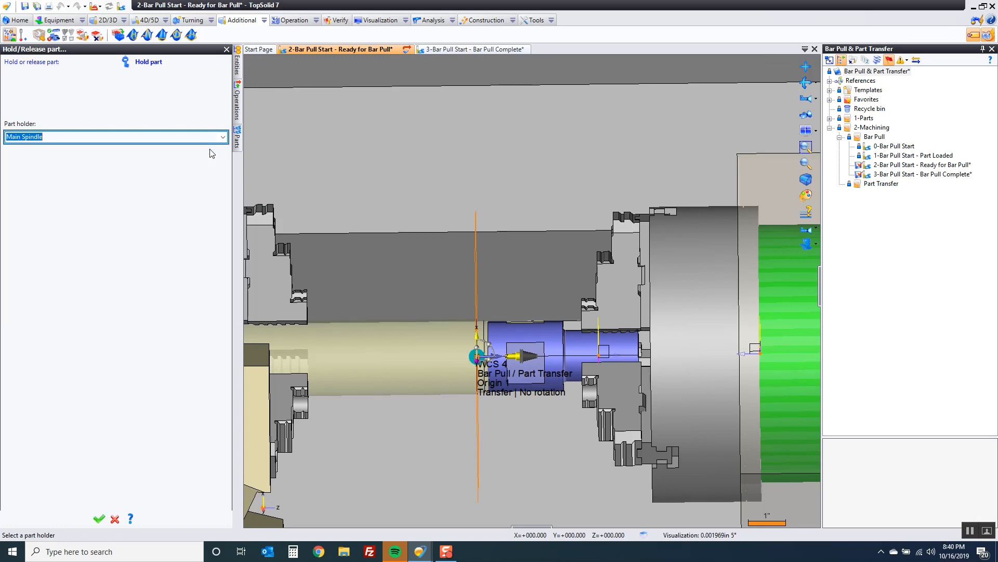
left_click(99, 518)
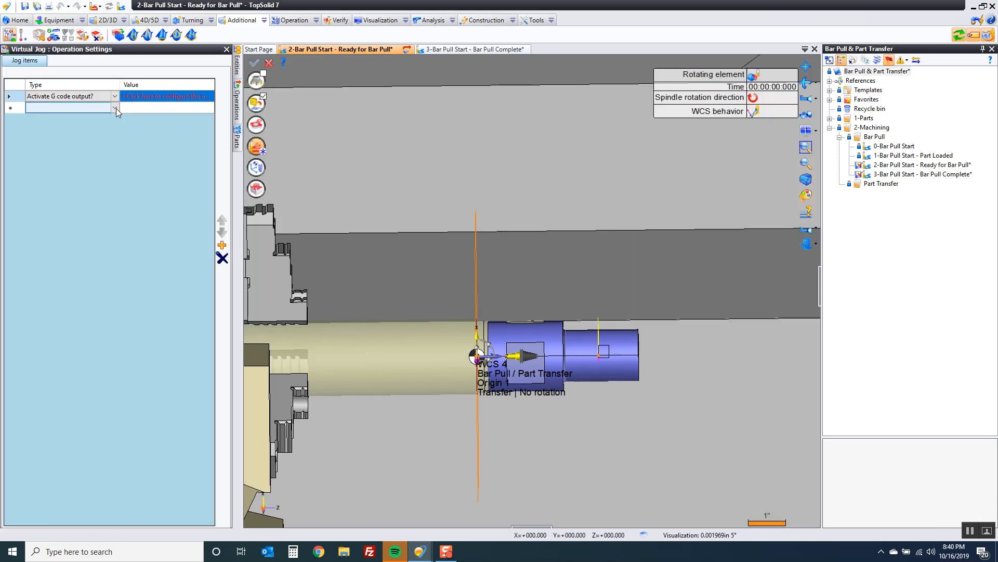
left_click(115, 107)
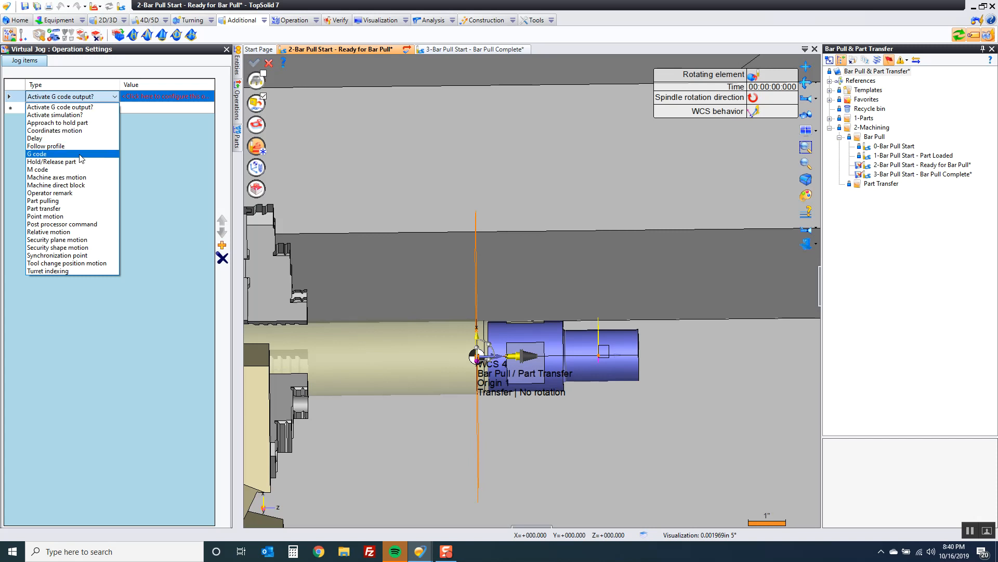
left_click(52, 161)
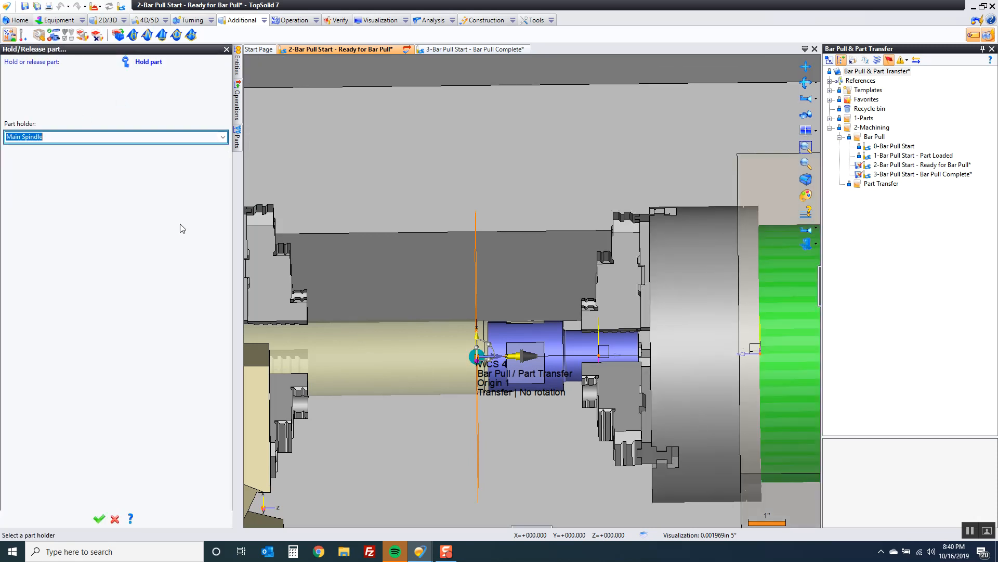
left_click(99, 518)
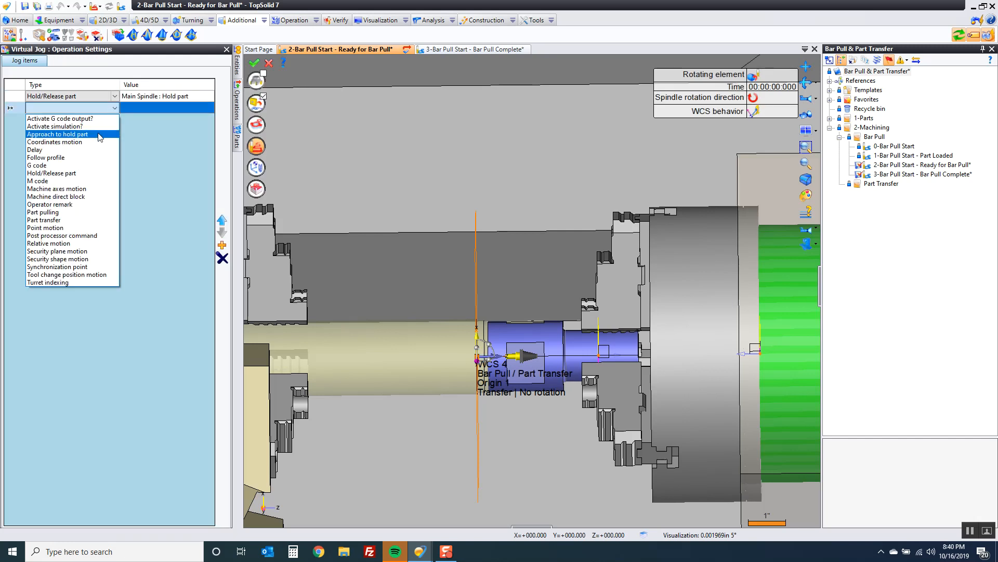
mouse_move(91, 156)
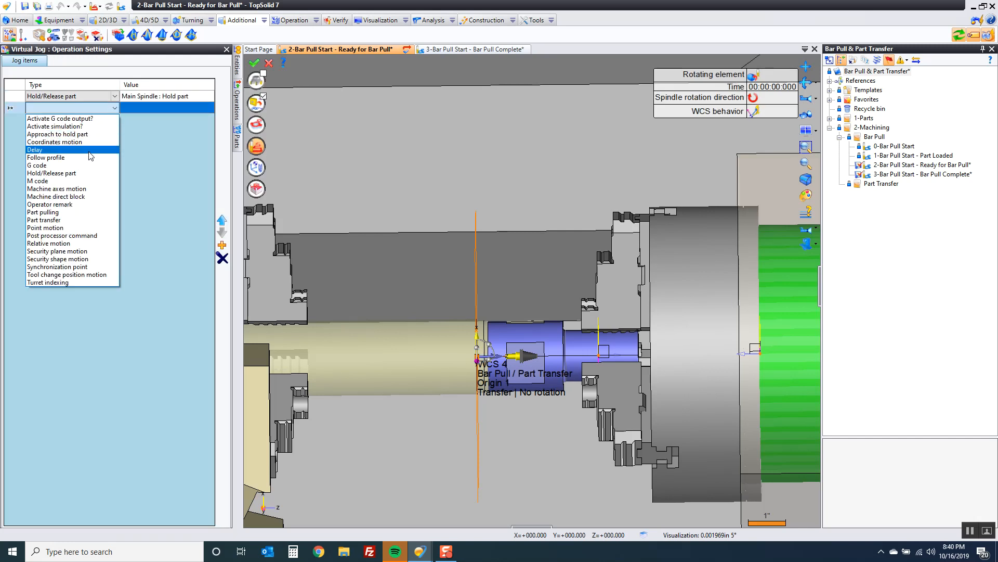
Step: Add a 5 s delay, a sub spindle part release, and another 5 s delay
left_click(34, 150)
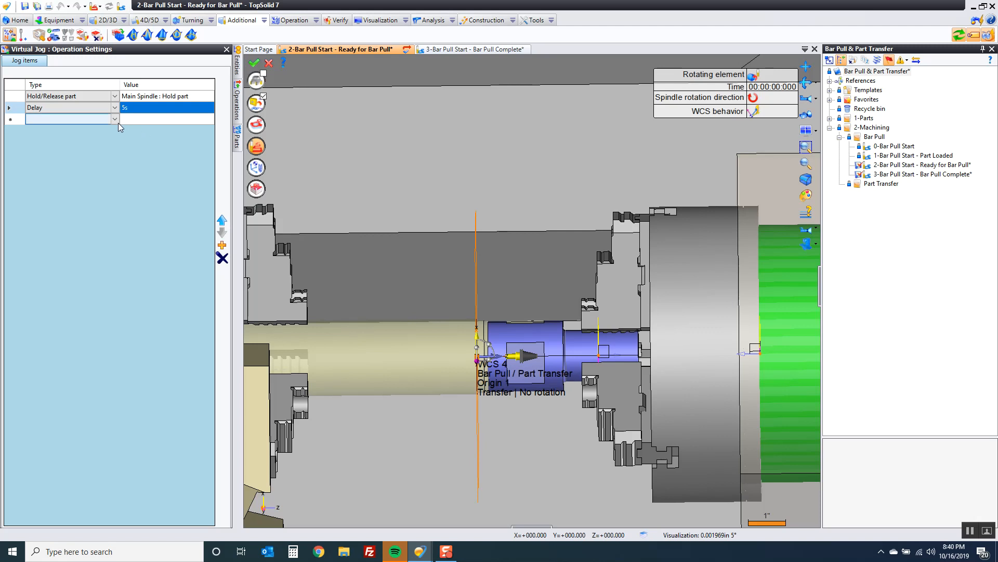
left_click(115, 119)
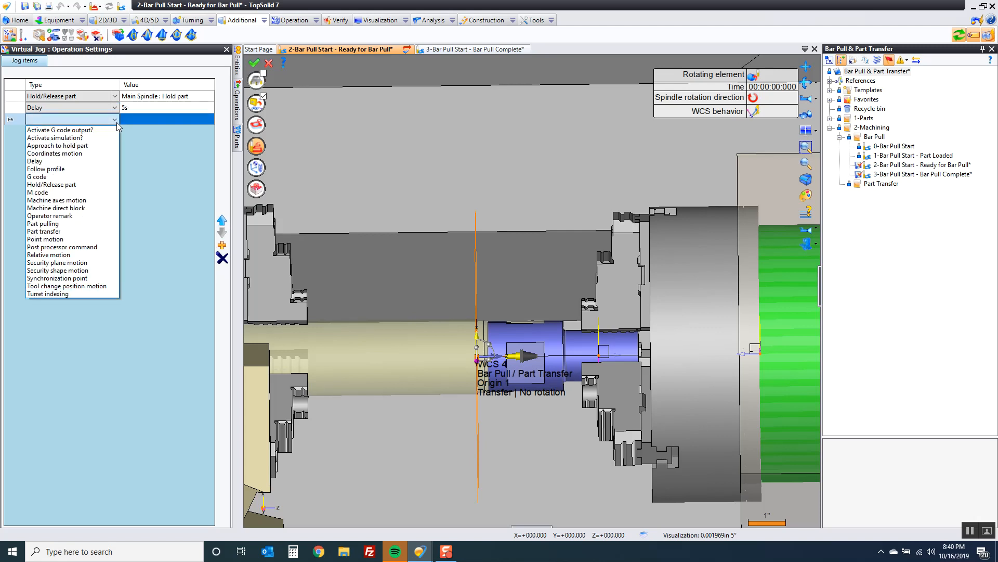
mouse_move(60, 137)
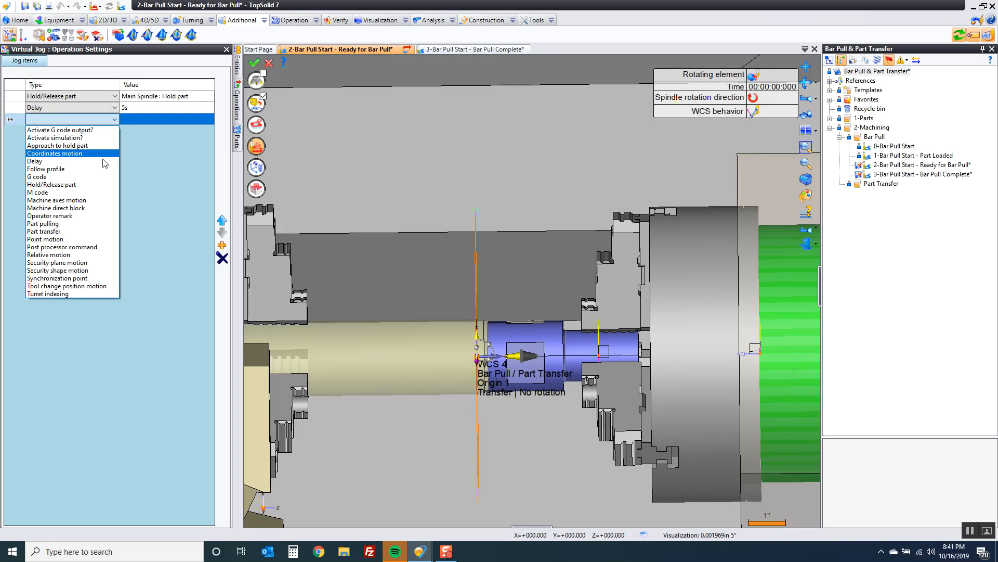
left_click(51, 184)
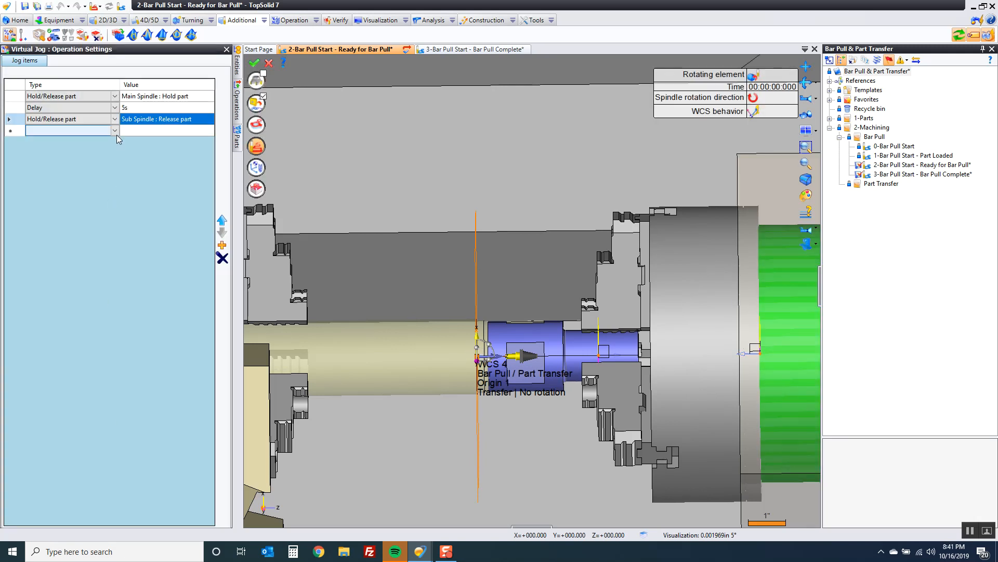
left_click(114, 130)
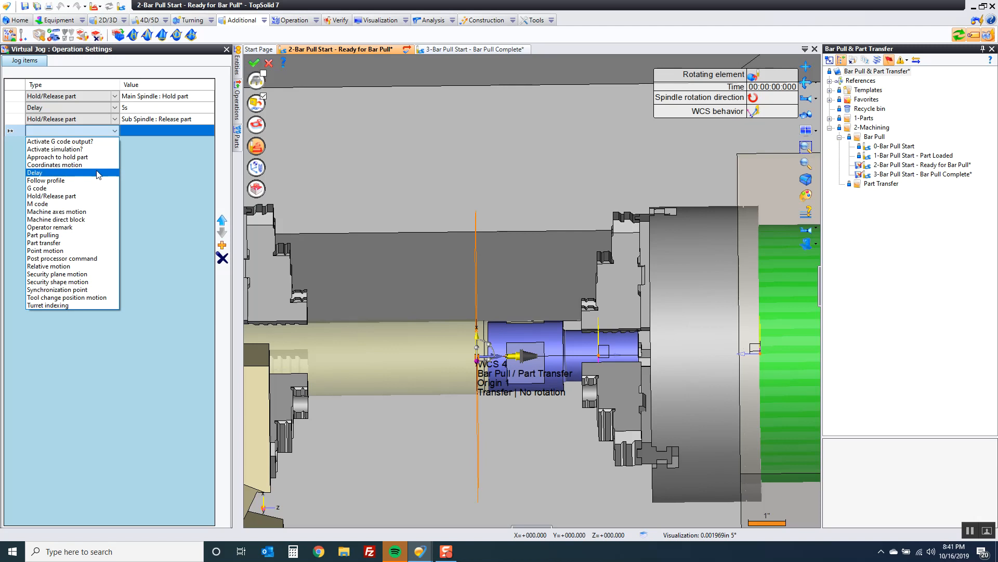
left_click(35, 172)
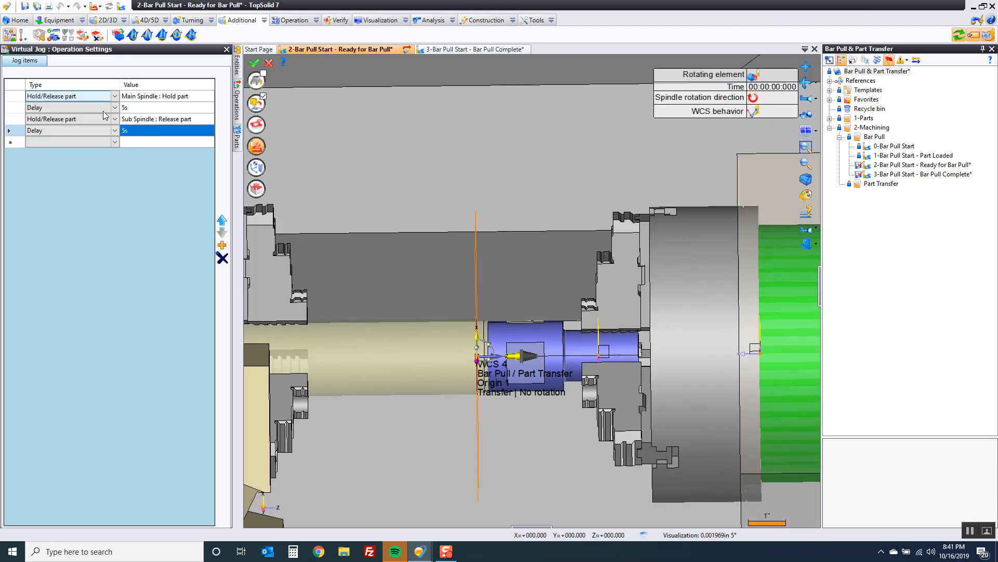
left_click(115, 141)
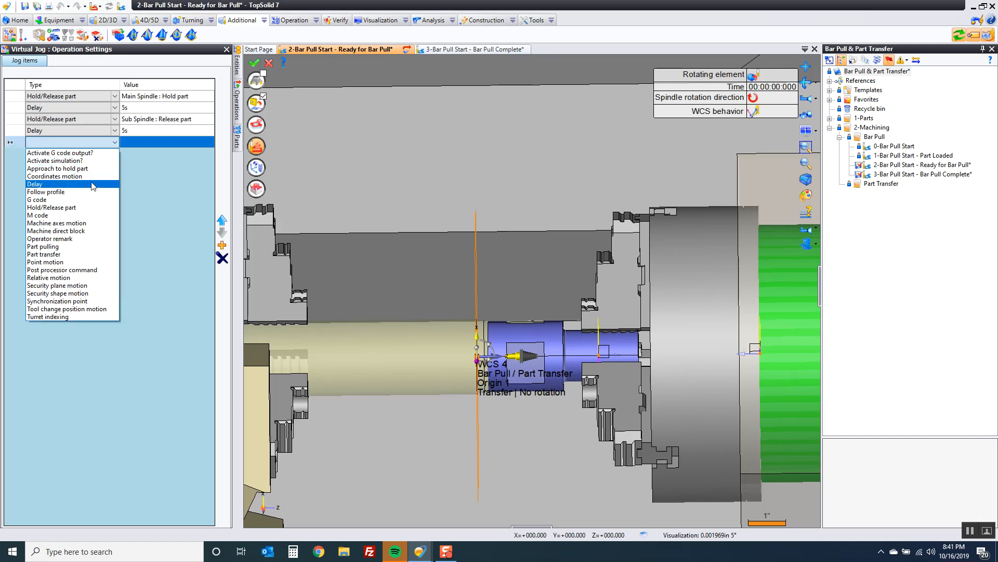
Step: Add a rapid coordinates motion item with the W axis working position 7.53622 in enabled
left_click(55, 177)
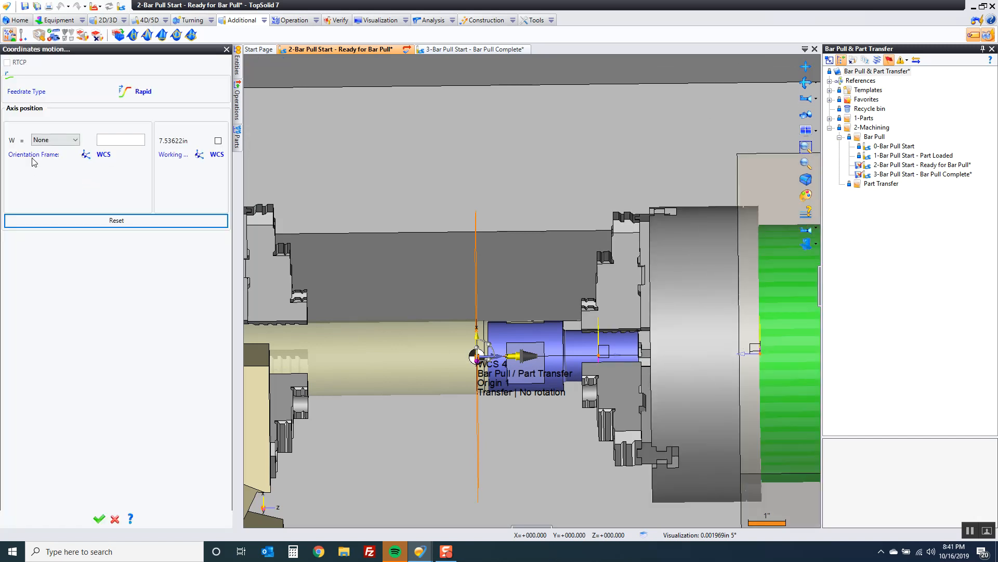
mouse_move(39, 158)
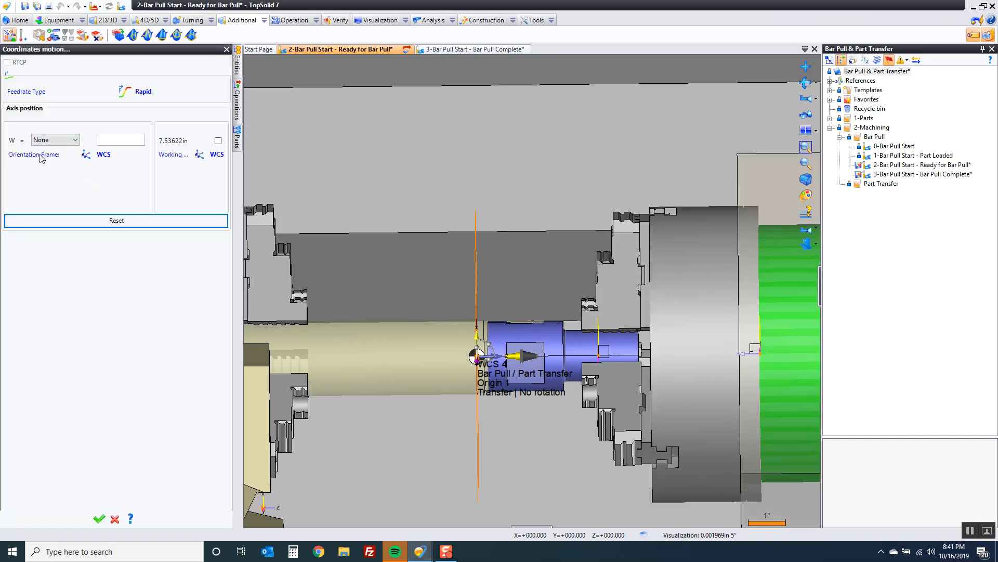
left_click(217, 141)
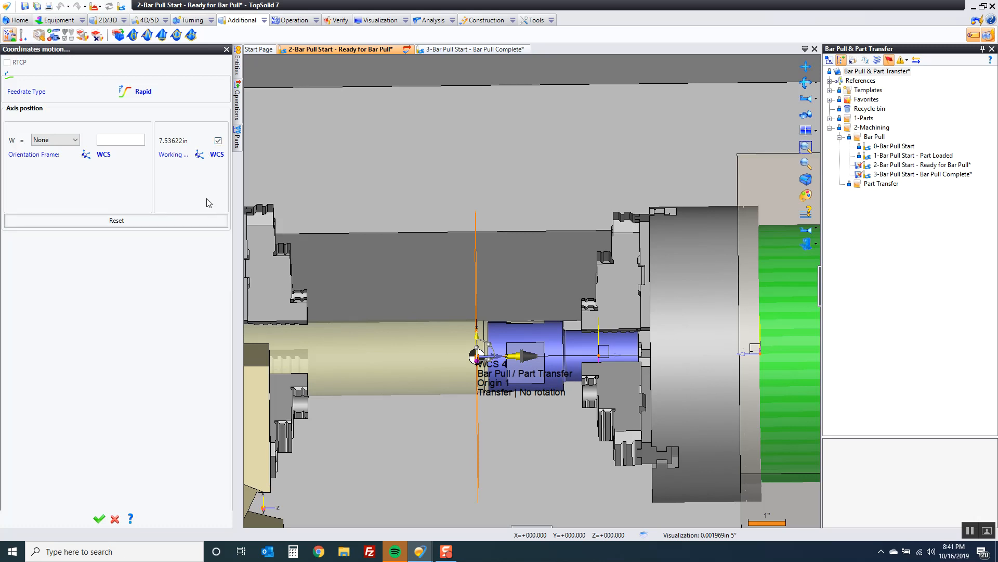
left_click(54, 139)
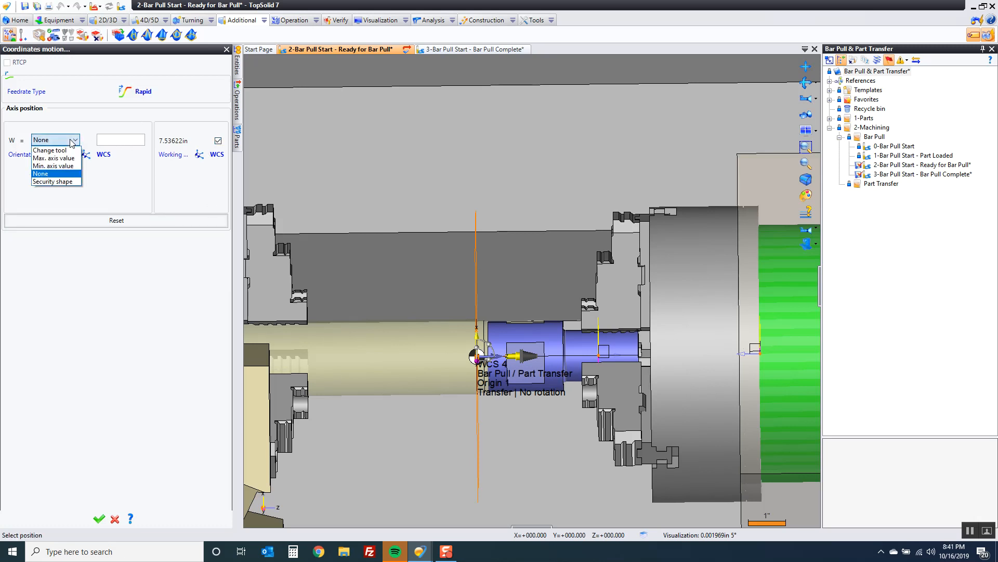
left_click(49, 158)
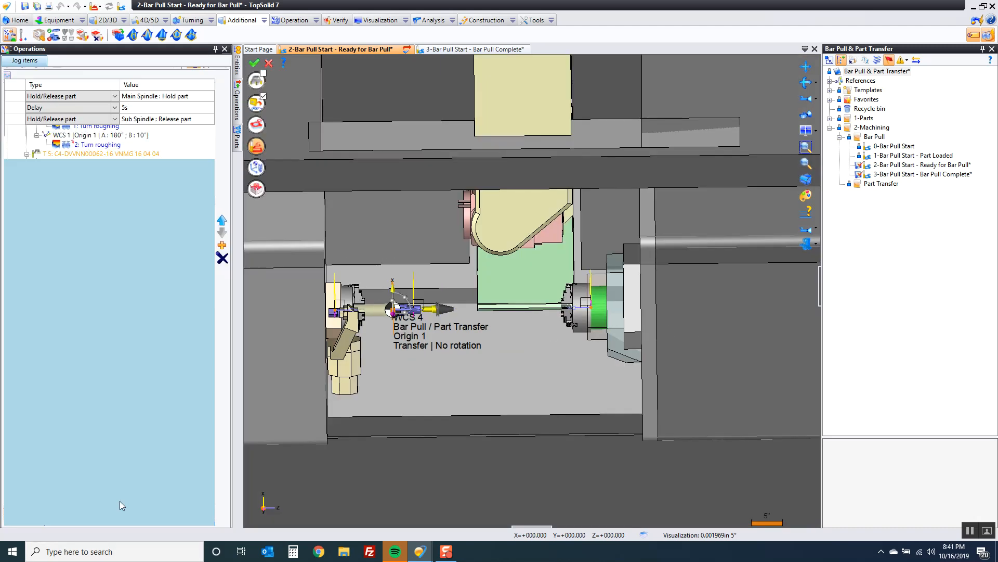
Step: Validate the jog as operation 5 'Send W home', followed by slot milling in Program1
left_click(256, 147)
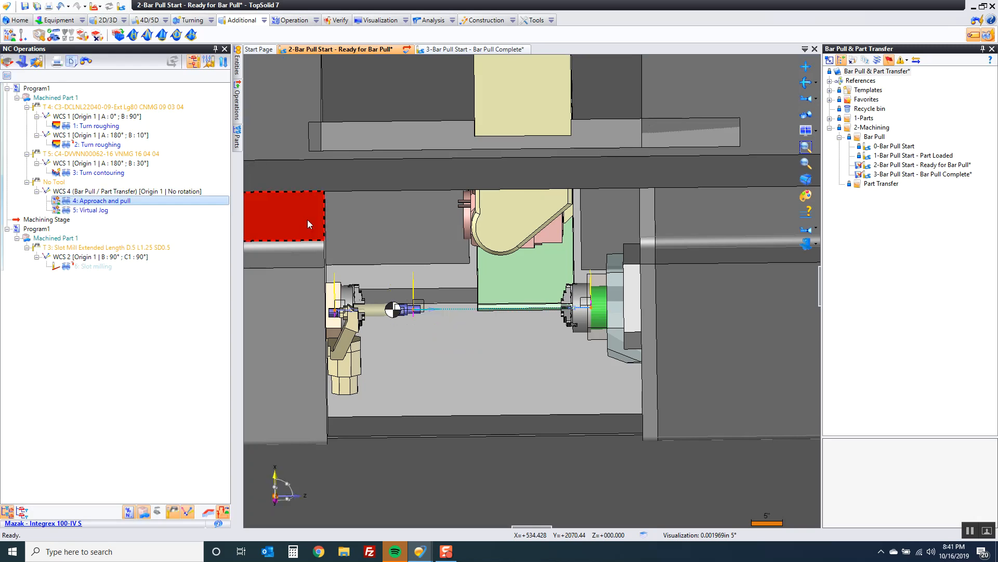
mouse_move(101, 200)
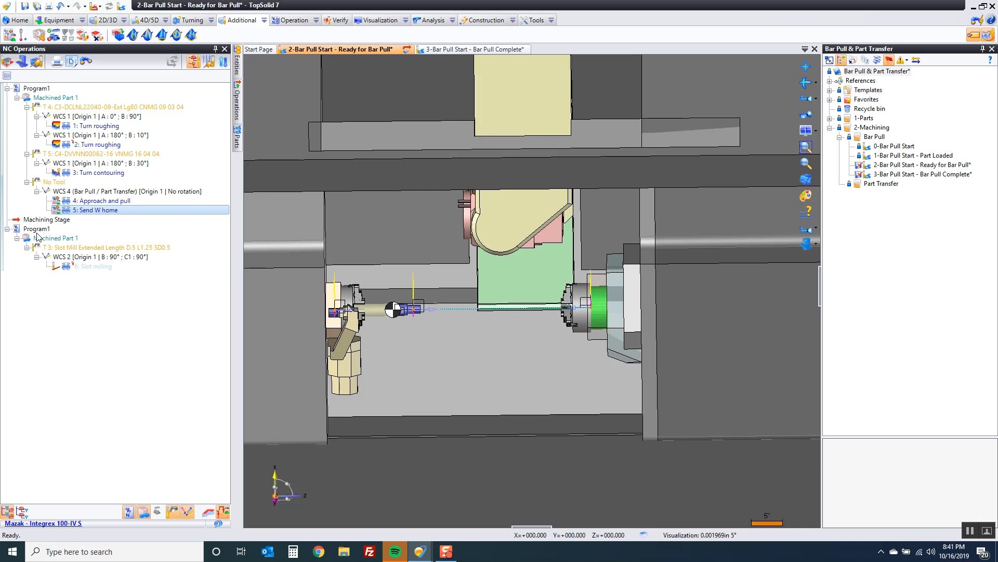
left_click(95, 266)
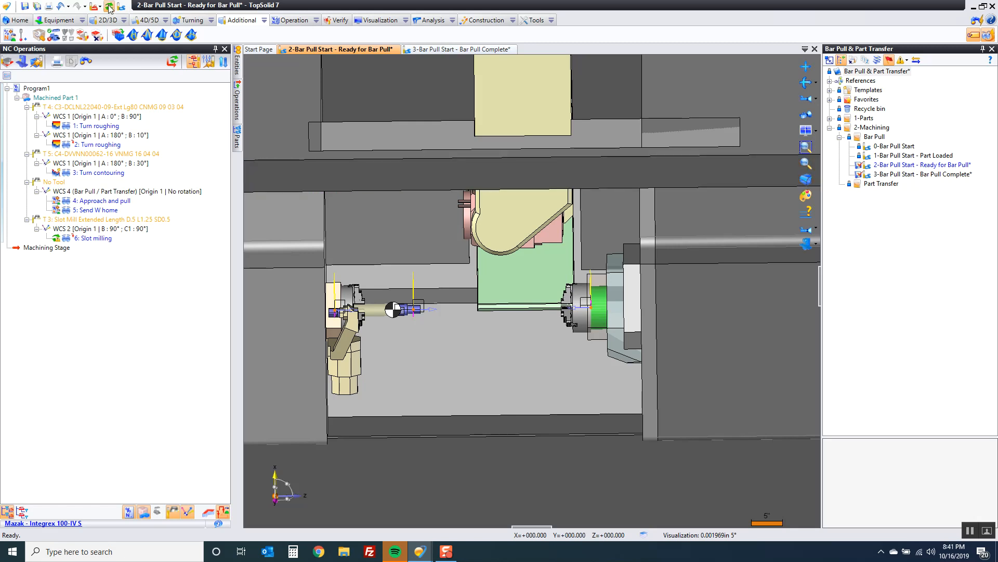
Step: Select the Slot milling operation and launch the program simulation on the Integrex
left_click_drag(325, 290, 659, 414)
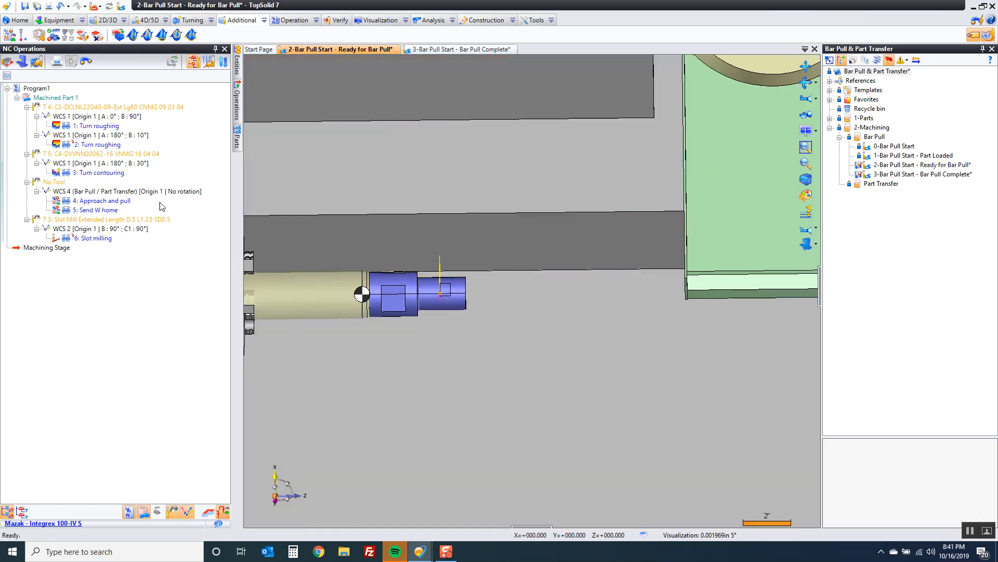
left_click(97, 238)
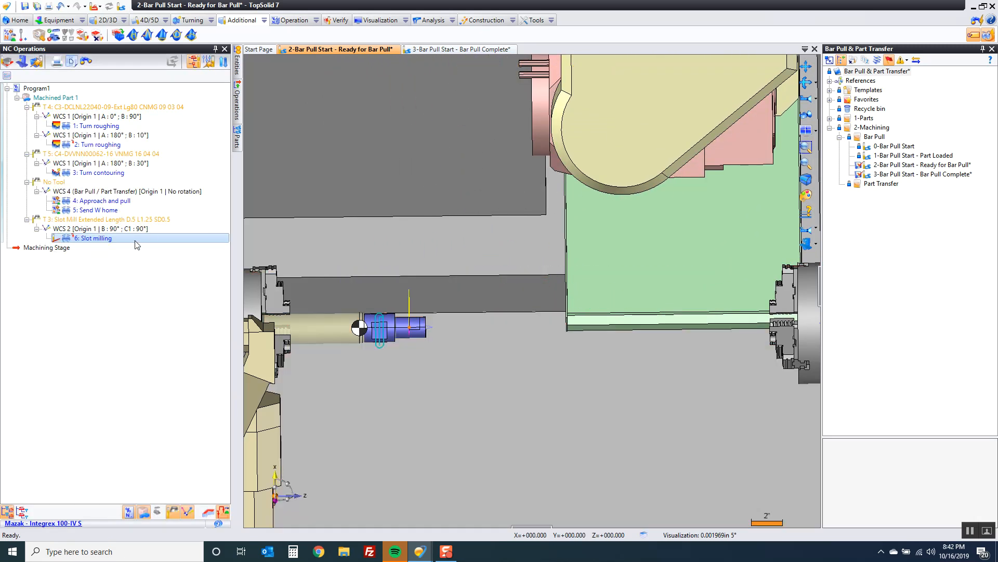
left_click(99, 173)
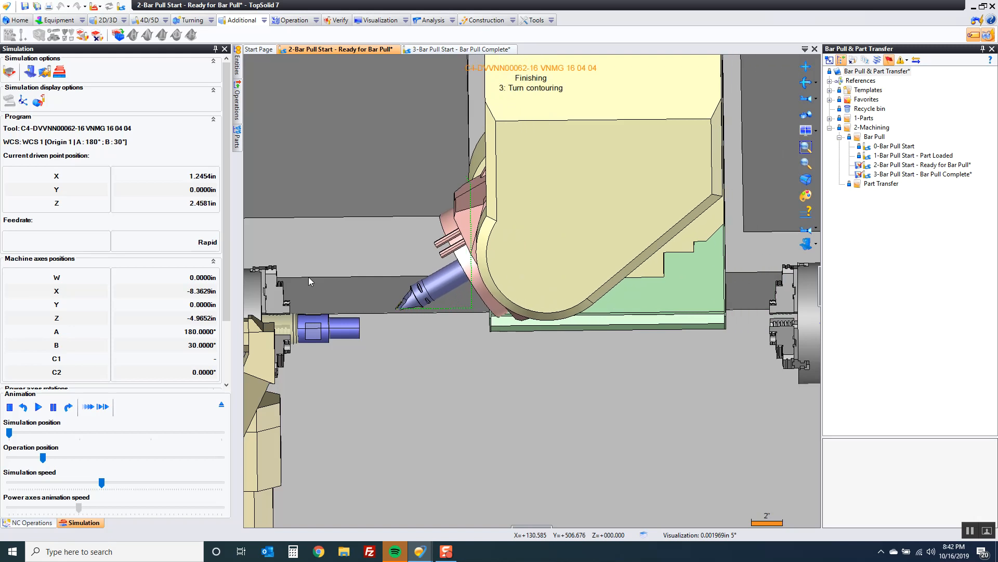
Step: Run the simulation to the end, close it, and post ISO code with the Integrex 100-IV S post
left_click_drag(42, 458, 165, 458)
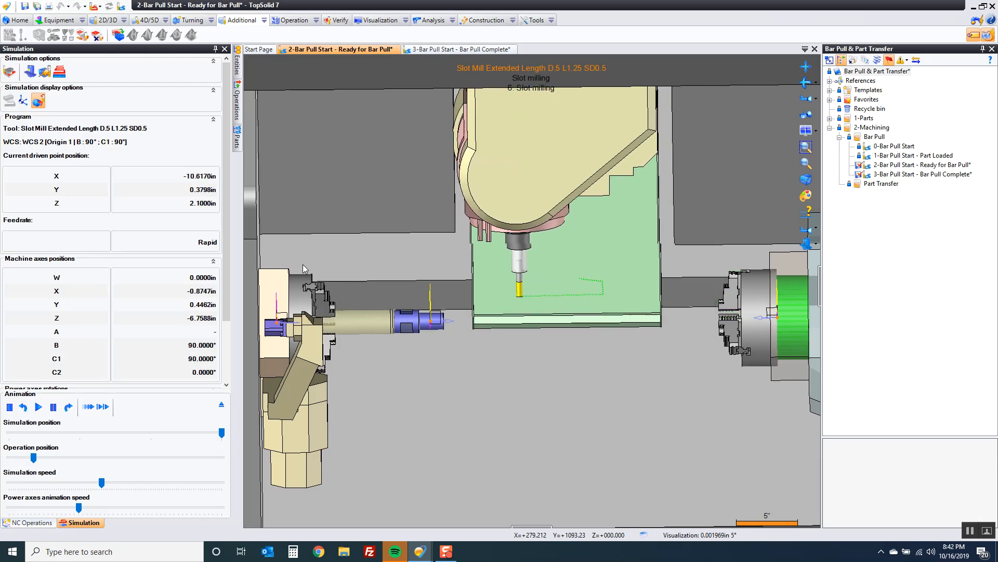
left_click(37, 406)
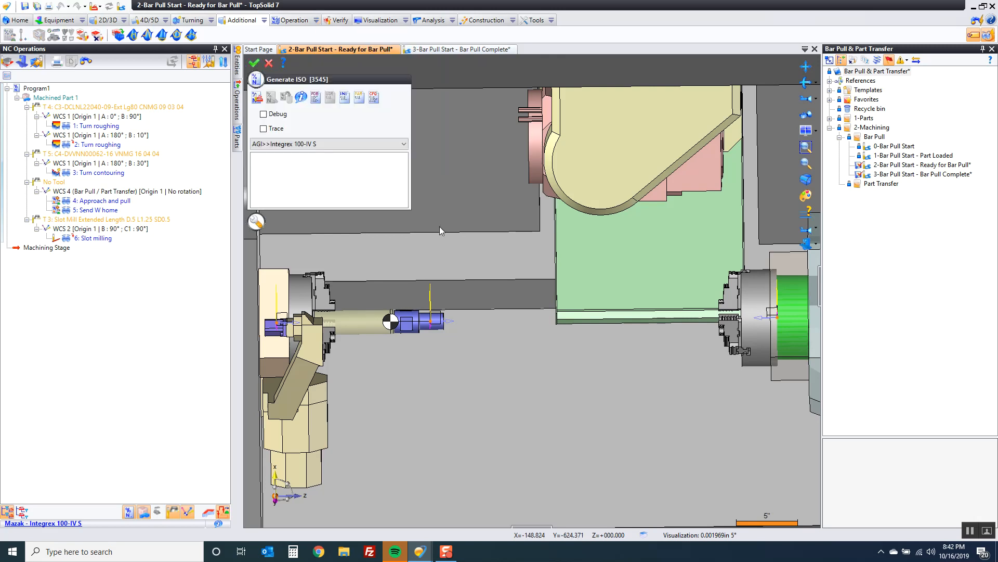
left_click(256, 97)
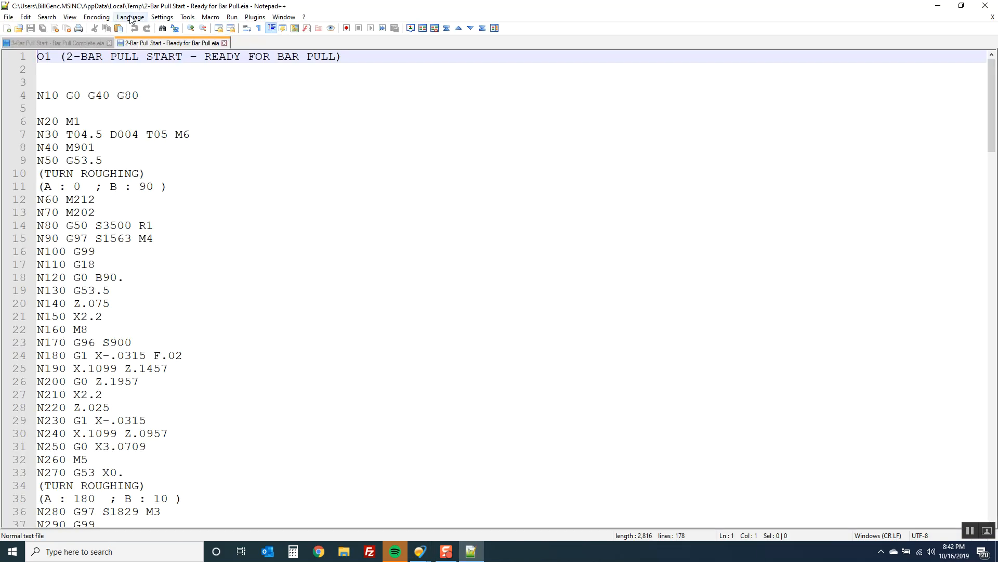
Step: Apply G-CODE_N syntax colouring and scroll down toward line 113
left_click(131, 17)
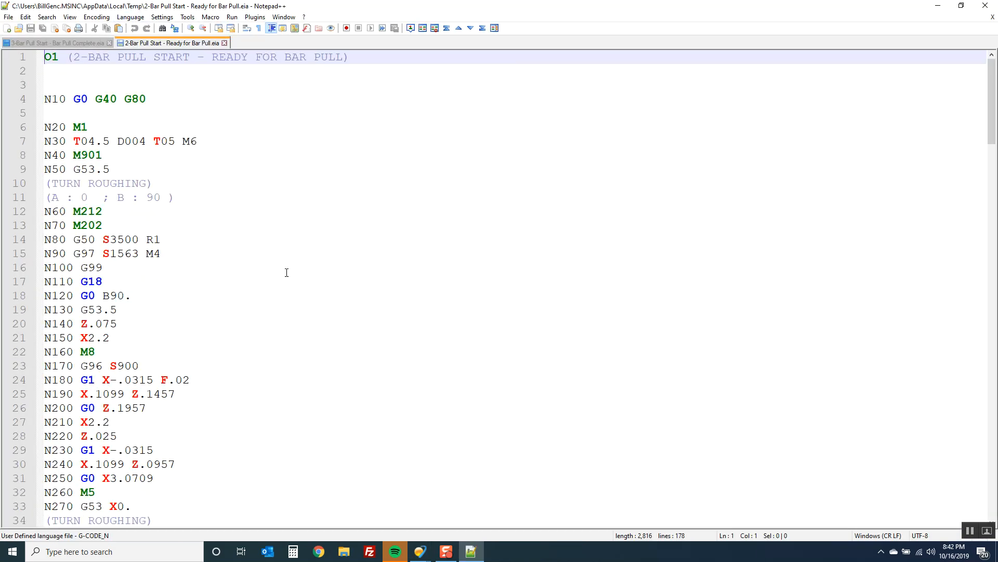
mouse_move(128, 191)
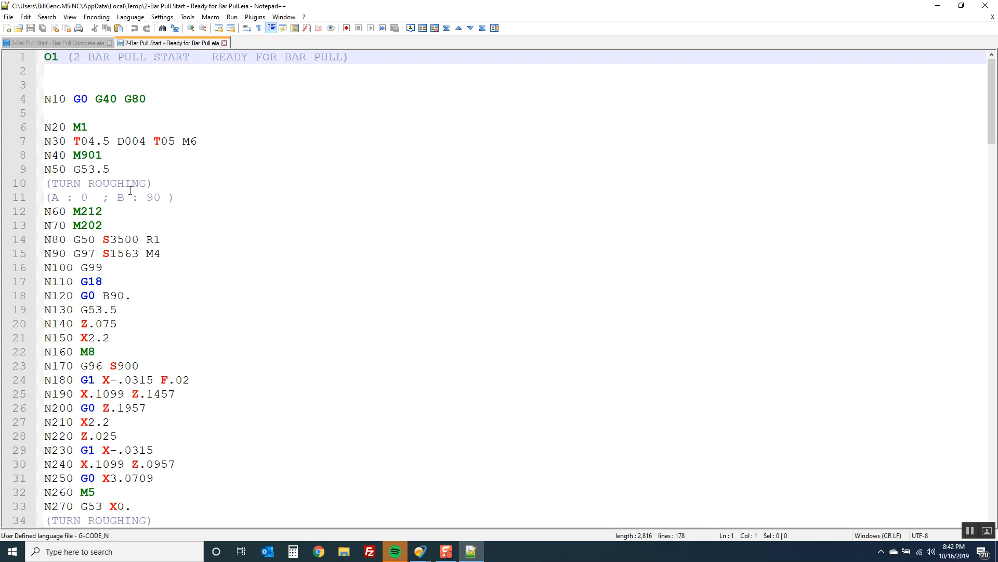
scroll("down", 3)
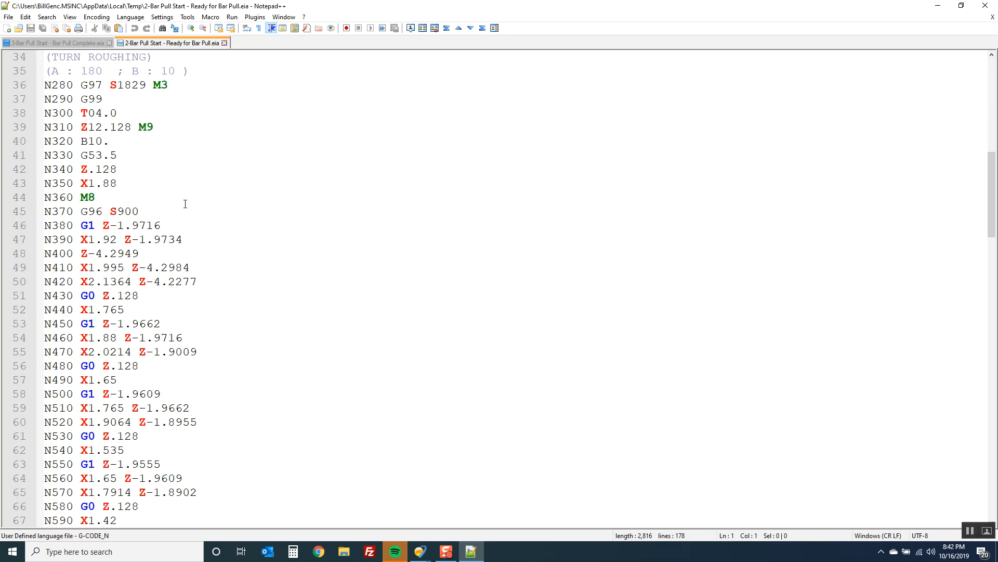
scroll("down", 3)
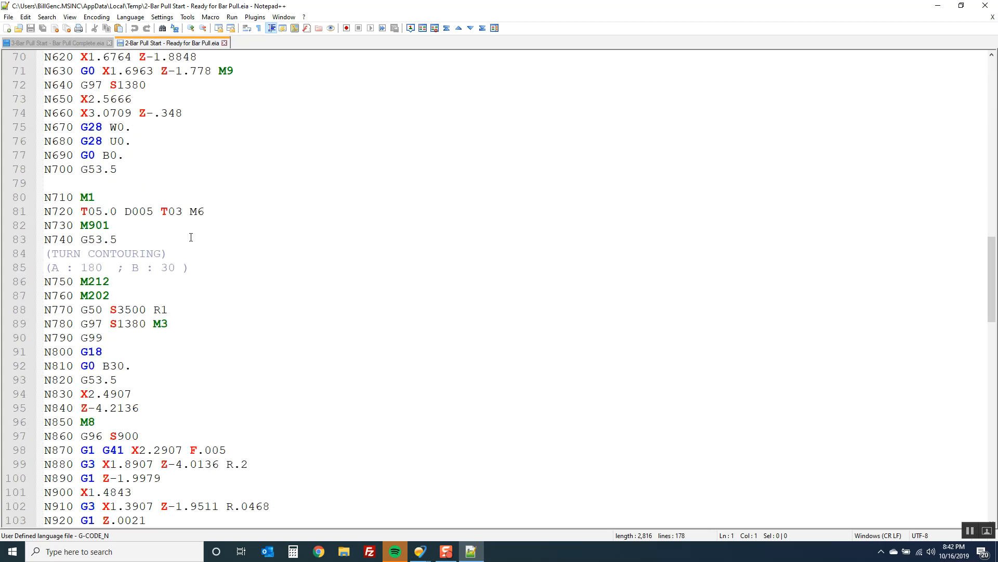
scroll("down", 3)
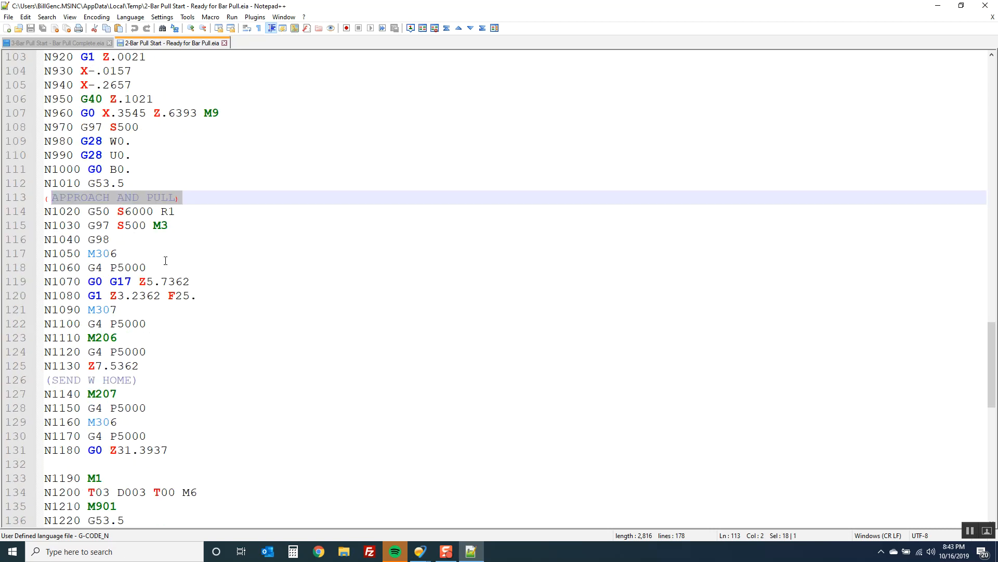
Step: Highlight and review the APPROACH AND PULL and SEND W HOME blocks
double_click(131, 225)
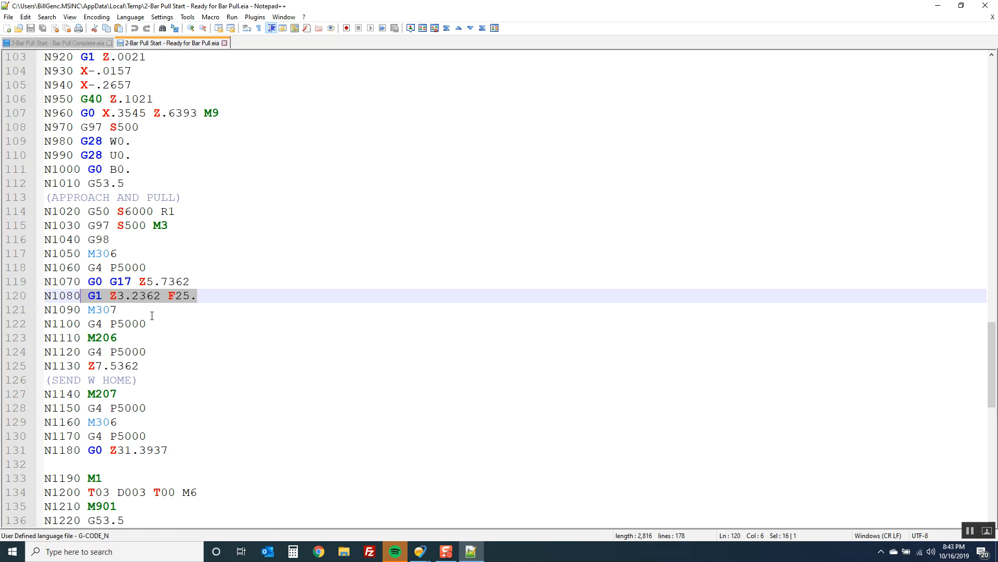
mouse_move(91, 347)
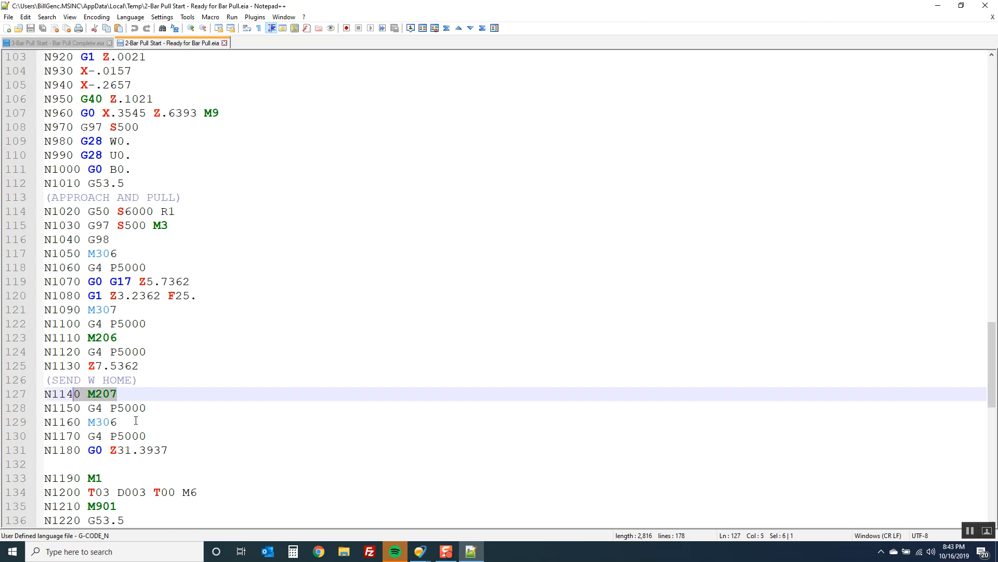
left_click(145, 436)
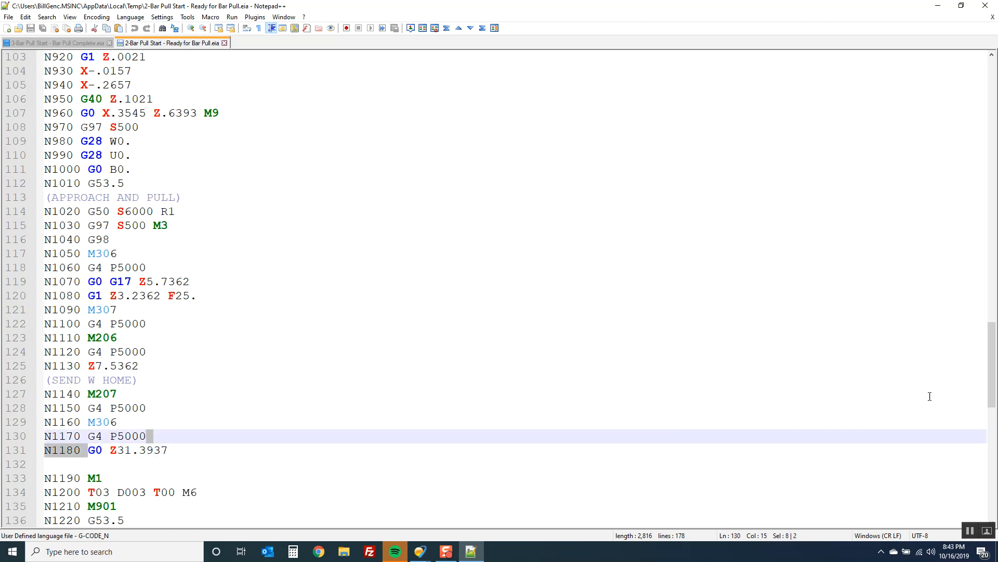
left_click(167, 451)
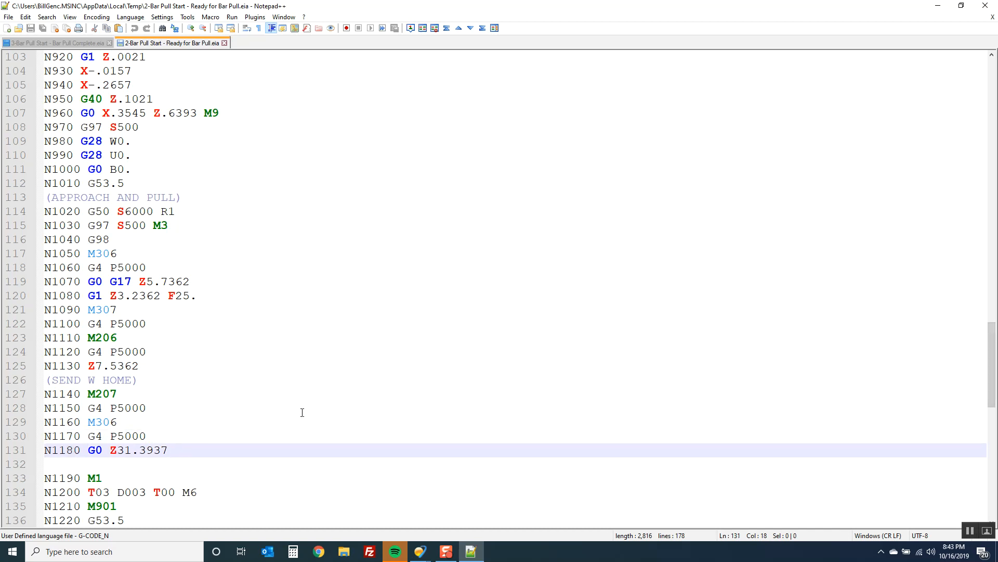
scroll("down", 3)
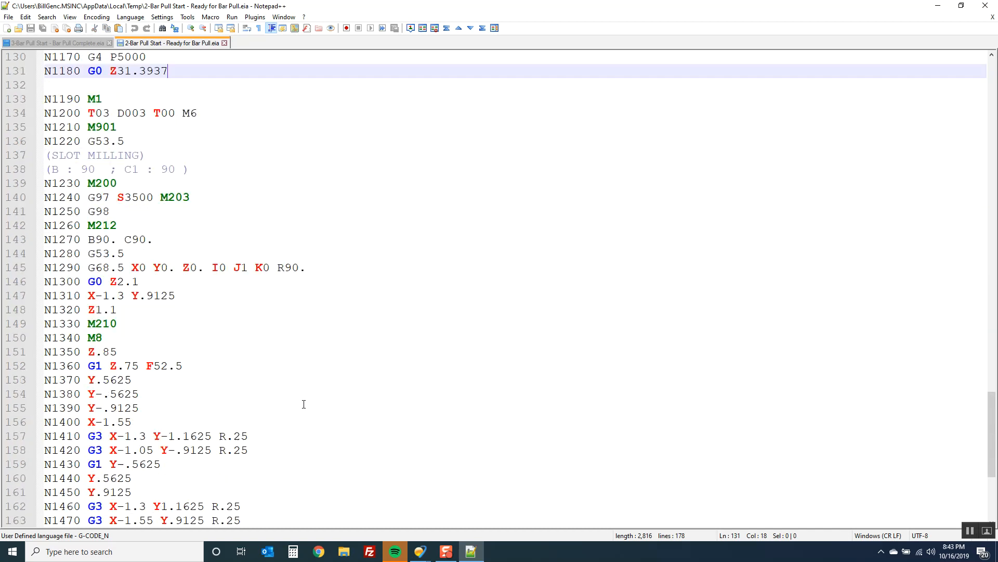
scroll("down", 3)
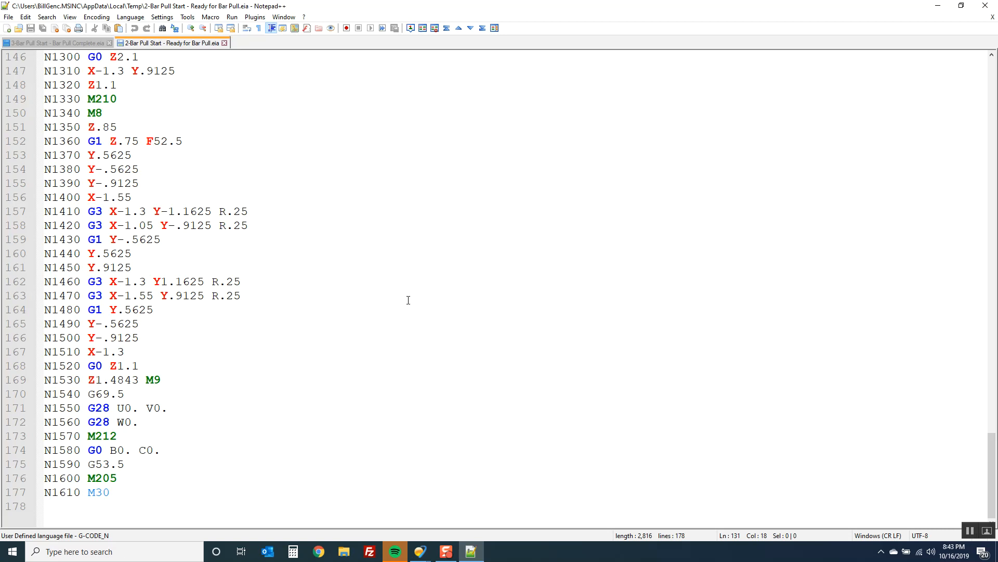
mouse_move(399, 262)
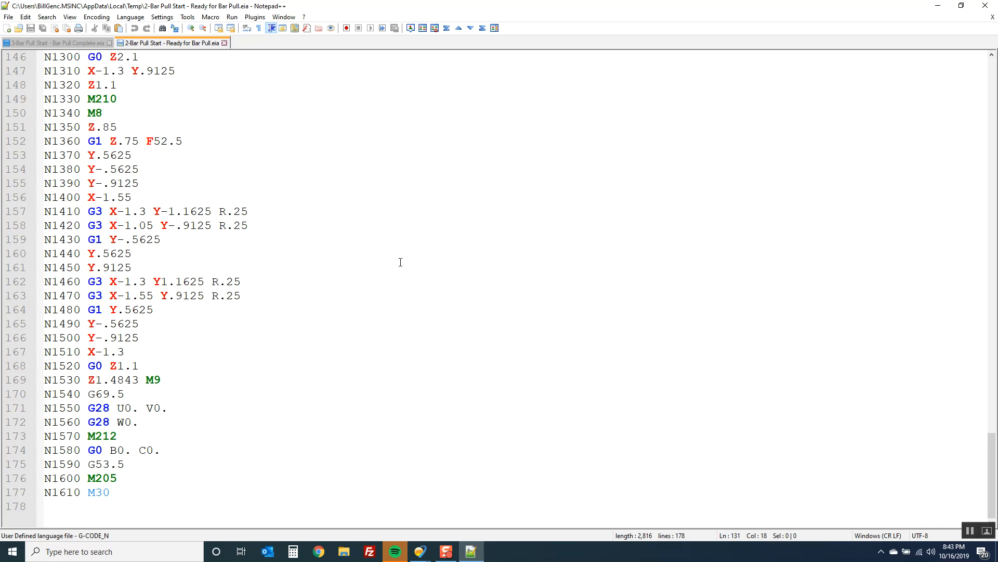